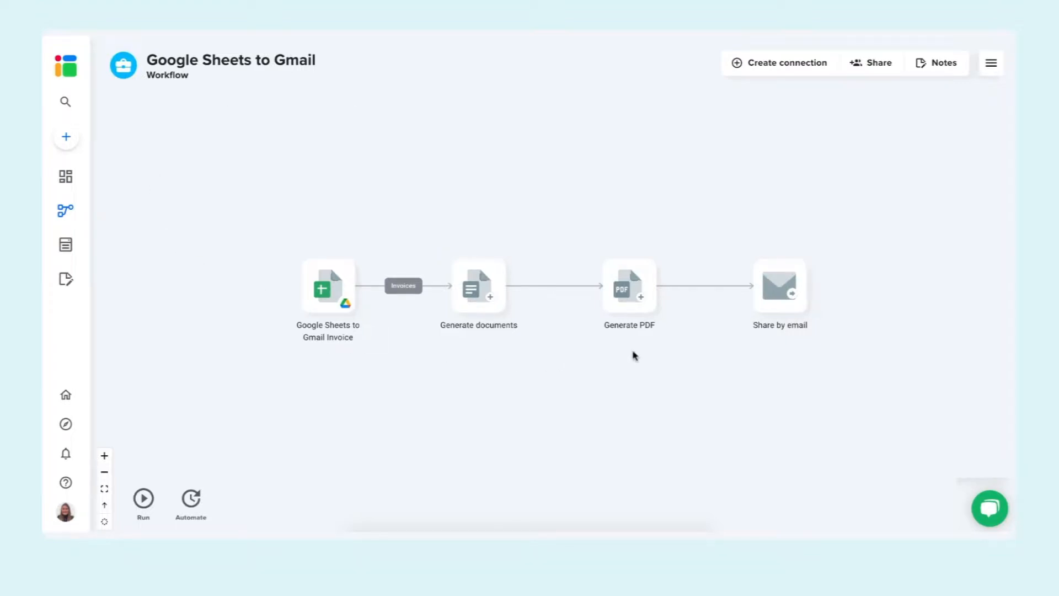
{"action": "mouse_move", "coordinate": [808, 248]}
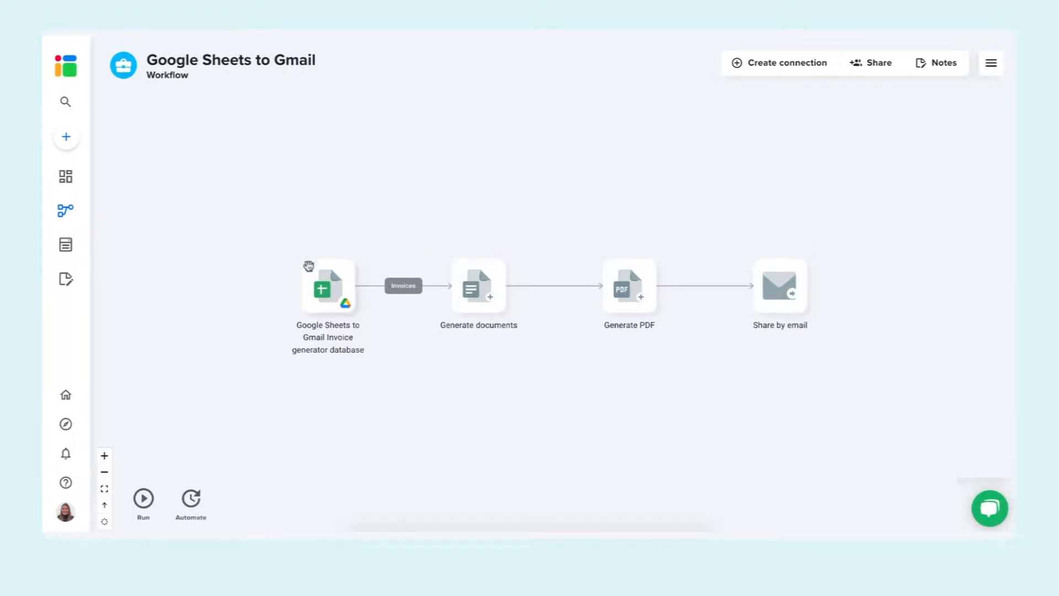
{"action": "mouse_move", "coordinate": [317, 309]}
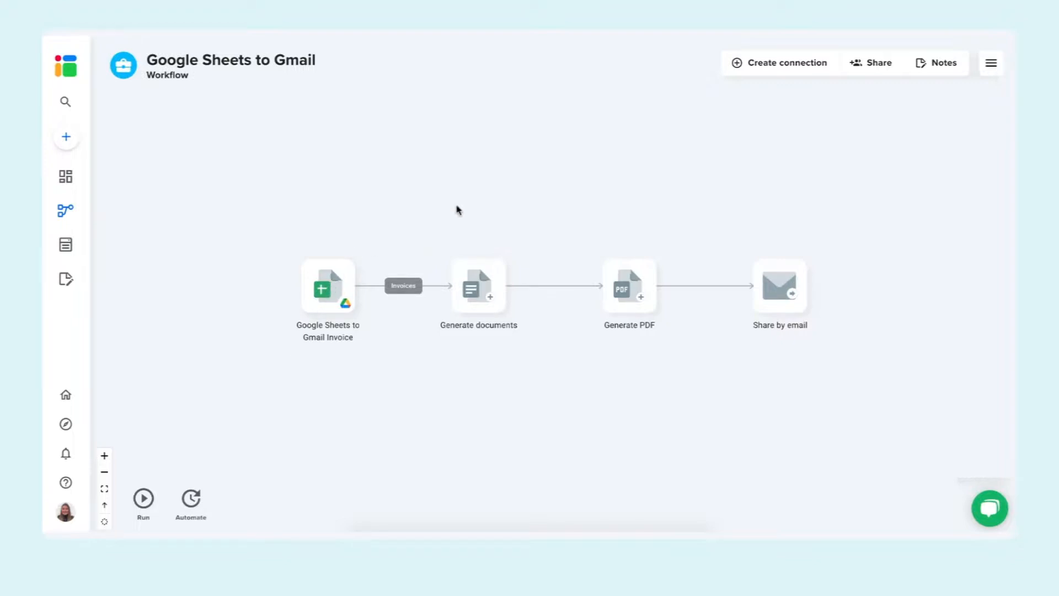
{"action": "mouse_move", "coordinate": [780, 290]}
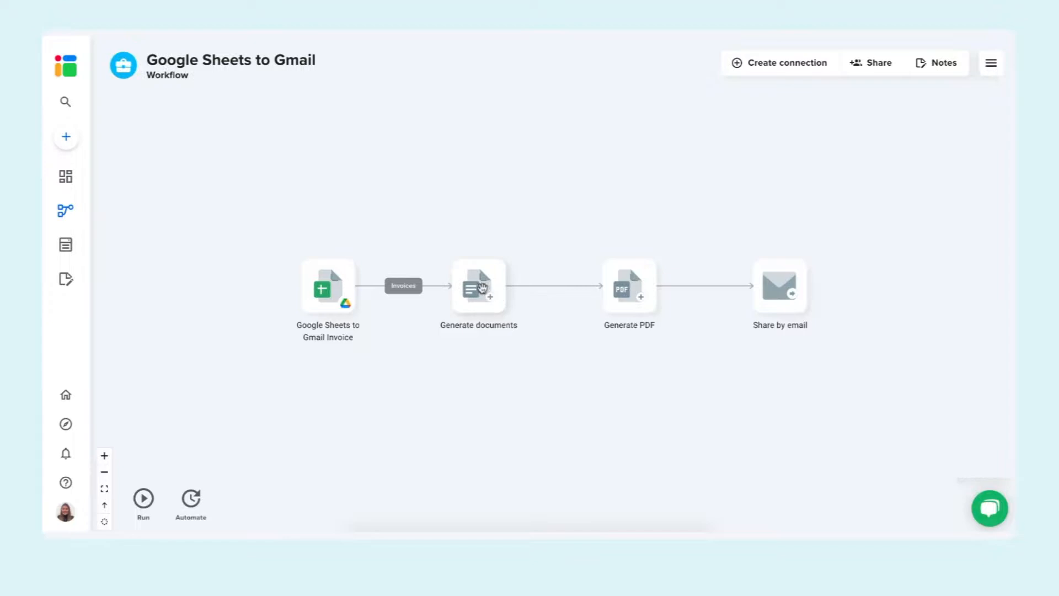
{"action": "mouse_move", "coordinate": [639, 291]}
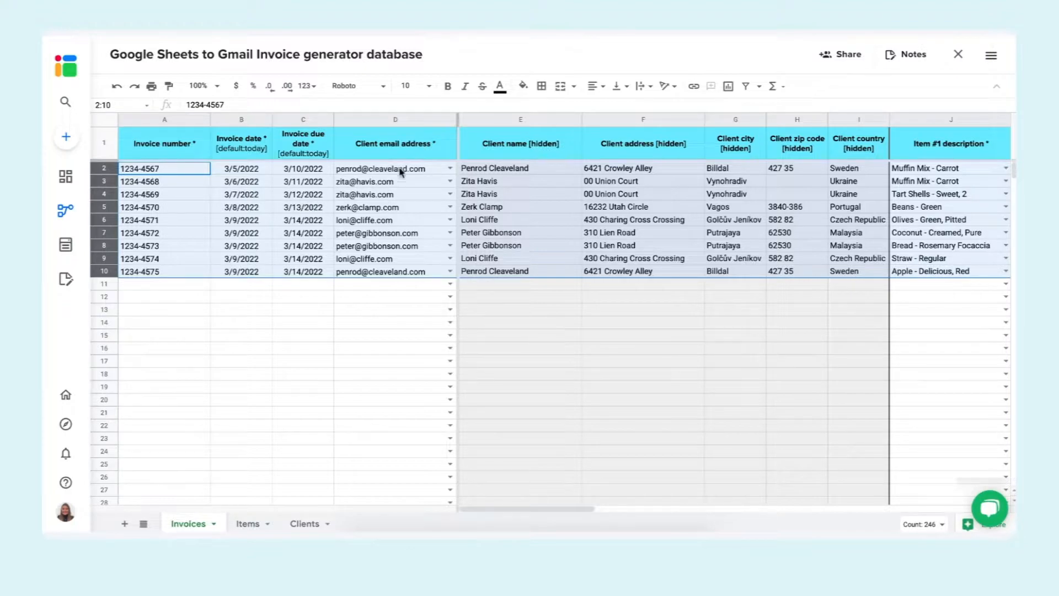
- Inspect the first invoice row and scroll right through item quantities, prices and descriptions
{"action": "left_click", "coordinate": [395, 119]}
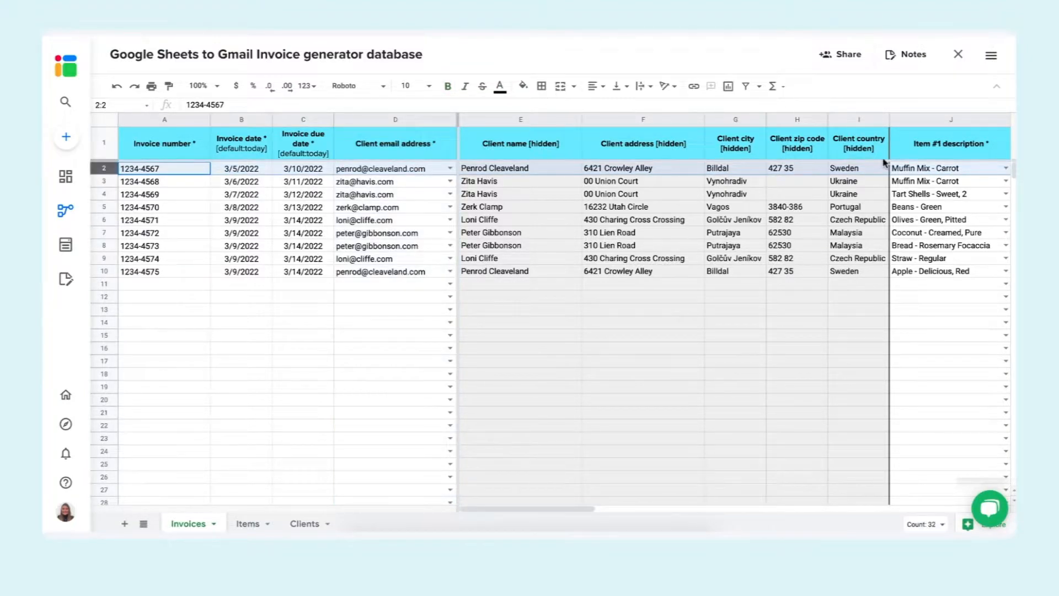
{"action": "scroll", "scroll_direction": "right", "scroll_amount": 3}
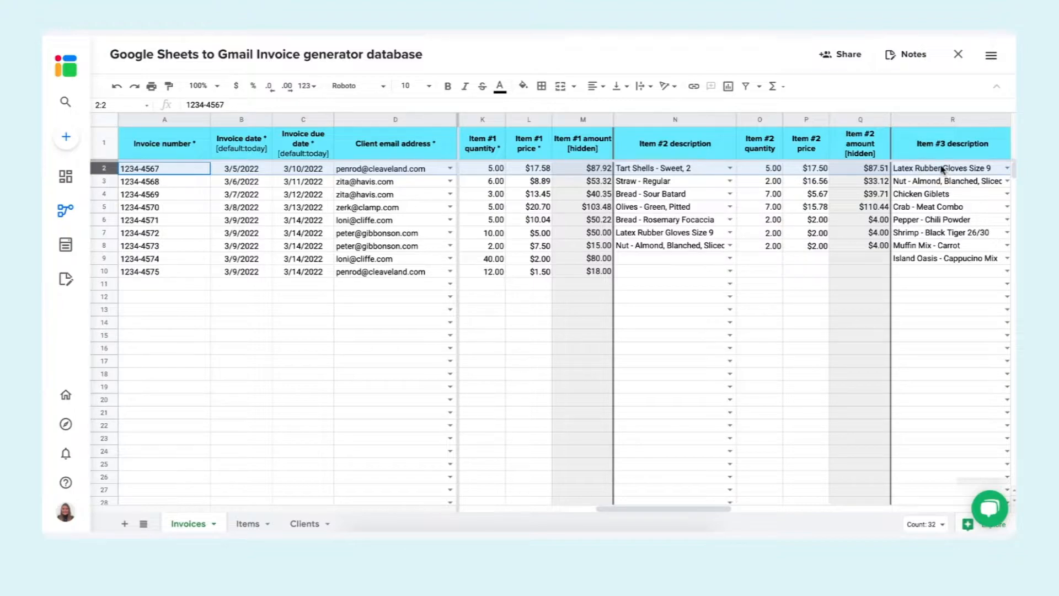
{"action": "mouse_move", "coordinate": [422, 175]}
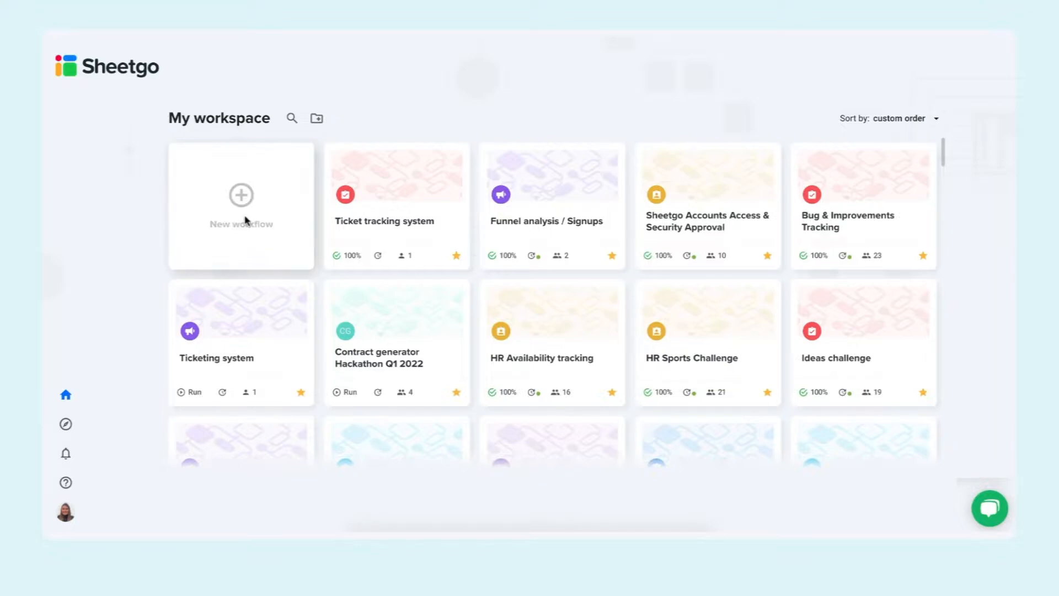
- Create a new workflow and begin it from a new connection
{"action": "left_click", "coordinate": [65, 424]}
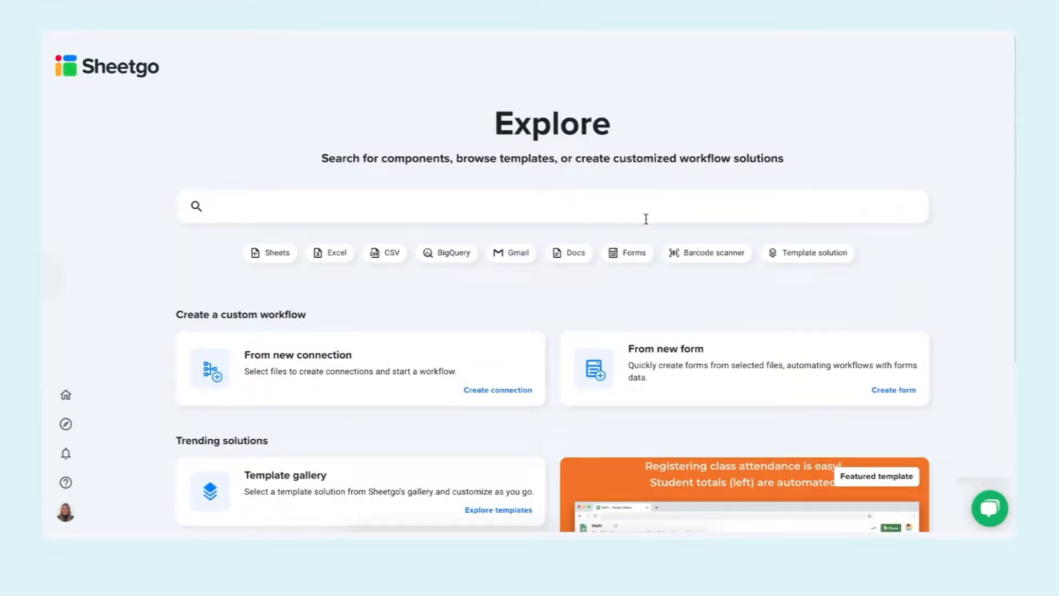
{"action": "mouse_move", "coordinate": [379, 283]}
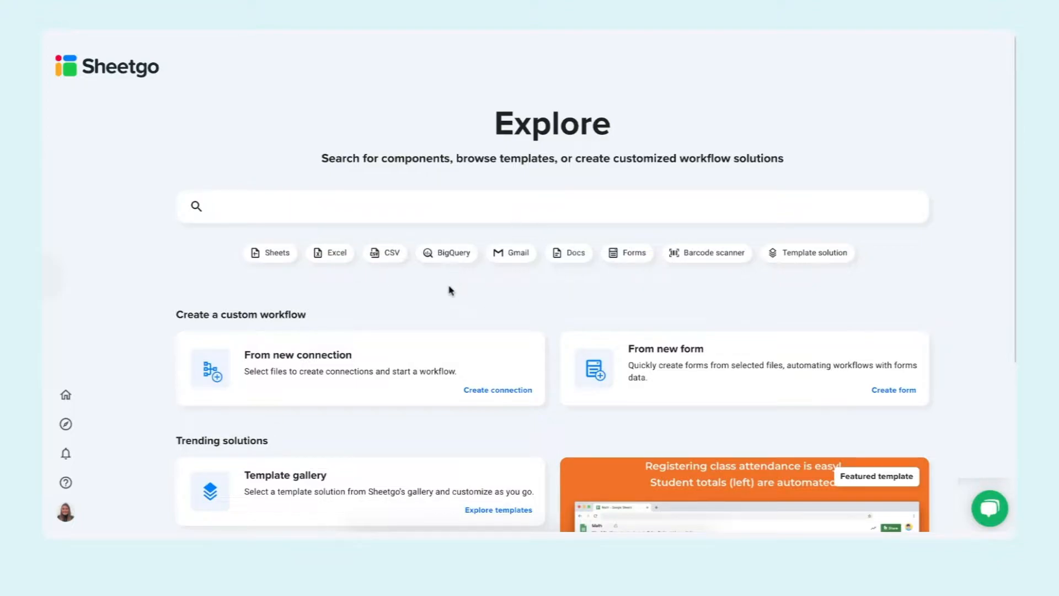
{"action": "mouse_move", "coordinate": [452, 284]}
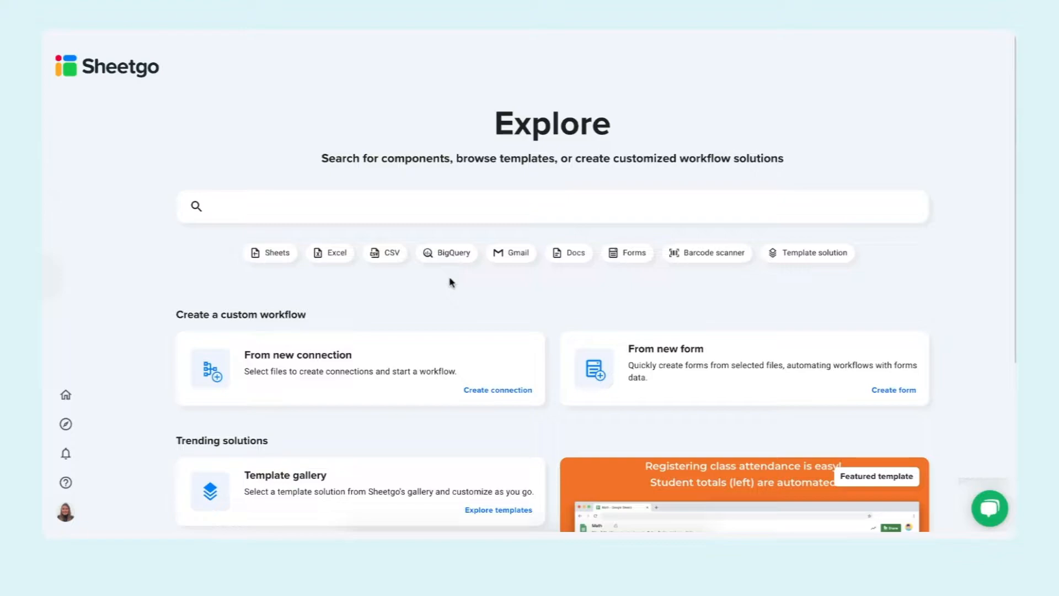
{"action": "mouse_move", "coordinate": [484, 275]}
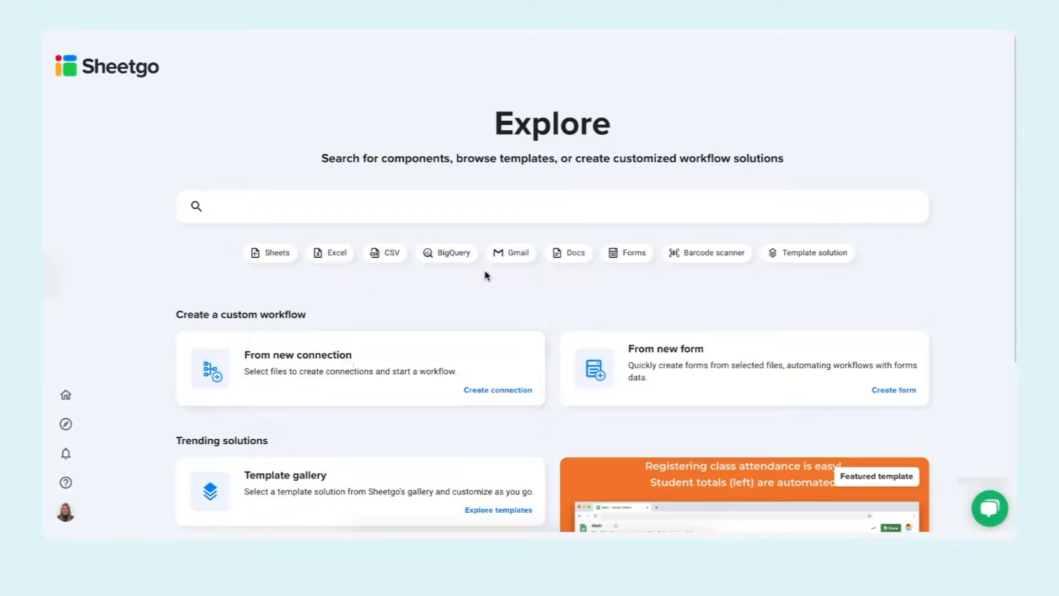
{"action": "left_click", "coordinate": [497, 389]}
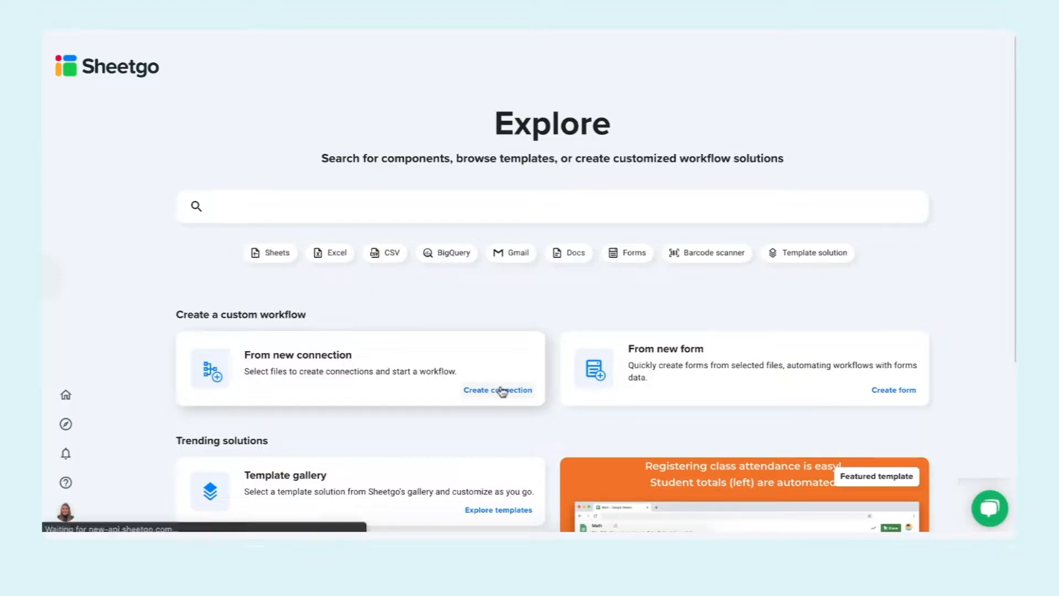
{"action": "left_click", "coordinate": [497, 389]}
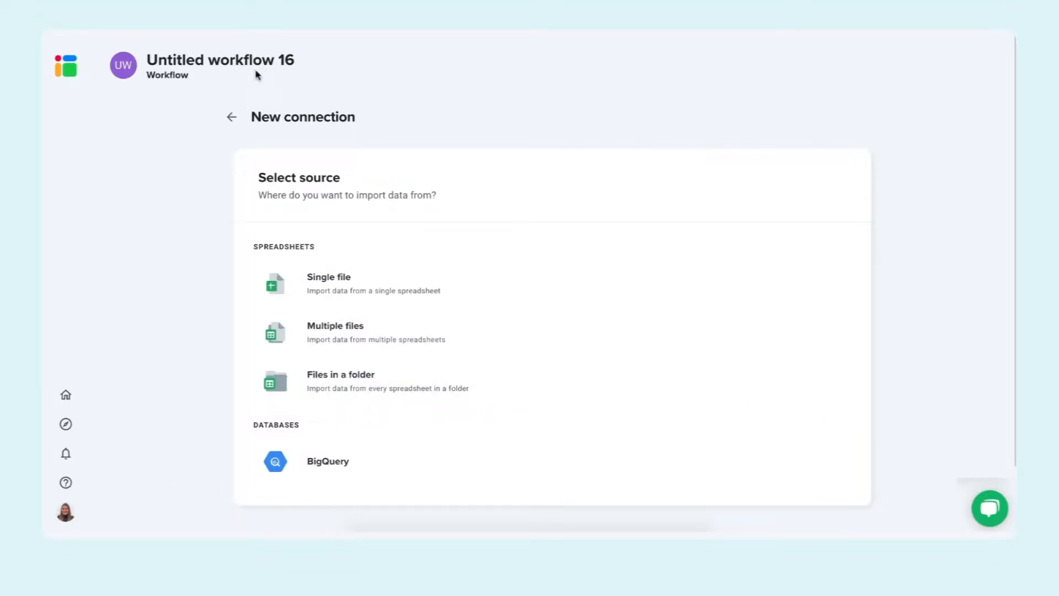
{"action": "mouse_move", "coordinate": [256, 126]}
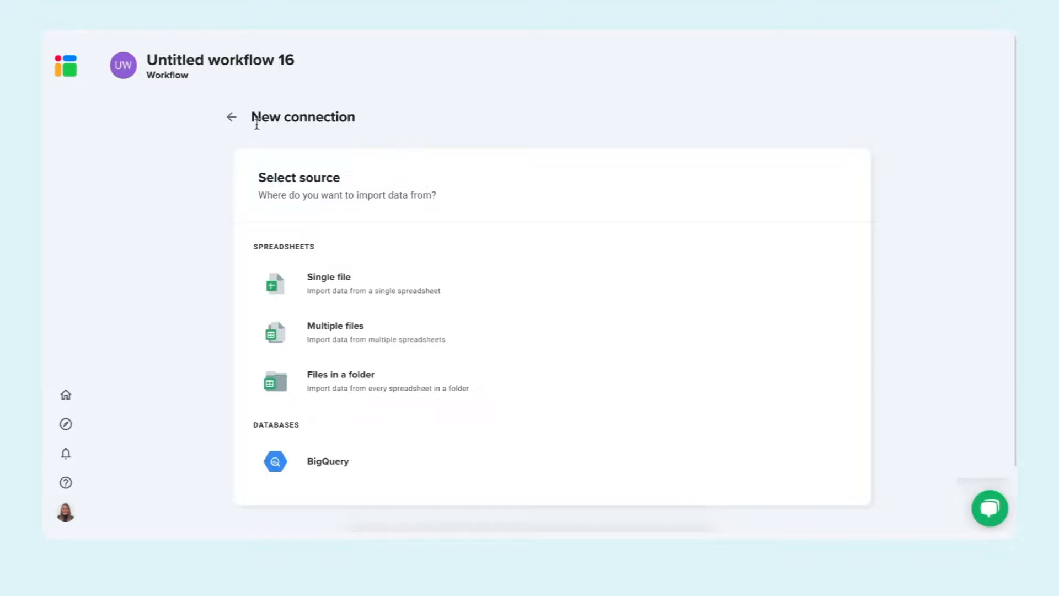
{"action": "mouse_move", "coordinate": [356, 204]}
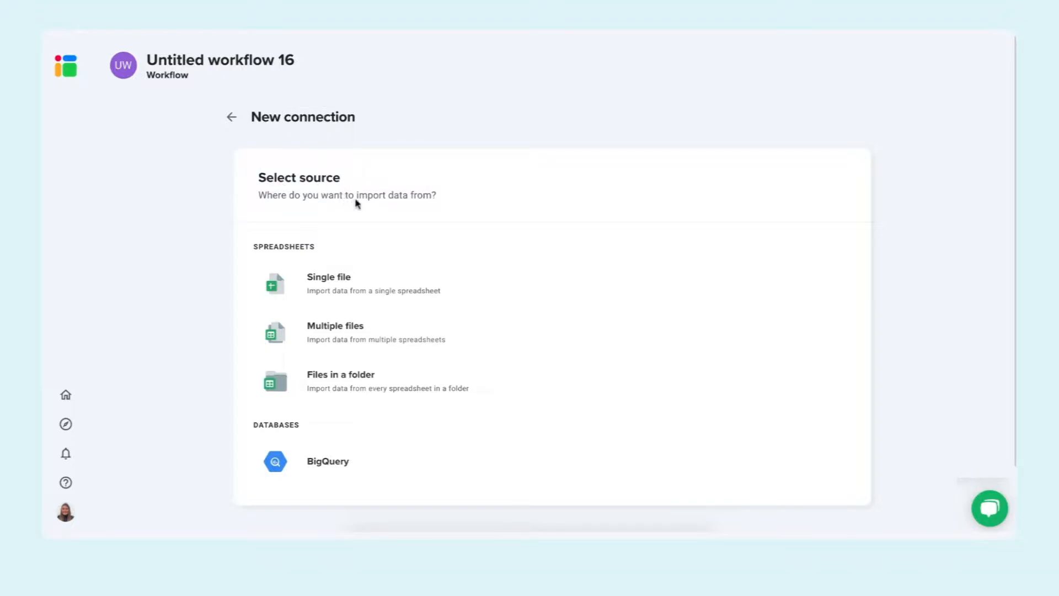
{"action": "mouse_move", "coordinate": [307, 118]}
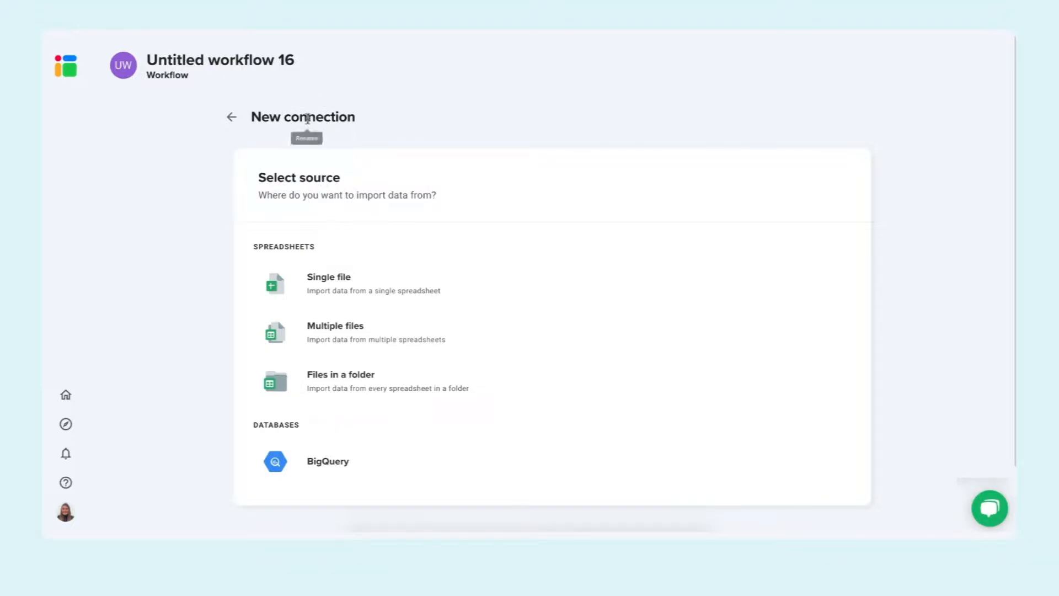
- Name the connection 'Invoices' and source it from the Google Sheets to Gmail Invoices file's Invoices tab
{"action": "type", "text": "Invoic"}
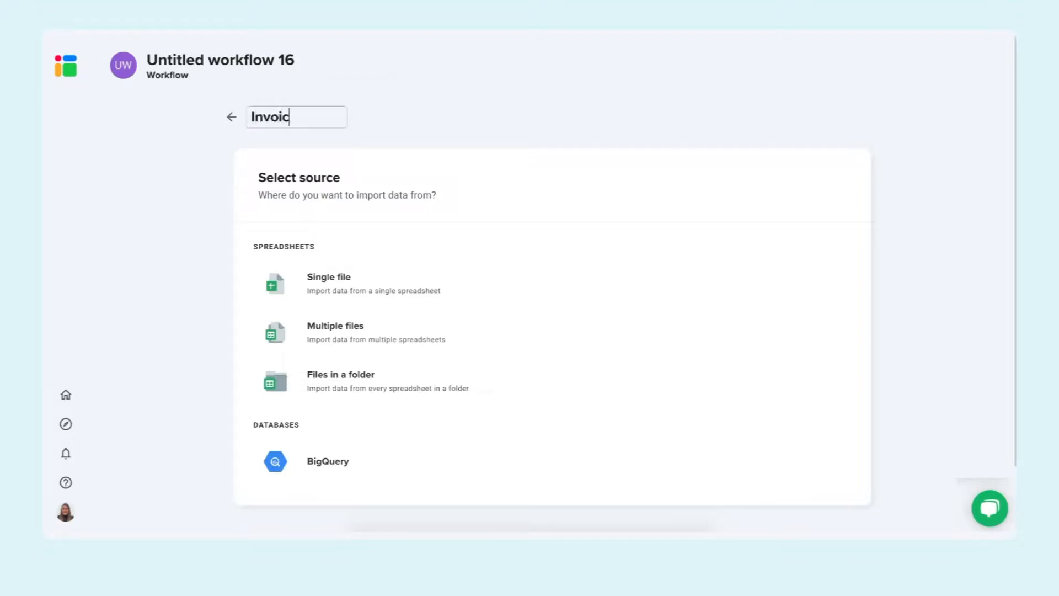
{"action": "type", "text": "es"}
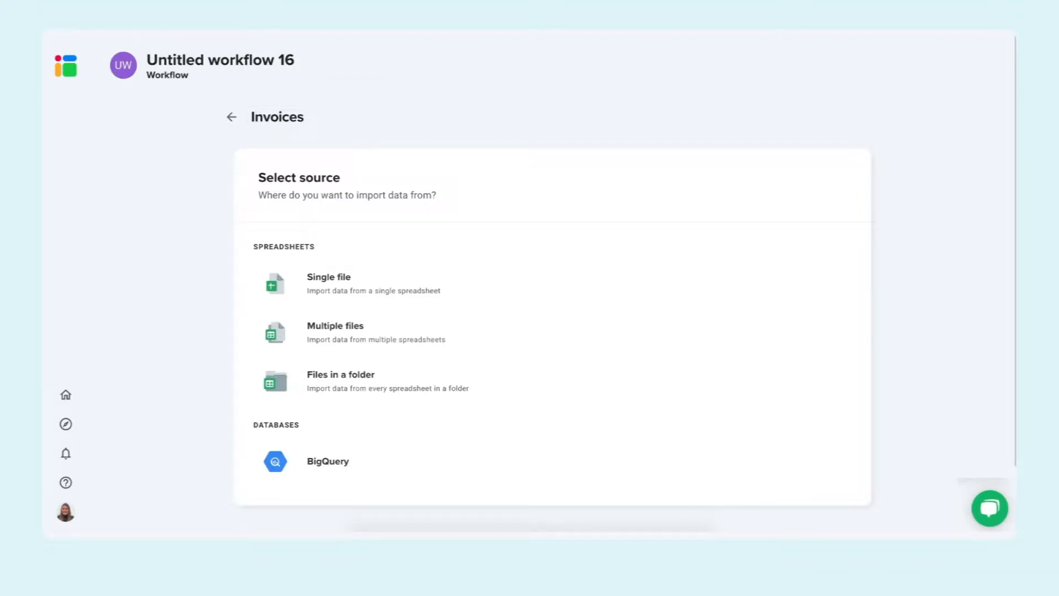
{"action": "mouse_move", "coordinate": [399, 267]}
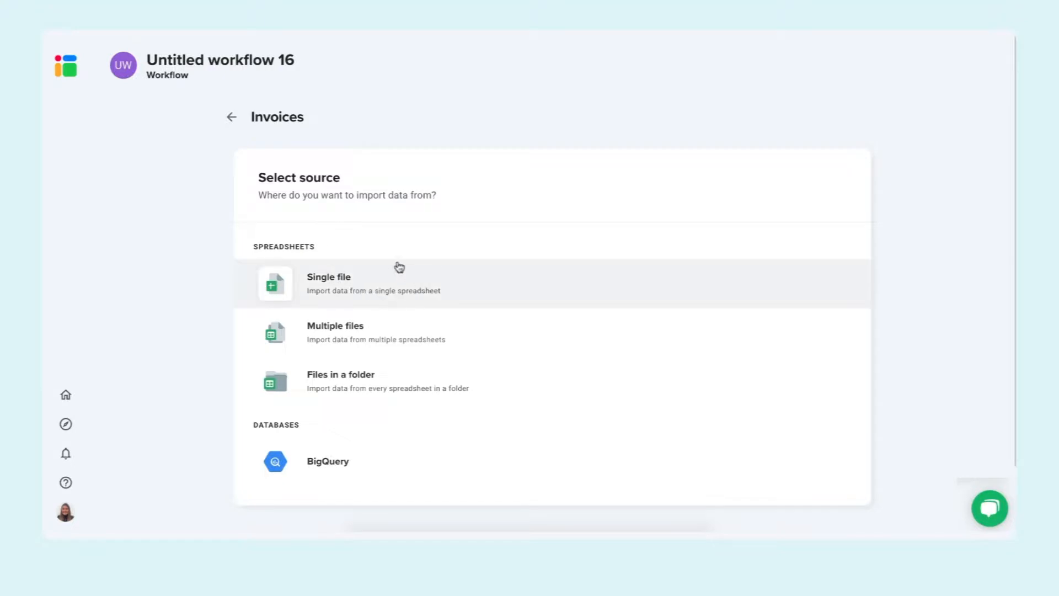
{"action": "mouse_move", "coordinate": [462, 288]}
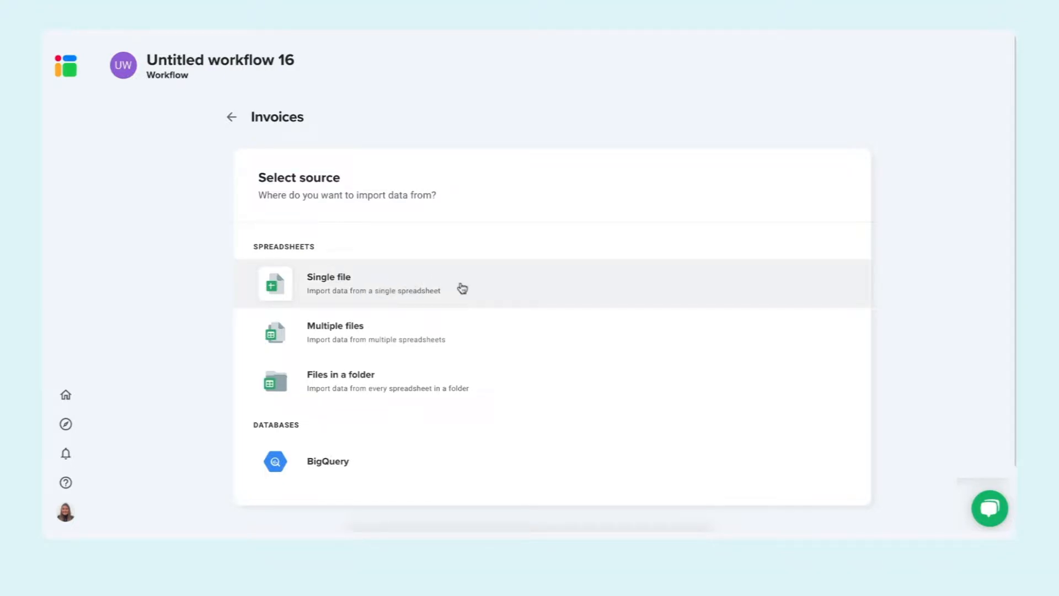
{"action": "left_click", "coordinate": [328, 282]}
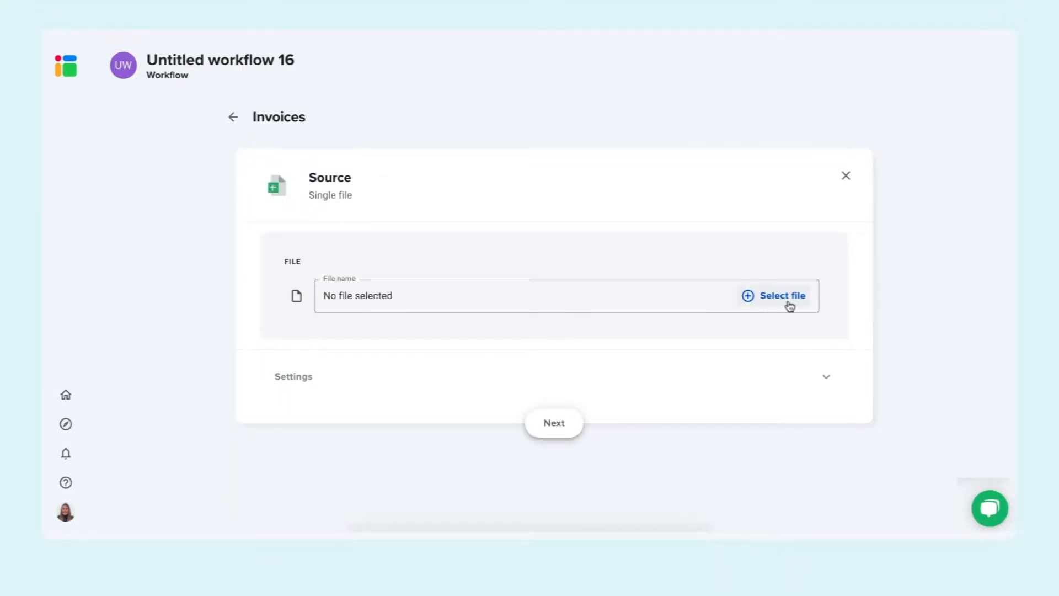
{"action": "left_click", "coordinate": [773, 296]}
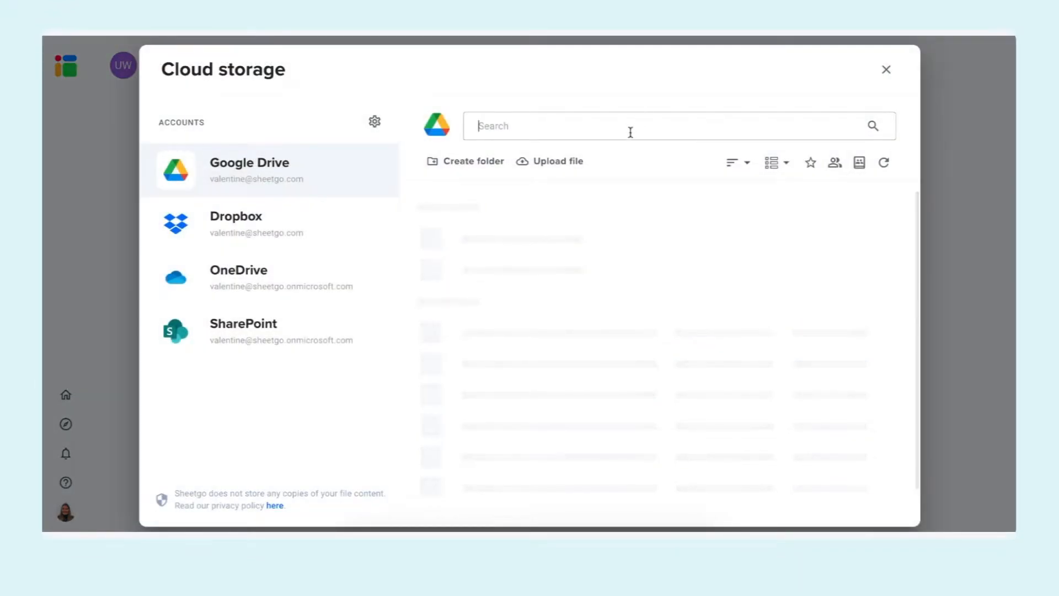
{"action": "type", "text": "google sheet"}
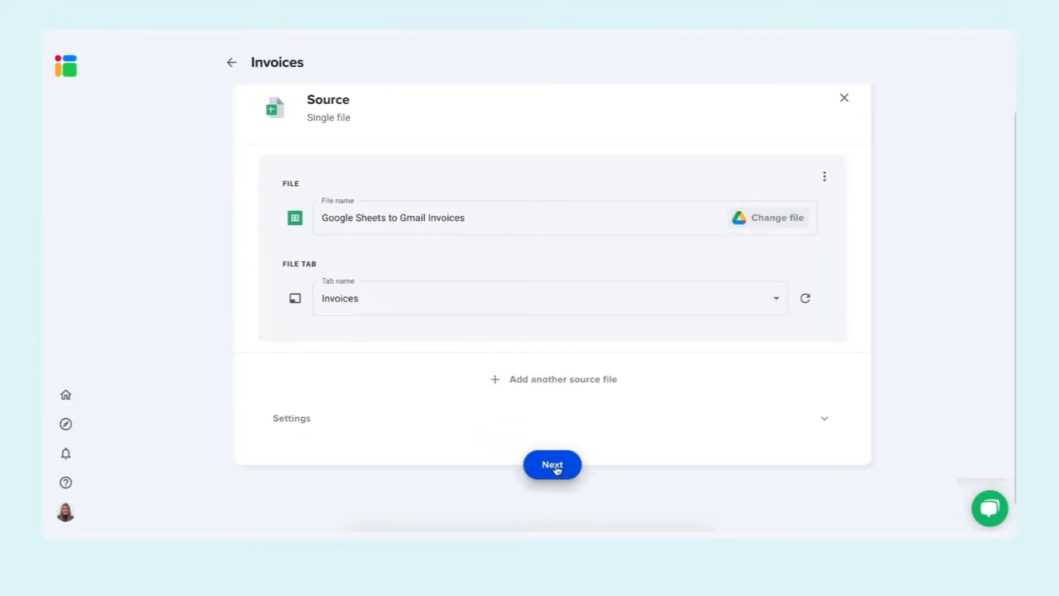
{"action": "left_click", "coordinate": [551, 464]}
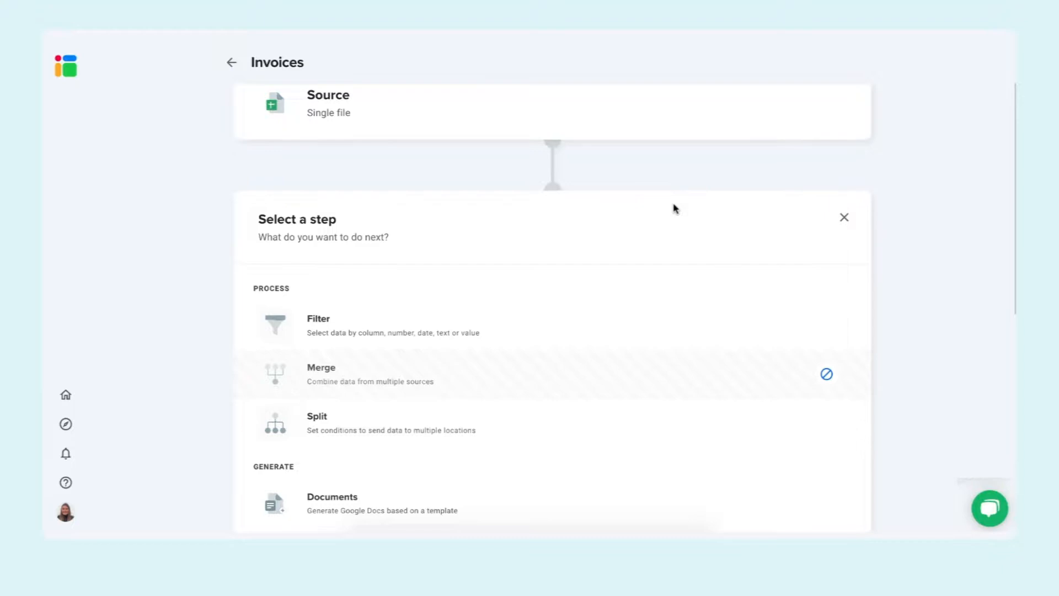
- Add a Generate Documents step using the 'Invoice generator document' from Google Drive as template
{"action": "scroll", "scroll_direction": "down", "scroll_amount": 3}
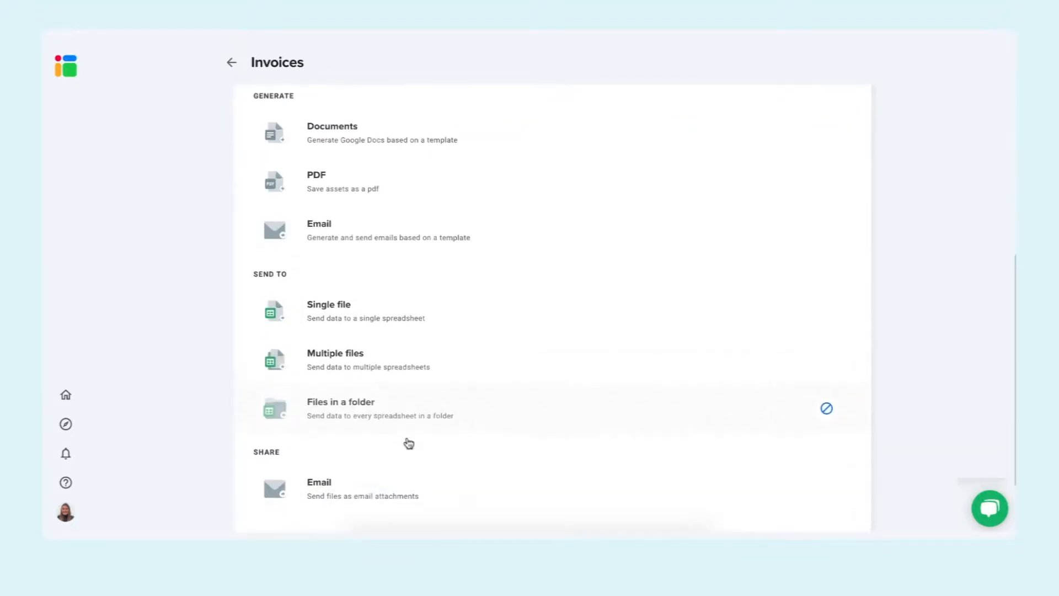
{"action": "scroll", "scroll_direction": "down", "scroll_amount": 3}
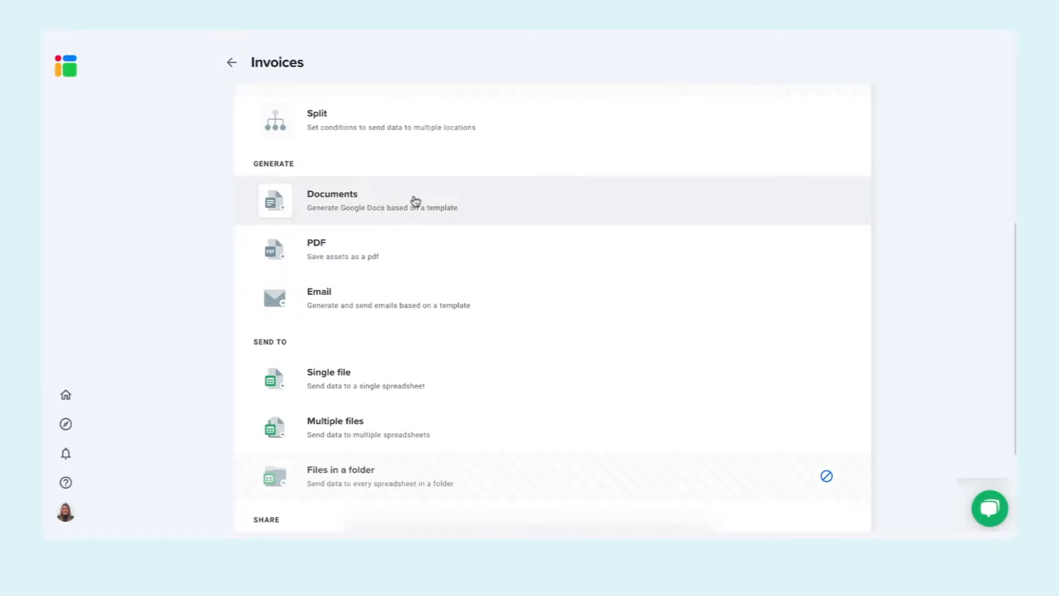
{"action": "left_click", "coordinate": [332, 201]}
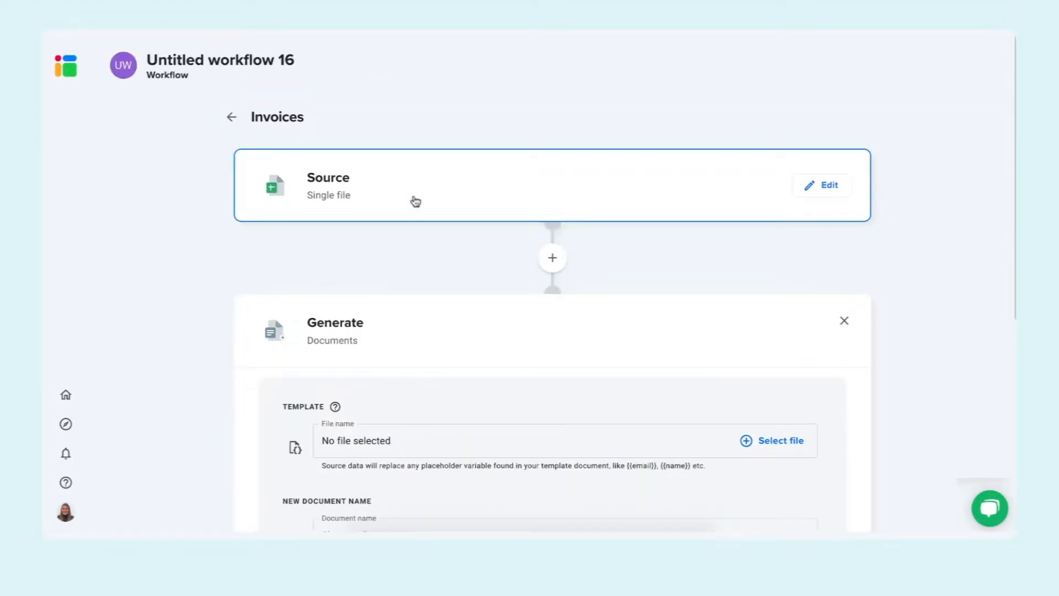
{"action": "scroll", "scroll_direction": "down", "scroll_amount": 3}
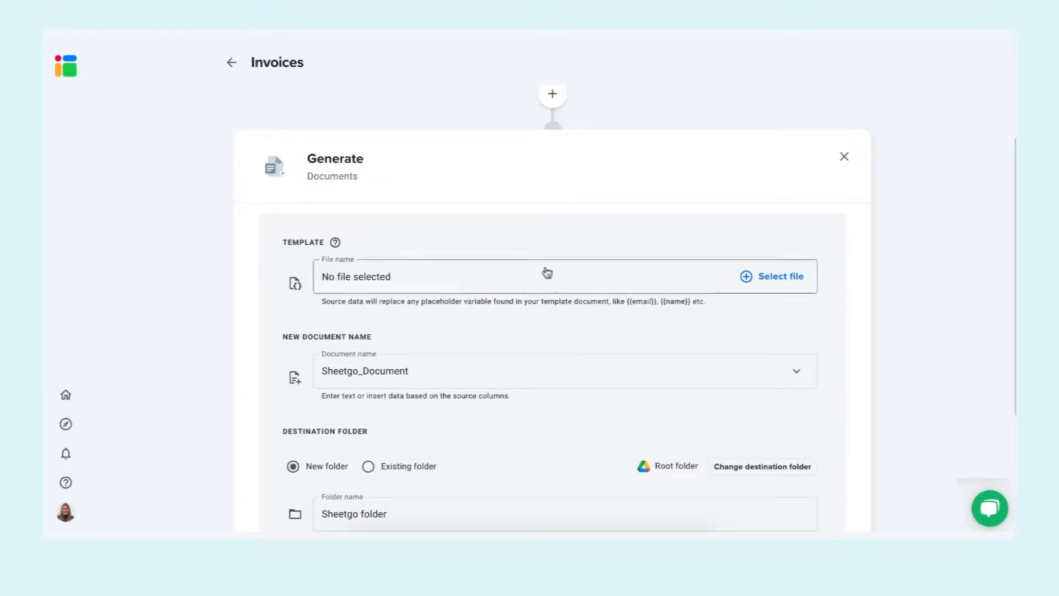
{"action": "mouse_move", "coordinate": [542, 273]}
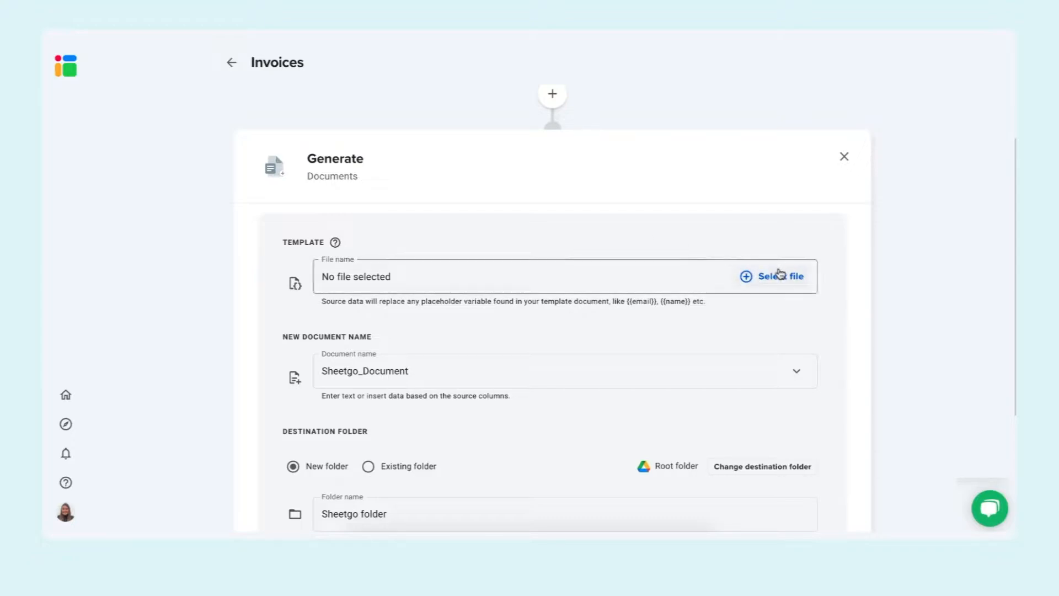
{"action": "left_click", "coordinate": [778, 276]}
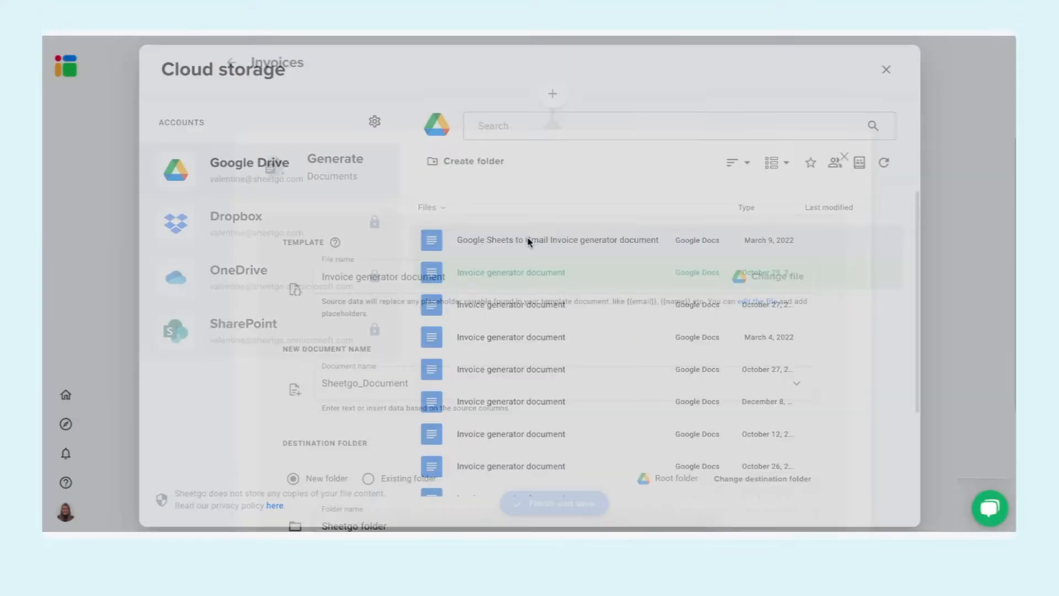
{"action": "left_click", "coordinate": [511, 273]}
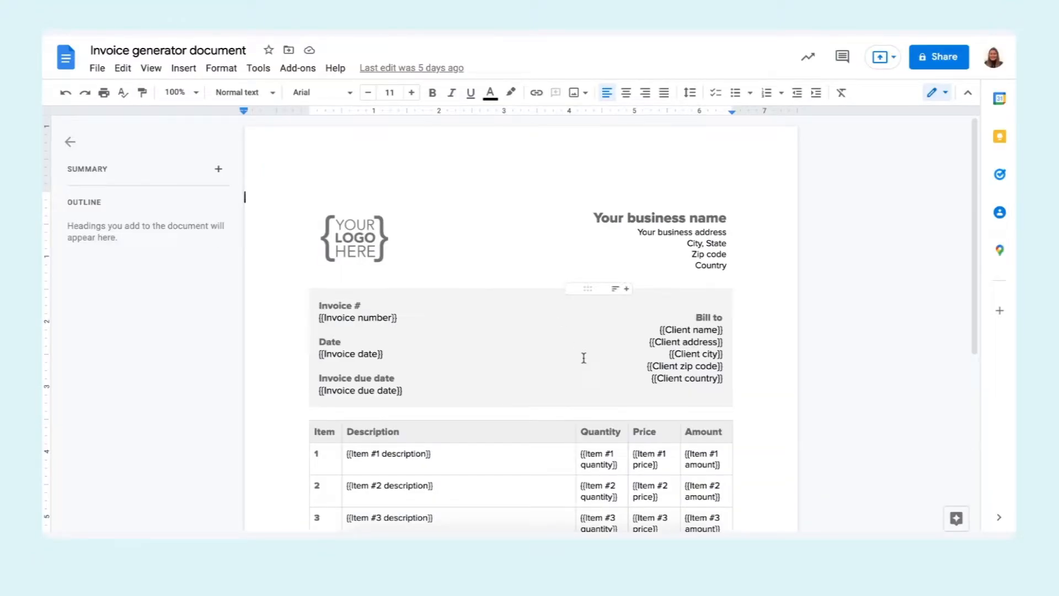
{"action": "scroll", "scroll_direction": "down", "scroll_amount": 3}
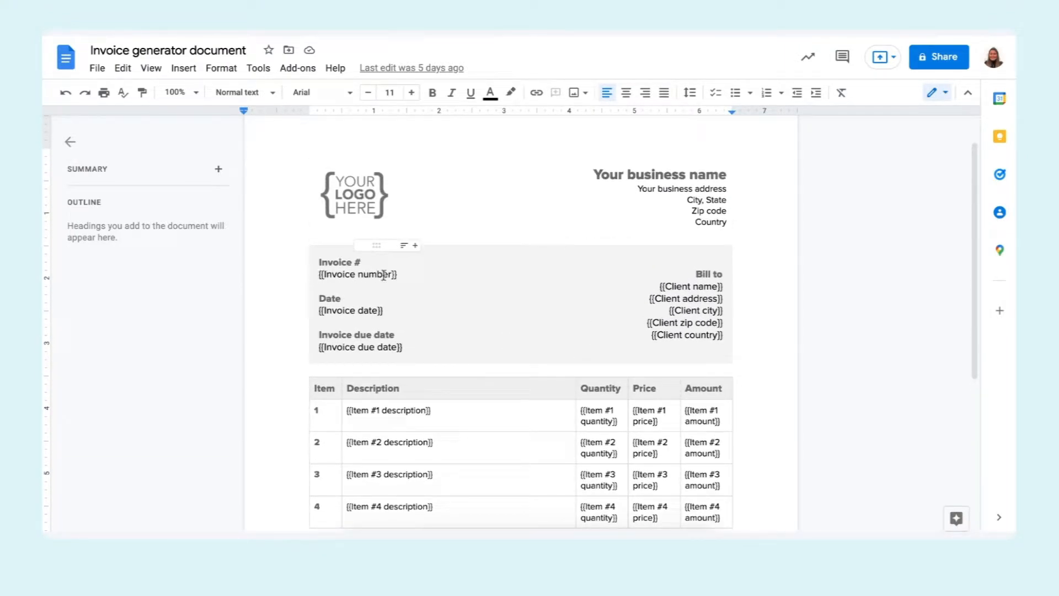
{"action": "double_click", "coordinate": [357, 274]}
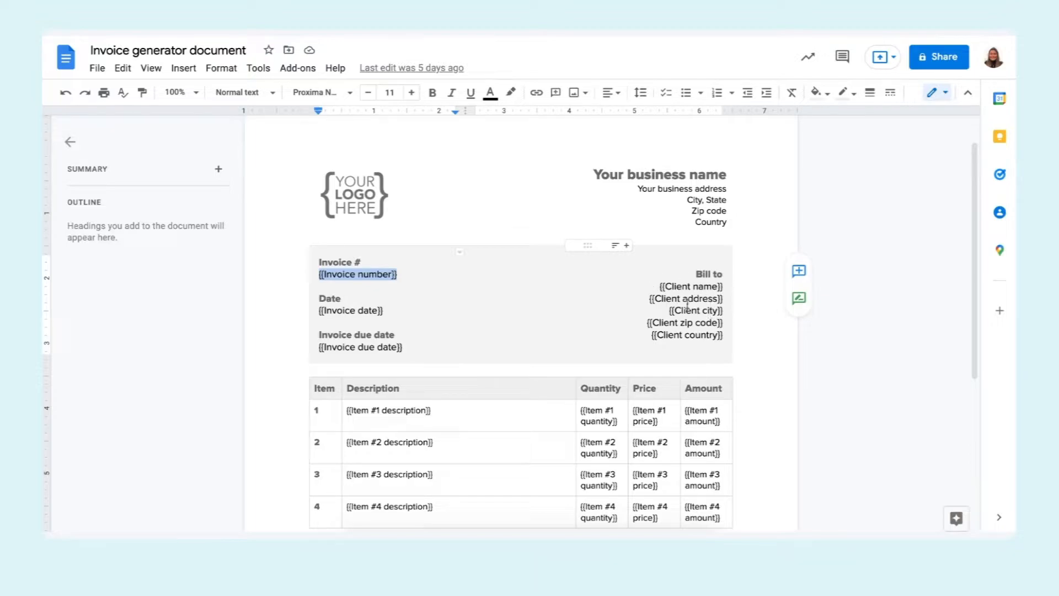
{"action": "double_click", "coordinate": [687, 286]}
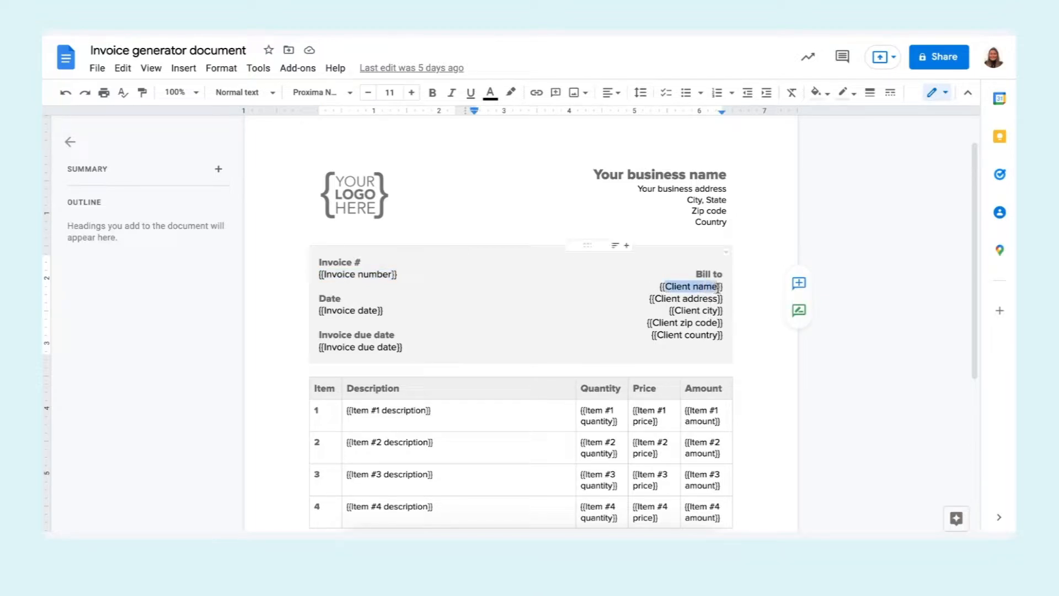
{"action": "left_click", "coordinate": [684, 299]}
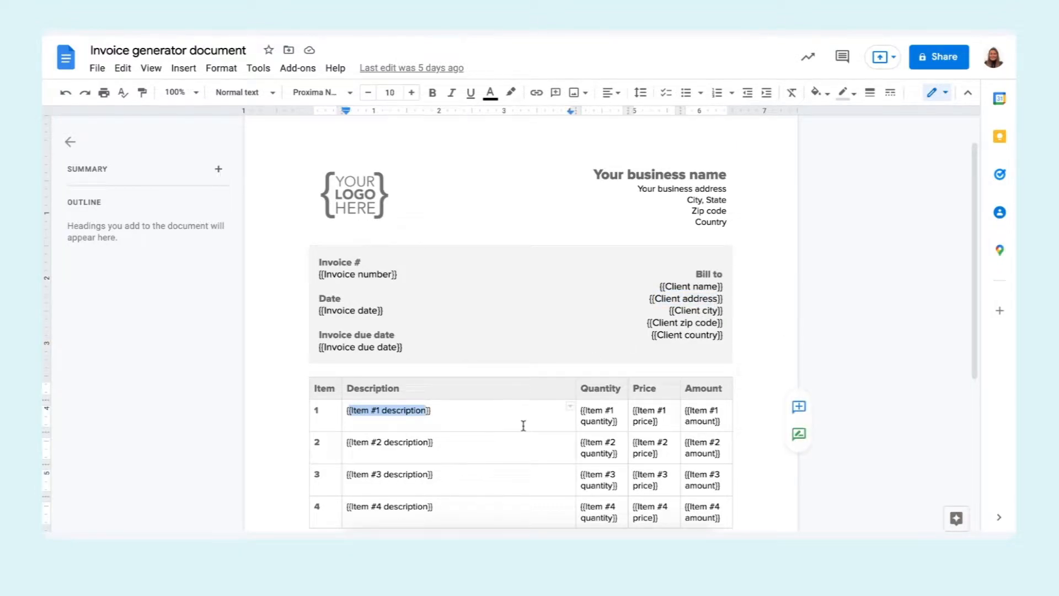
{"action": "scroll", "scroll_direction": "down", "scroll_amount": 3}
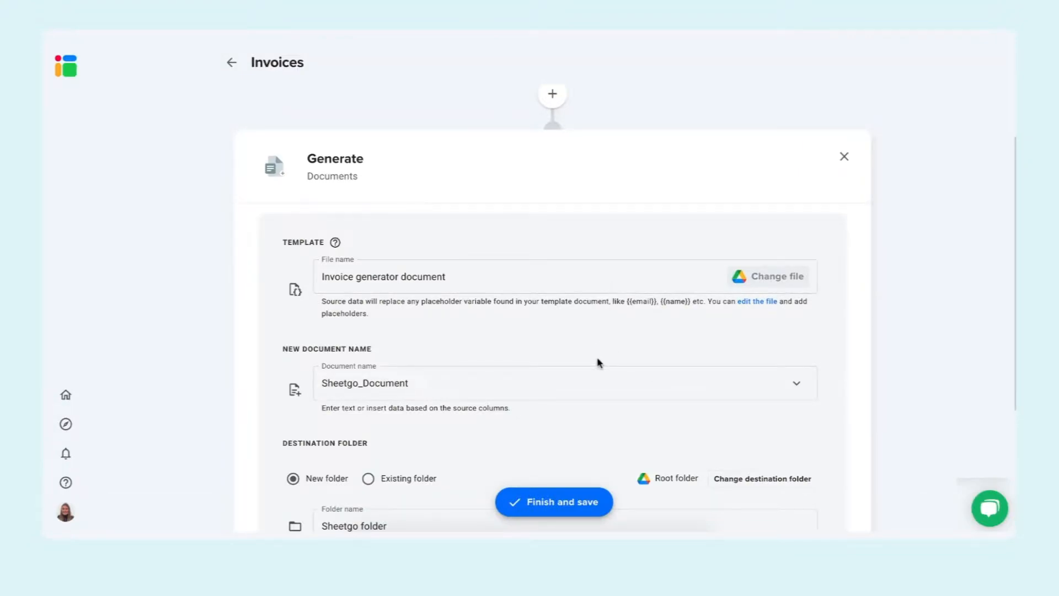
- Name generated files 'Sheetgo_Invoice' and output to a new folder named 'Sheetgo invoices'
{"action": "scroll", "scroll_direction": "down", "scroll_amount": 3}
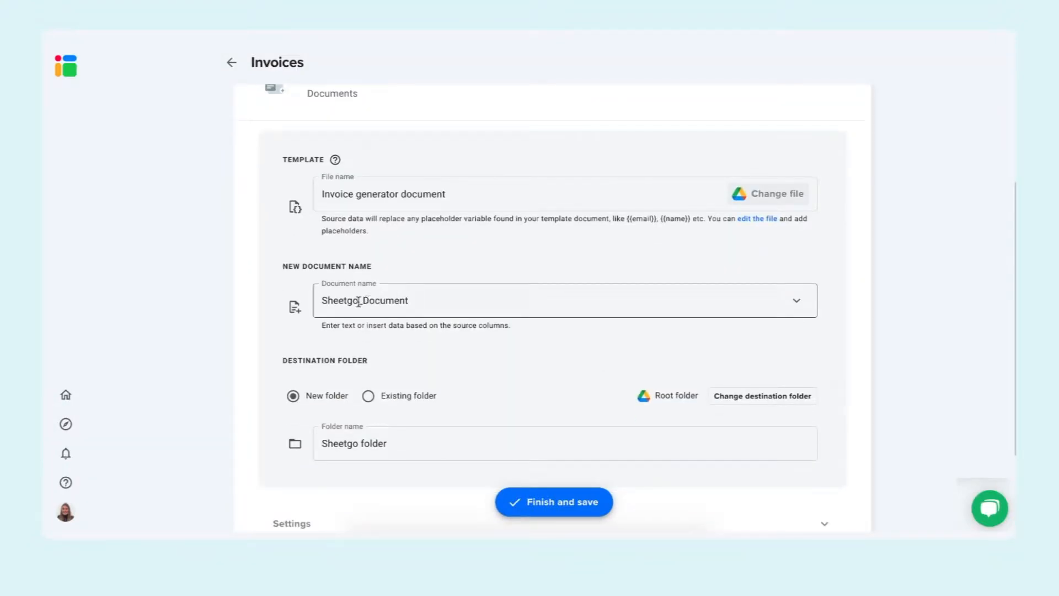
{"action": "type", "text": "Sheetgo_Invoice"}
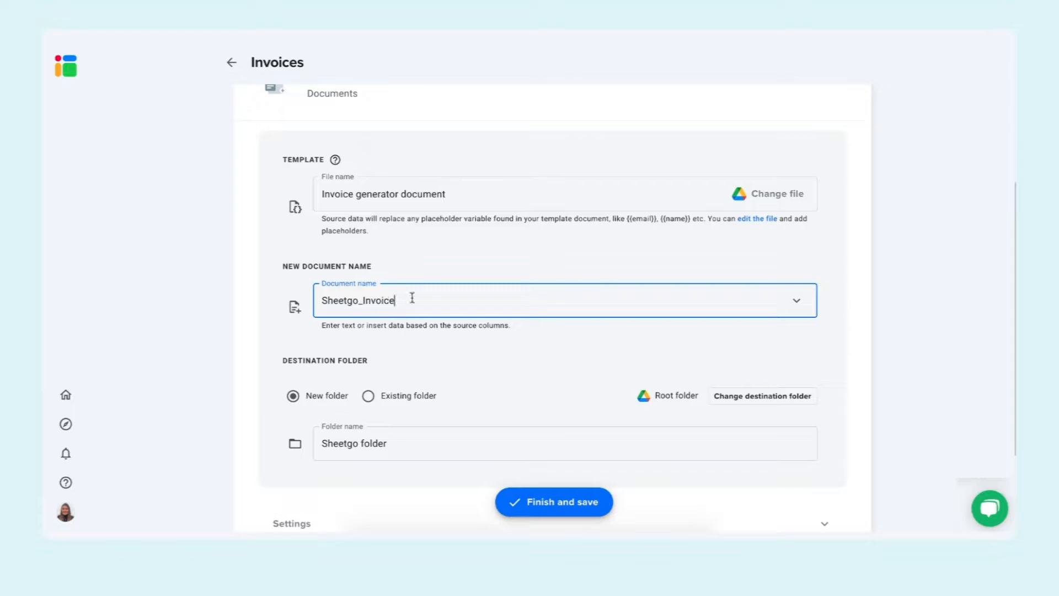
{"action": "scroll", "scroll_direction": "down", "scroll_amount": 3}
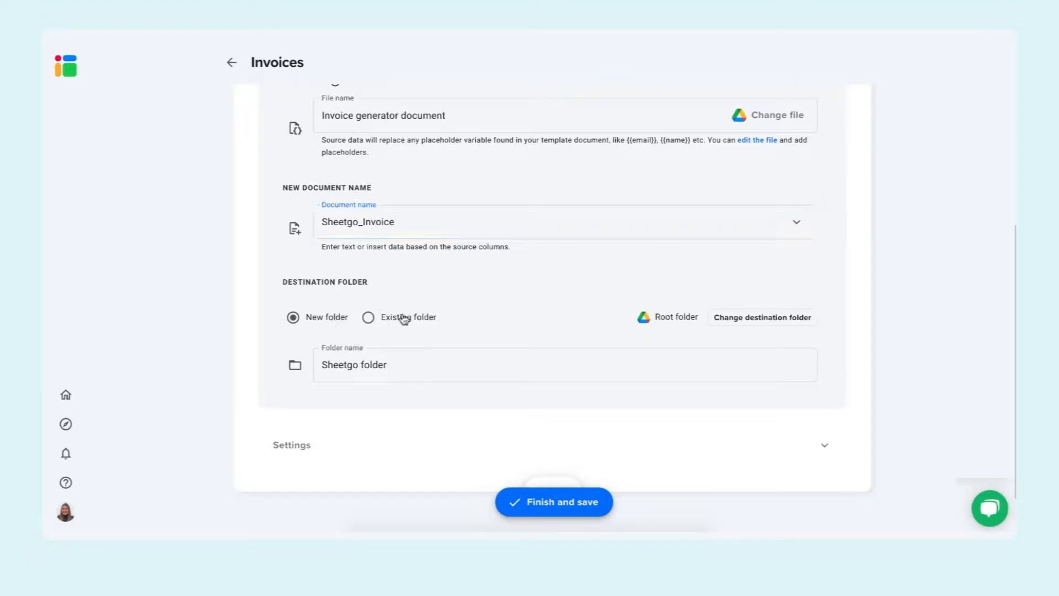
{"action": "left_click", "coordinate": [369, 316]}
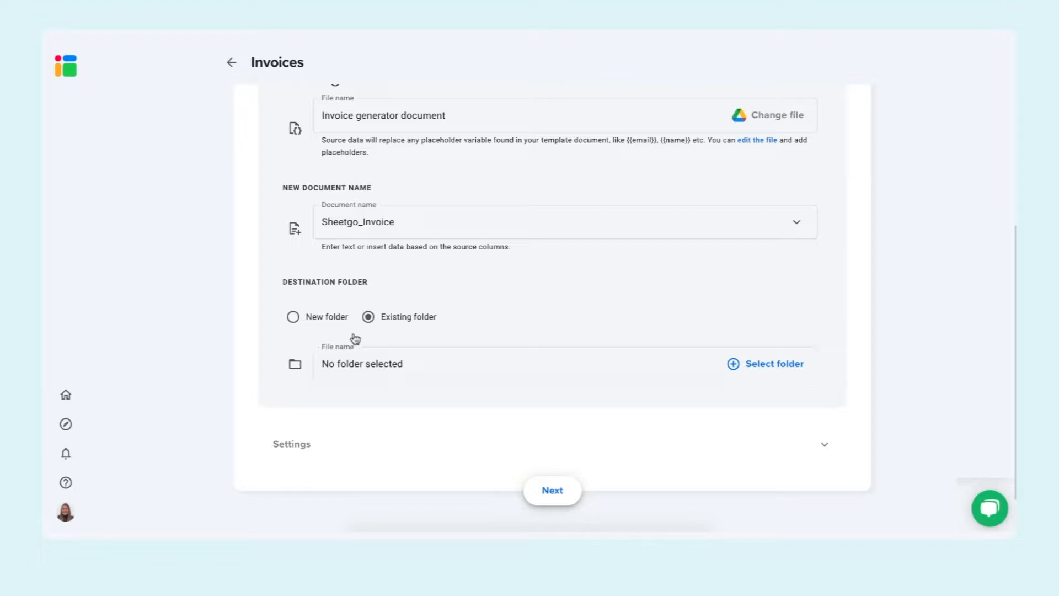
{"action": "left_click", "coordinate": [294, 317]}
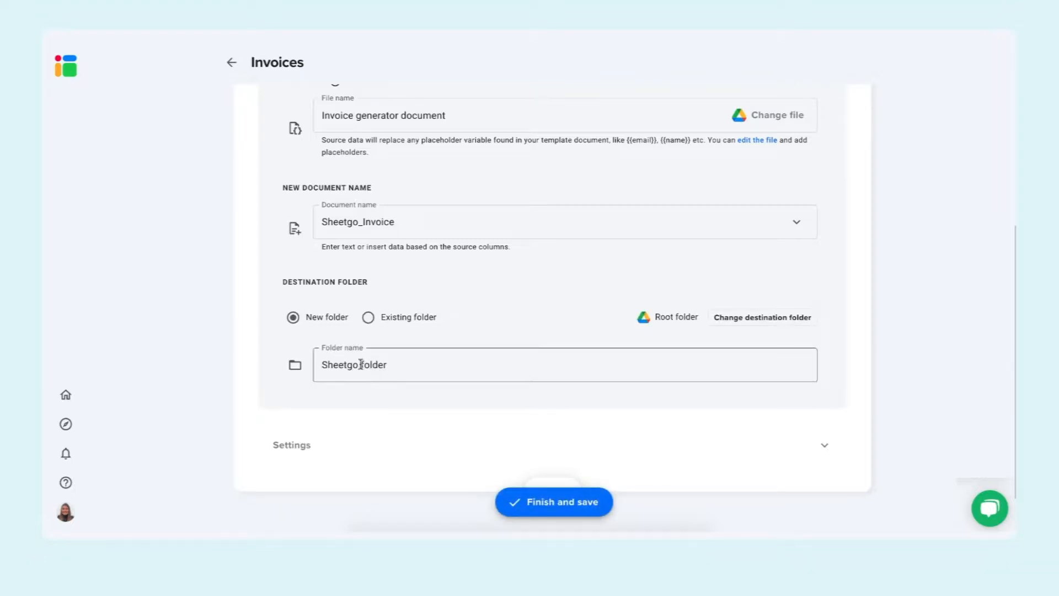
{"action": "type", "text": "Sheetgo invoices"}
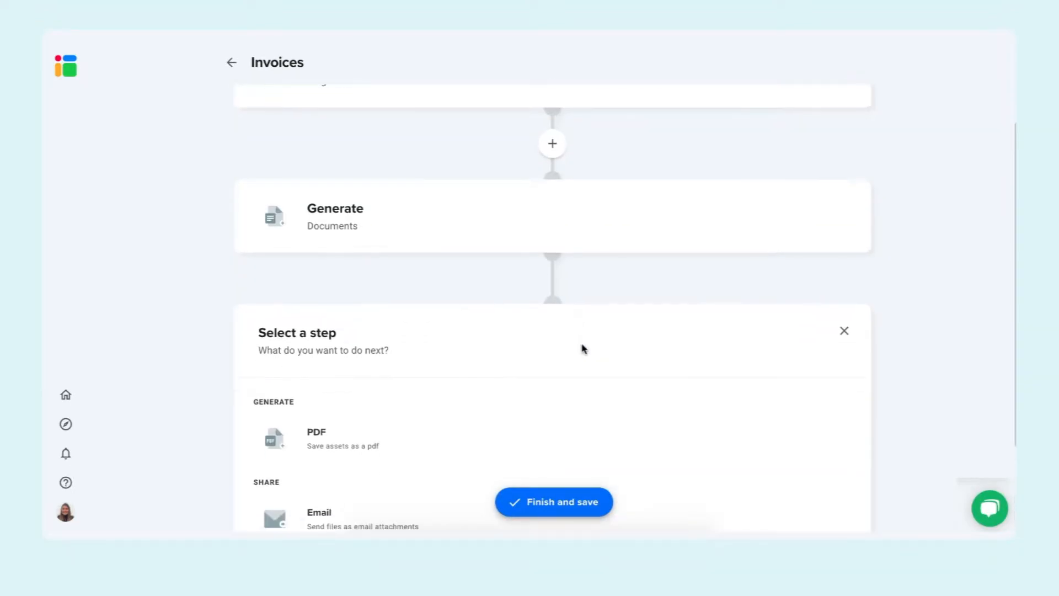
{"action": "mouse_move", "coordinate": [603, 285]}
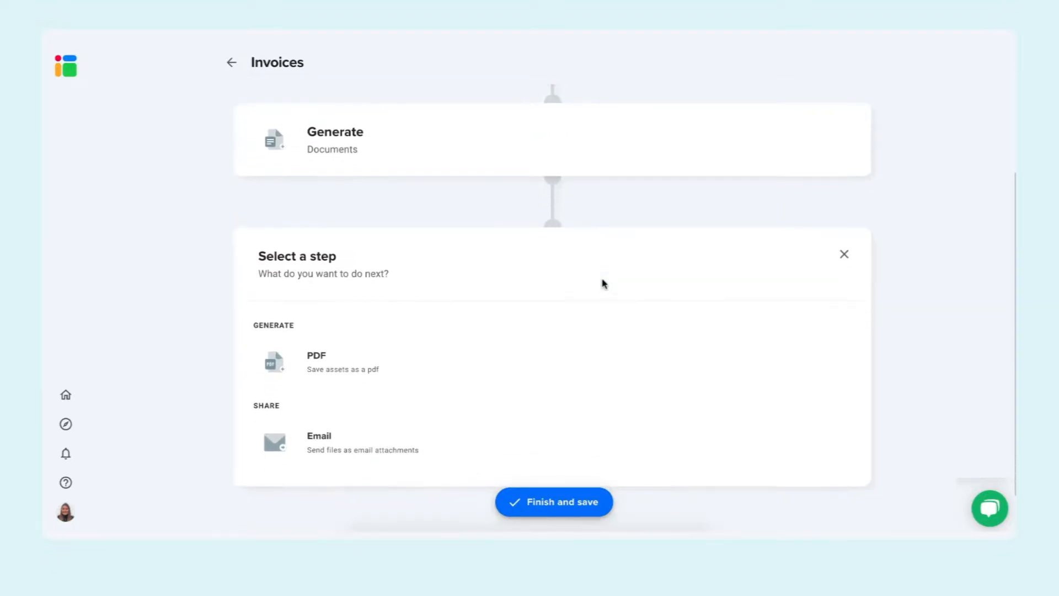
- Add a PDF step saving into a new 'Sheetgo invoices' folder and continue
{"action": "left_click", "coordinate": [317, 362]}
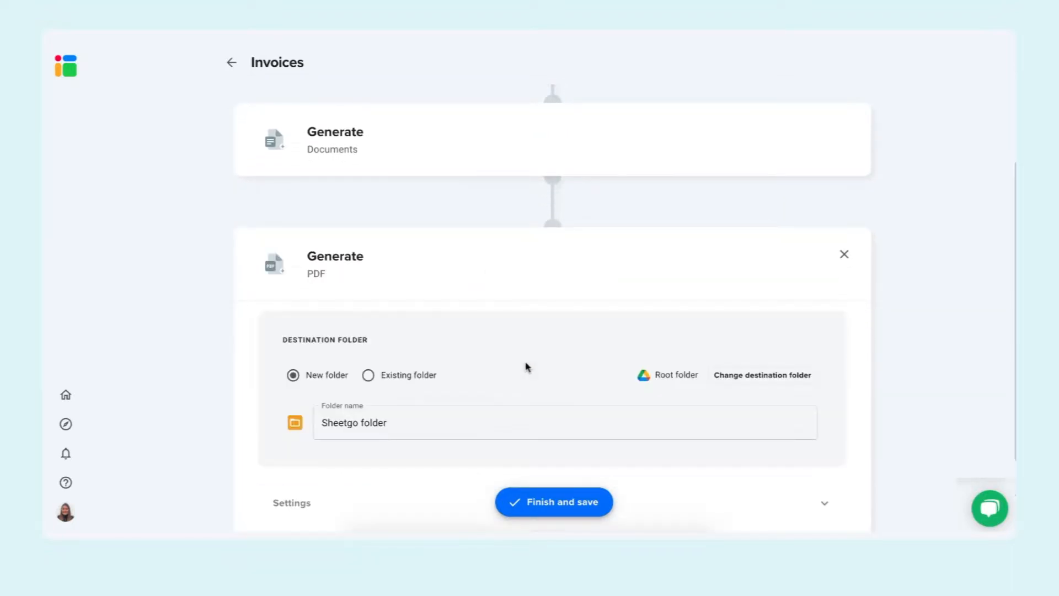
{"action": "type", "text": "Sheetgo invoices"}
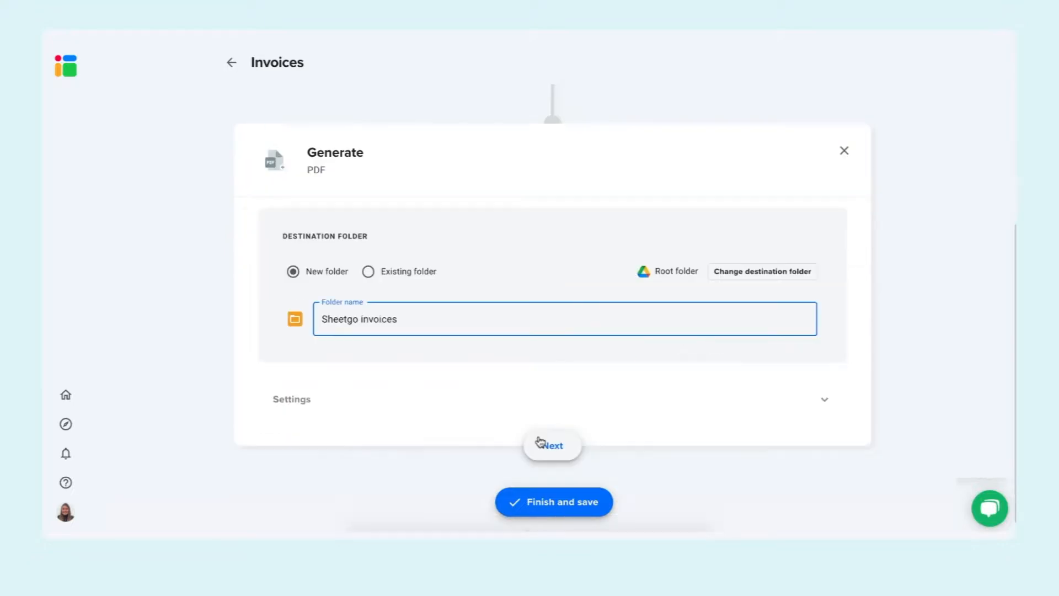
{"action": "left_click", "coordinate": [553, 444]}
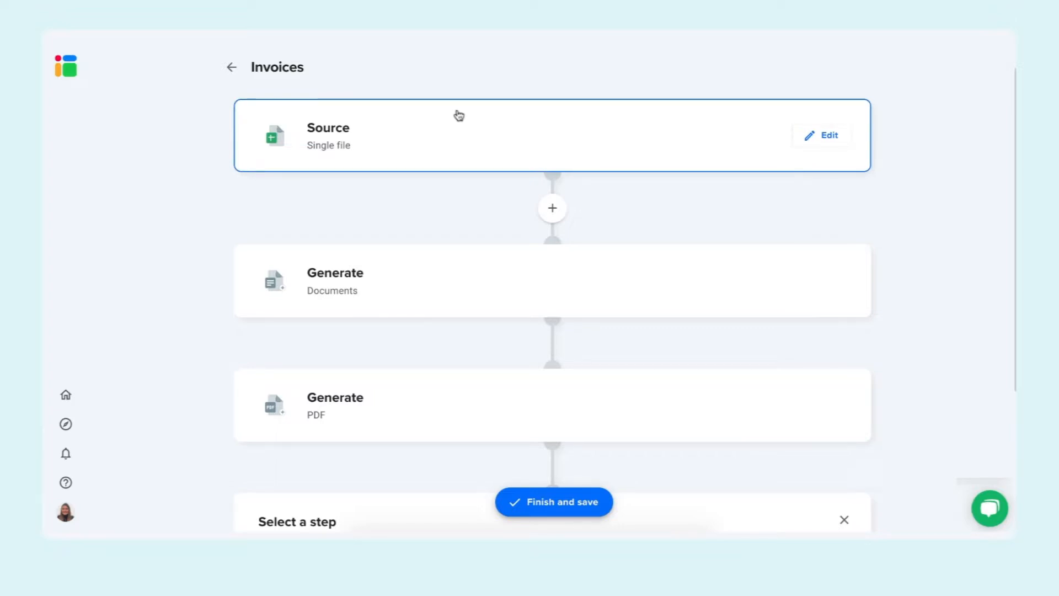
{"action": "mouse_move", "coordinate": [477, 144]}
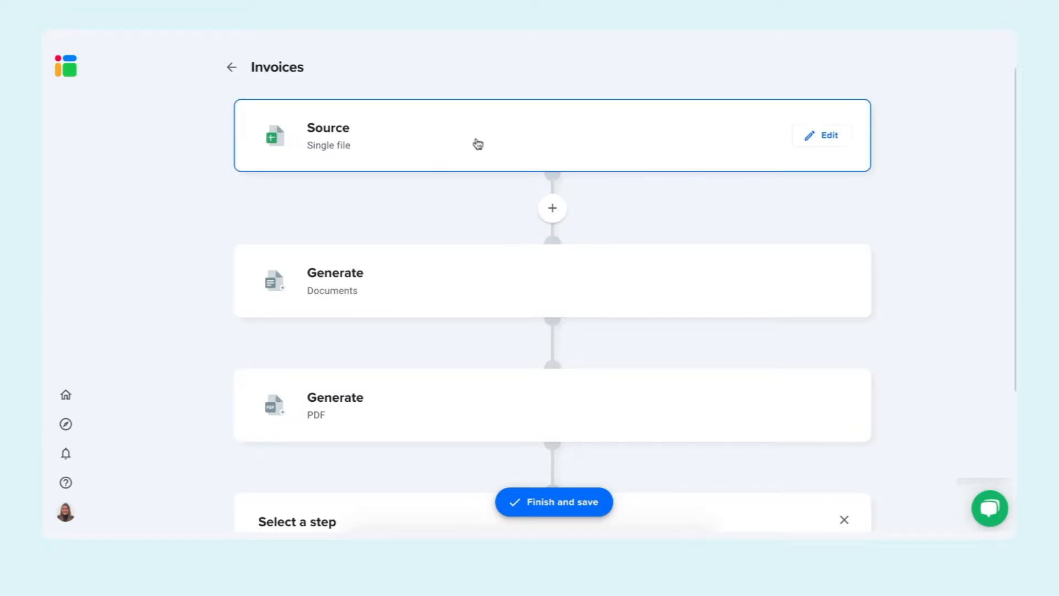
- Keep Editor access and set the email step to send files as attachments
{"action": "scroll", "scroll_direction": "down", "scroll_amount": 3}
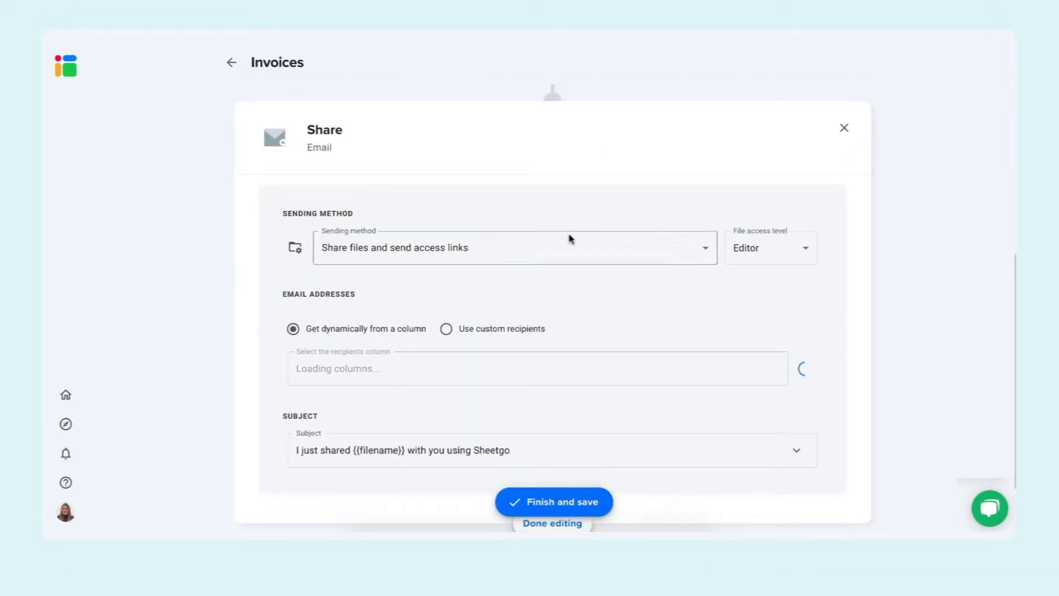
{"action": "left_click", "coordinate": [513, 247]}
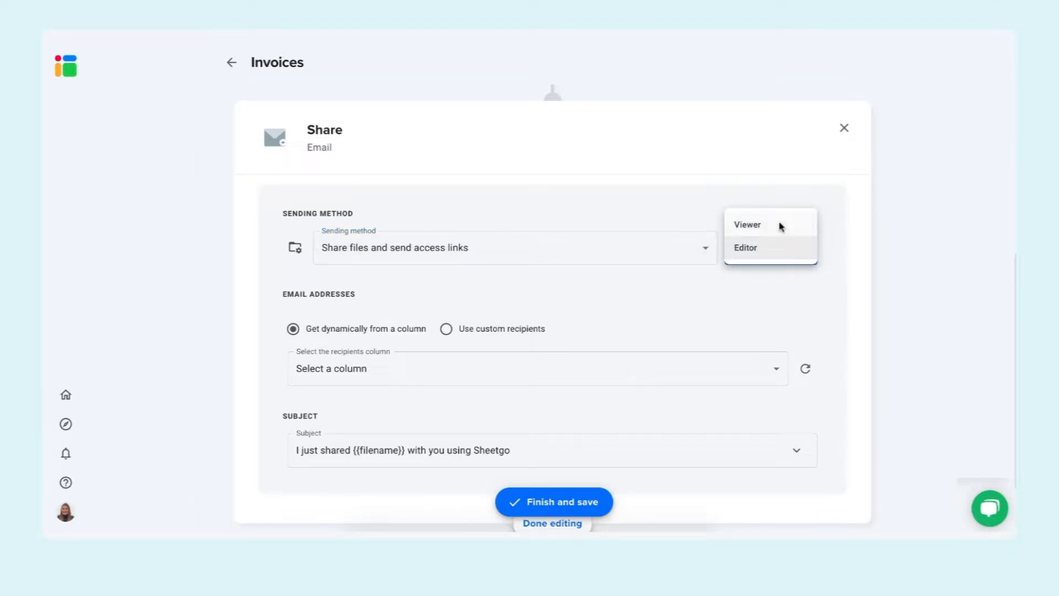
{"action": "left_click", "coordinate": [746, 247]}
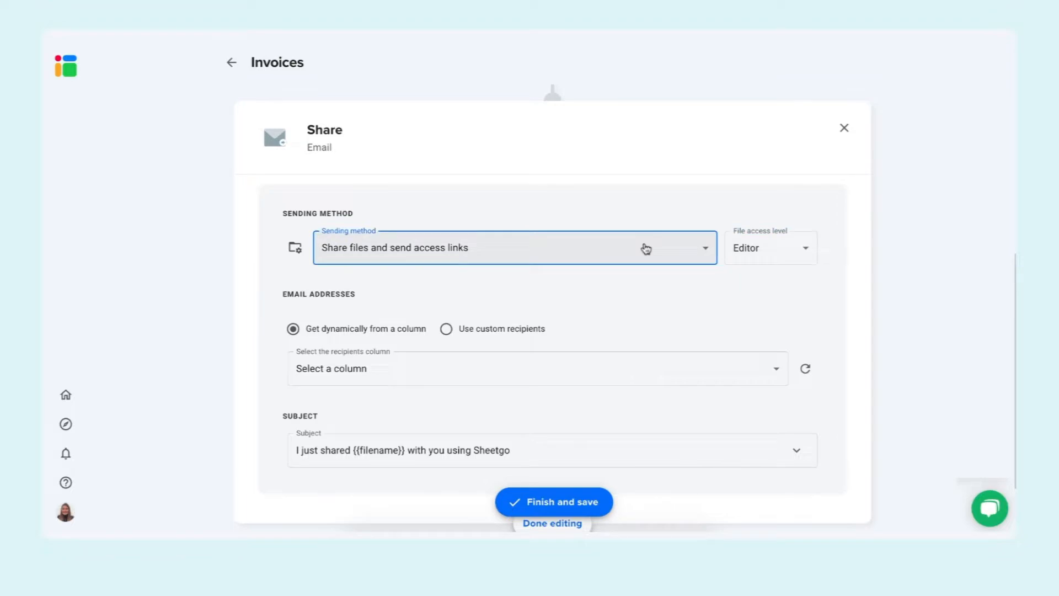
{"action": "left_click", "coordinate": [513, 247]}
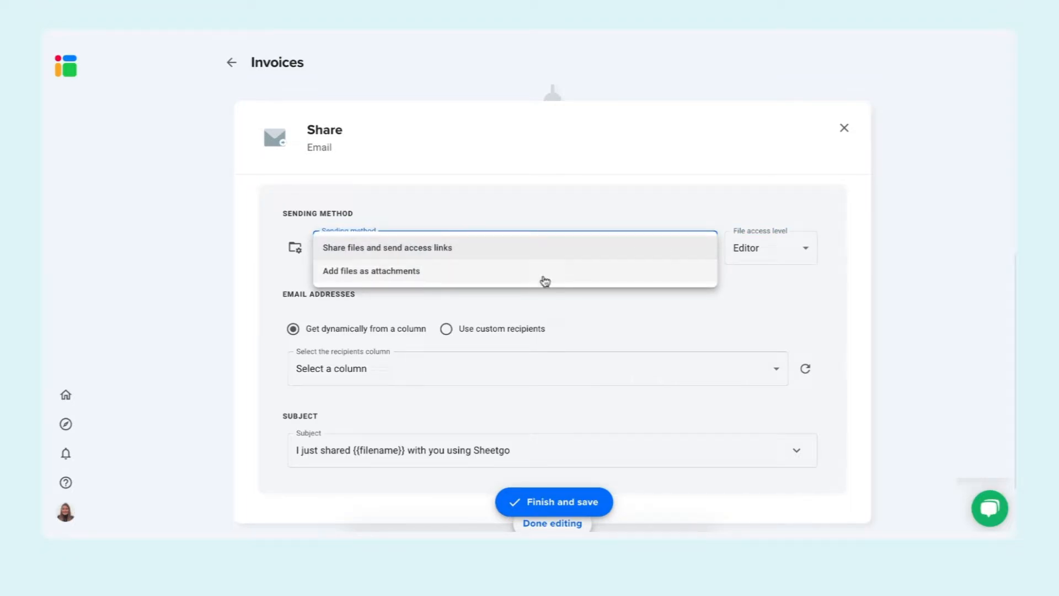
{"action": "left_click", "coordinate": [371, 270]}
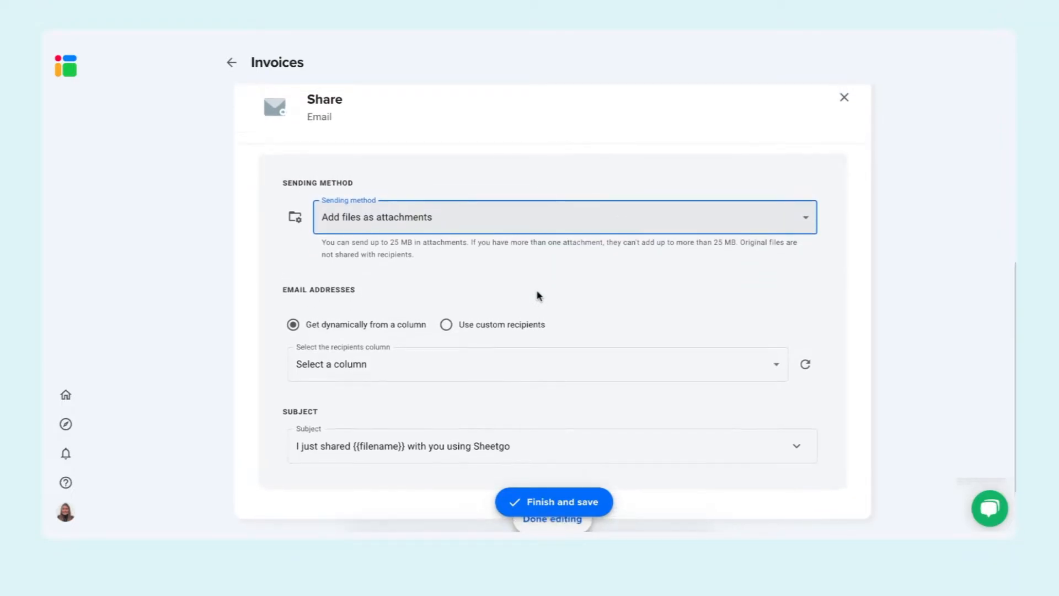
{"action": "left_click", "coordinate": [445, 324]}
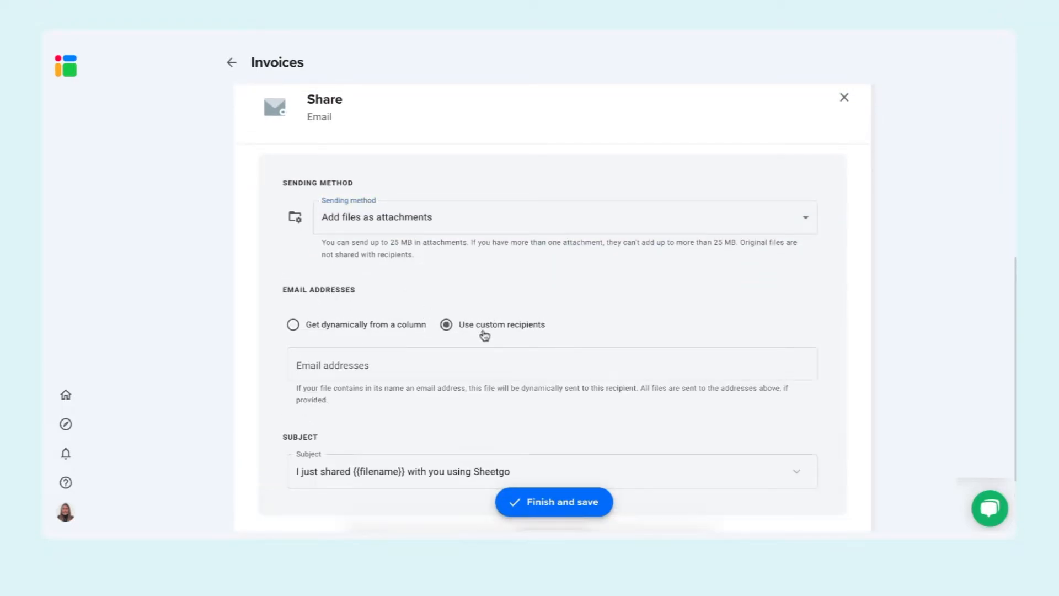
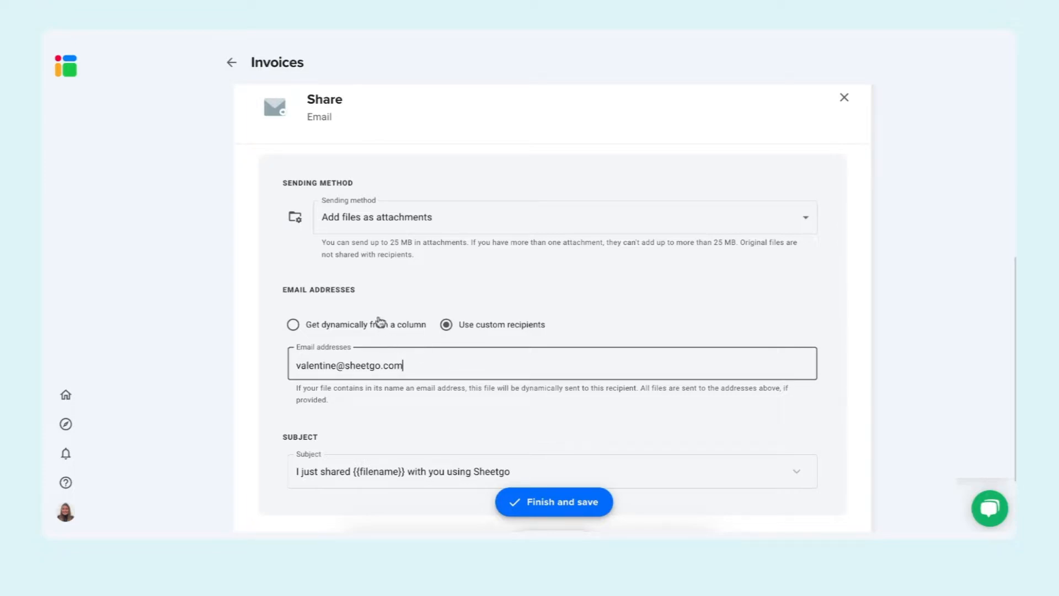
- Take recipients dynamically from Column D : Client email address instead
{"action": "left_click", "coordinate": [294, 324]}
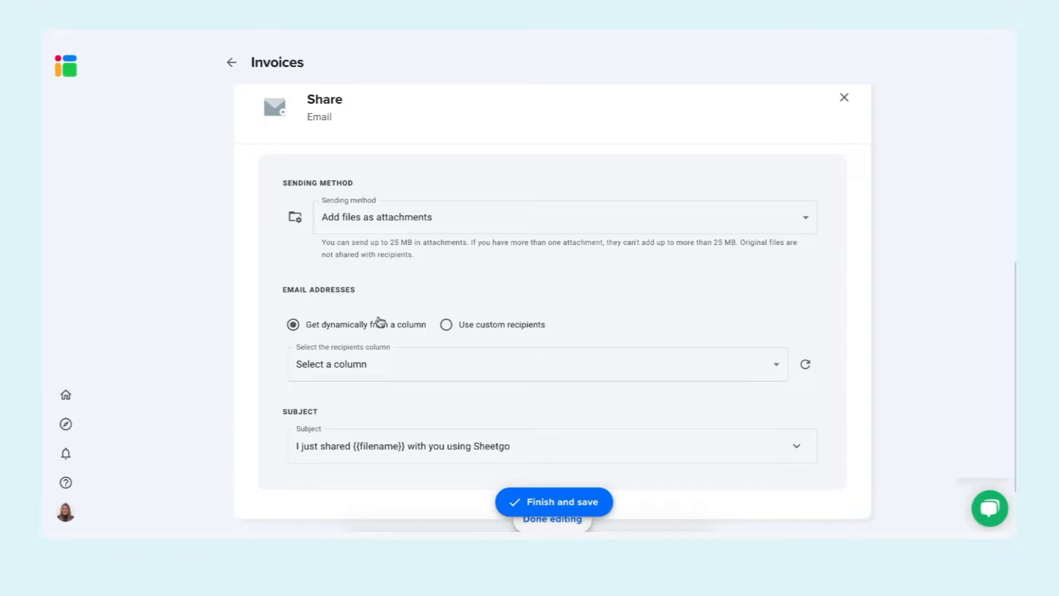
{"action": "left_click", "coordinate": [534, 363]}
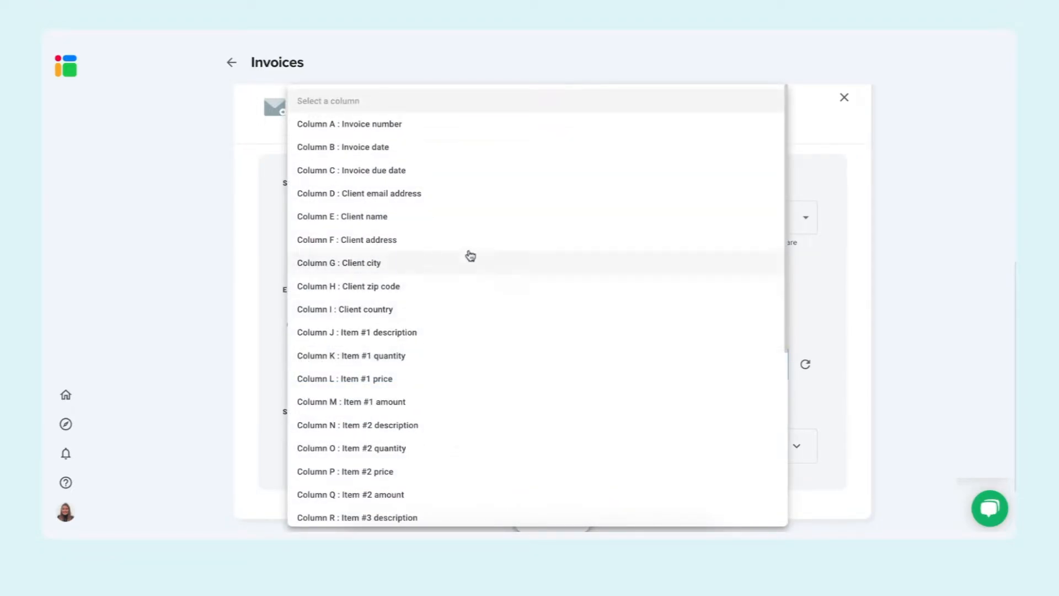
{"action": "left_click", "coordinate": [358, 193]}
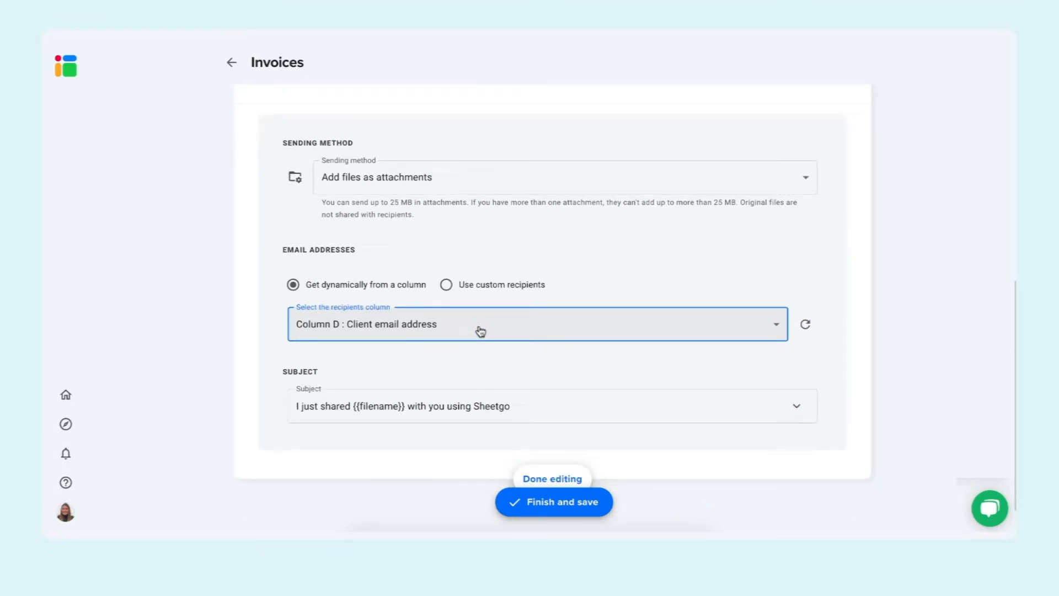
{"action": "left_click", "coordinate": [473, 405]}
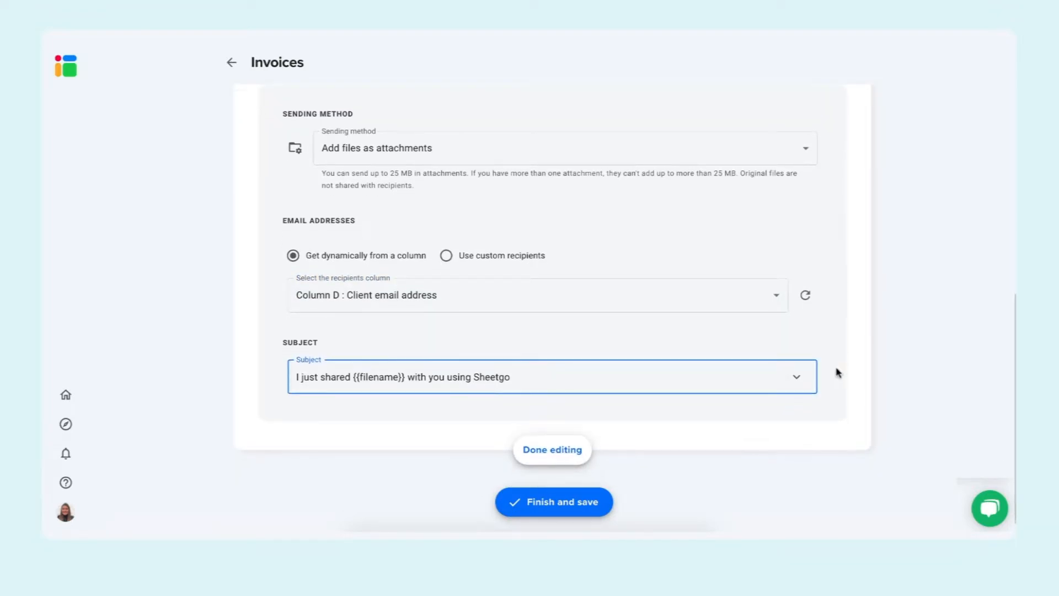
- Insert Invoice number and Invoice due date smart tags into the subject and finish the email step
{"action": "left_click", "coordinate": [796, 377]}
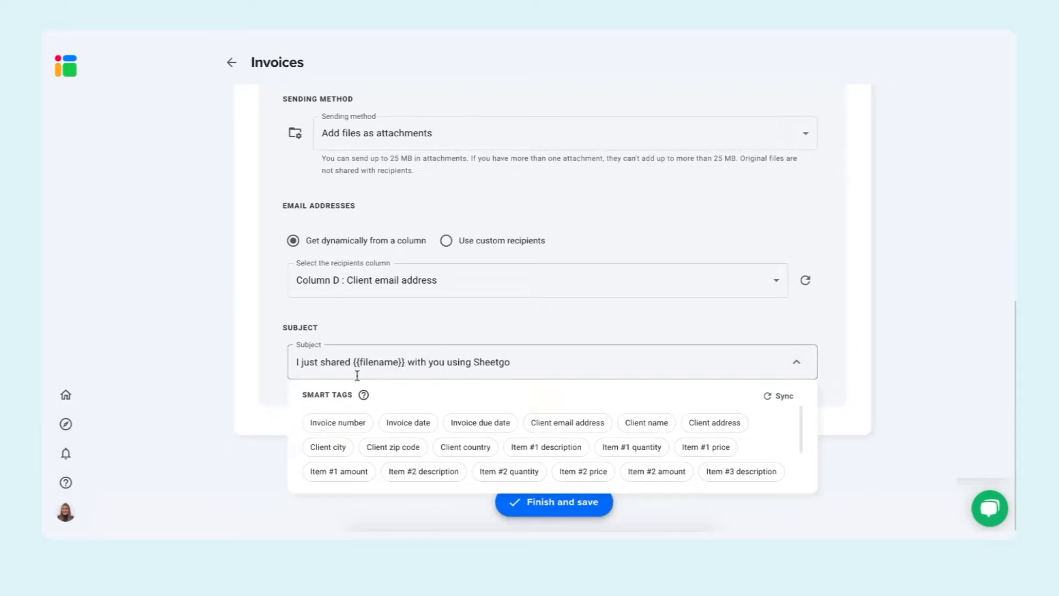
{"action": "left_click", "coordinate": [337, 422]}
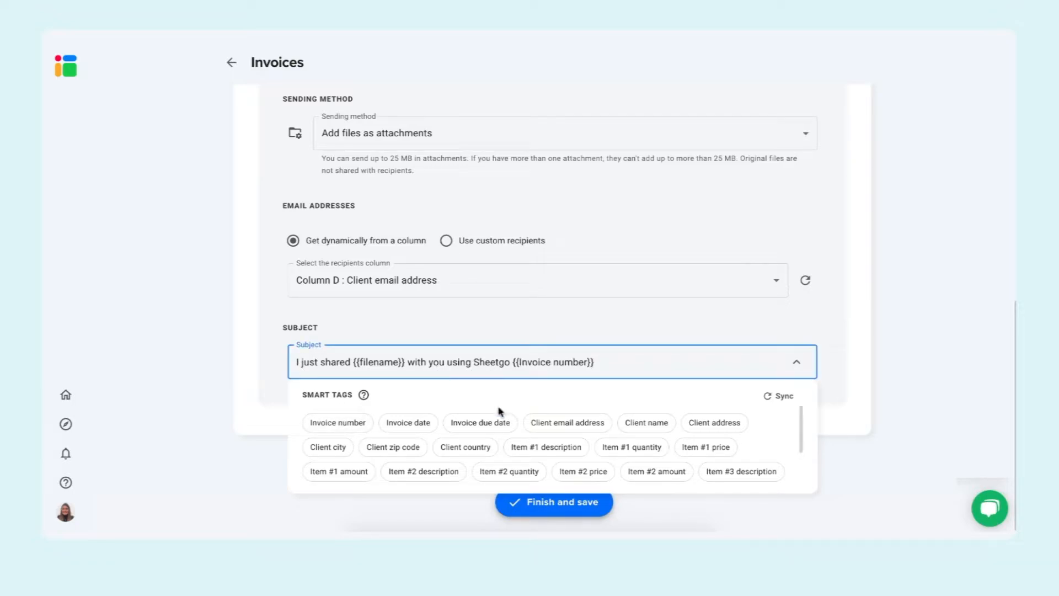
{"action": "left_click", "coordinate": [479, 423]}
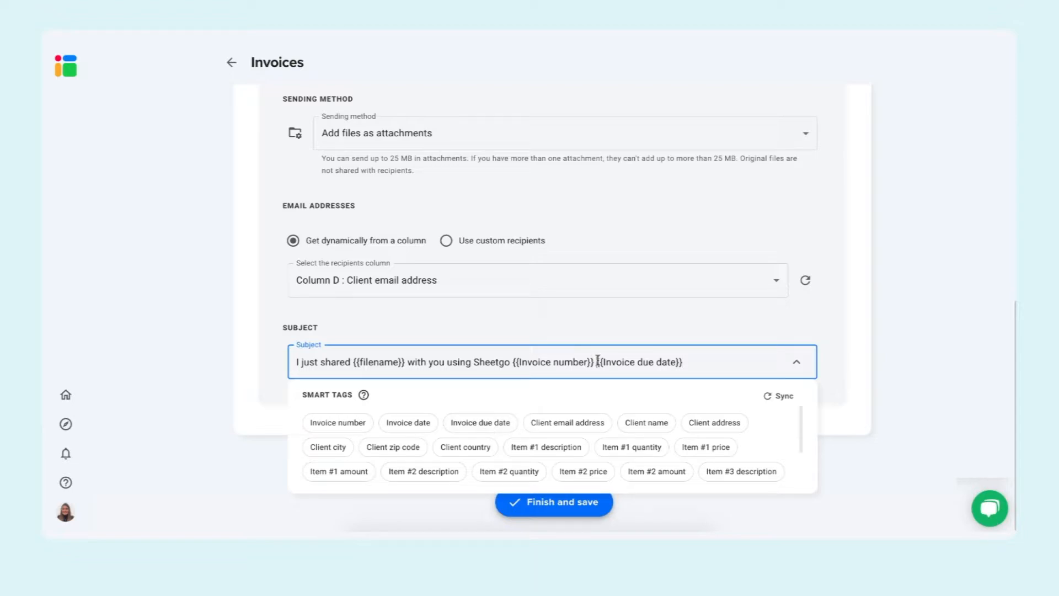
{"action": "double_click", "coordinate": [637, 362]}
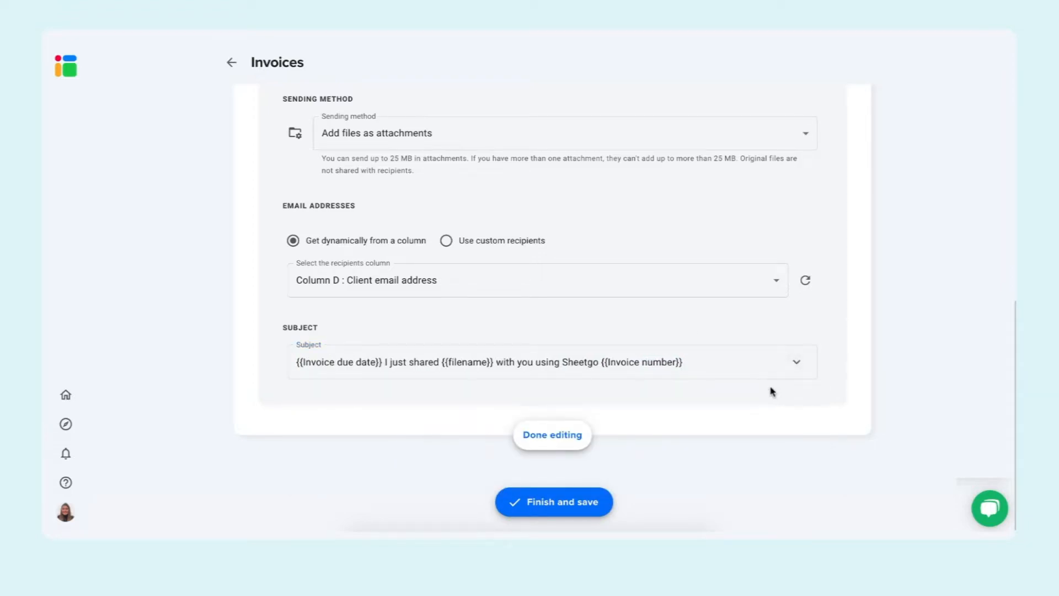
{"action": "left_click", "coordinate": [551, 435]}
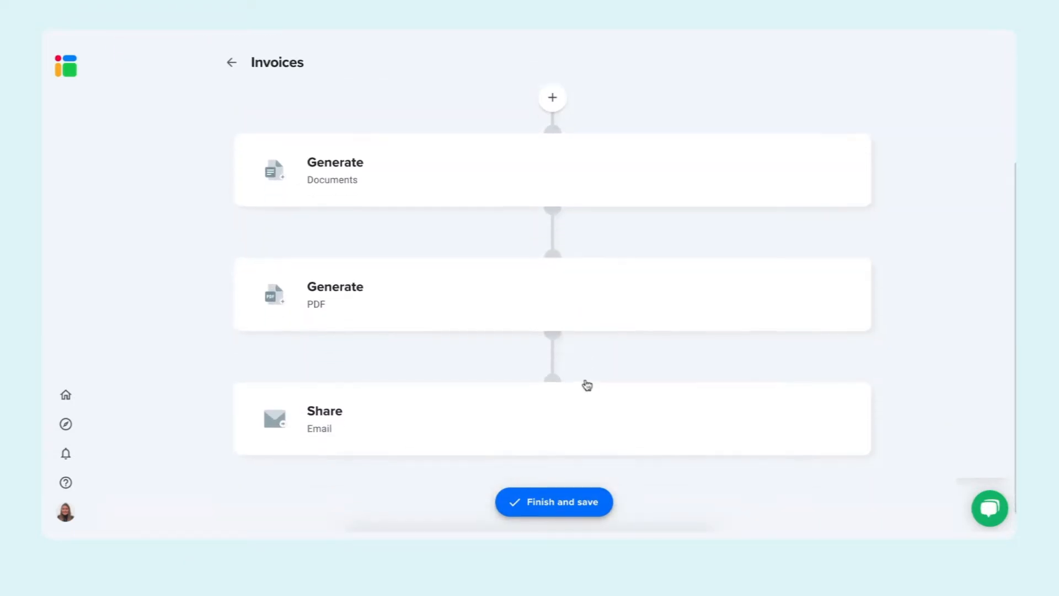
- Finish and save the workflow, returning to its step diagram
{"action": "left_click", "coordinate": [553, 501]}
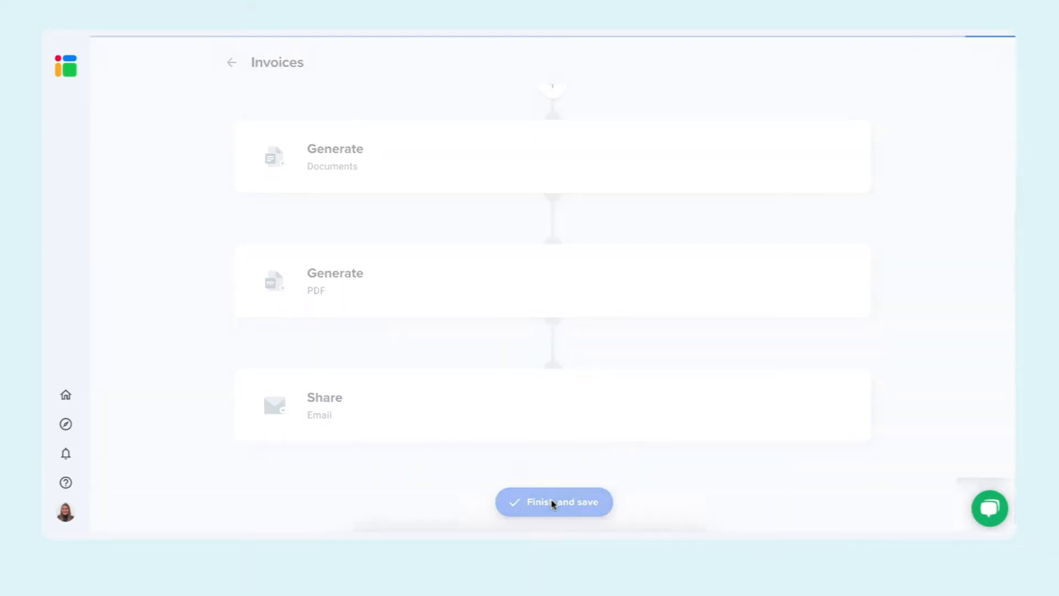
{"action": "left_click", "coordinate": [553, 501]}
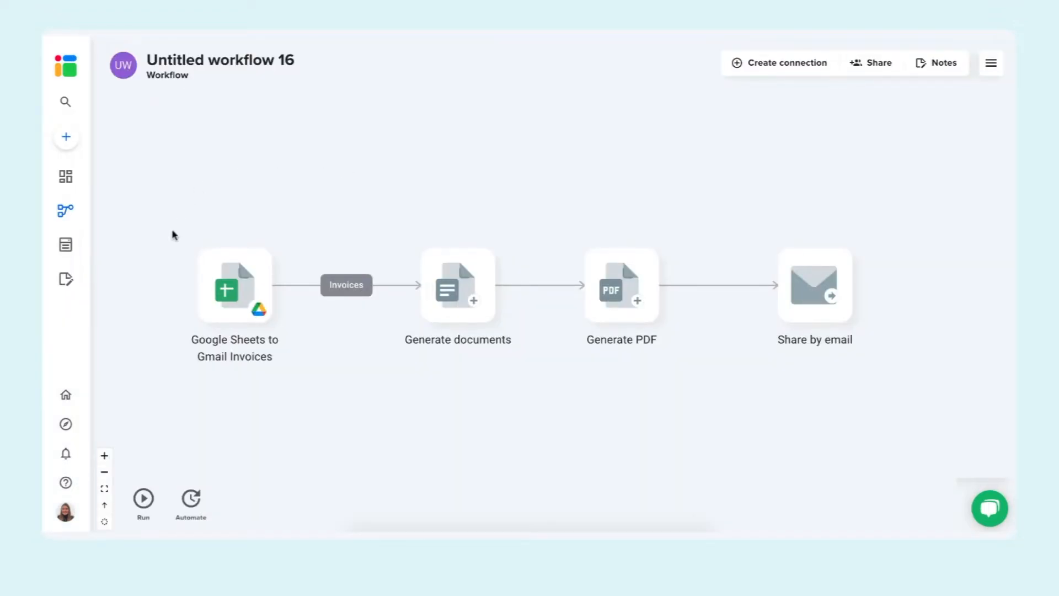
{"action": "mouse_move", "coordinate": [338, 163]}
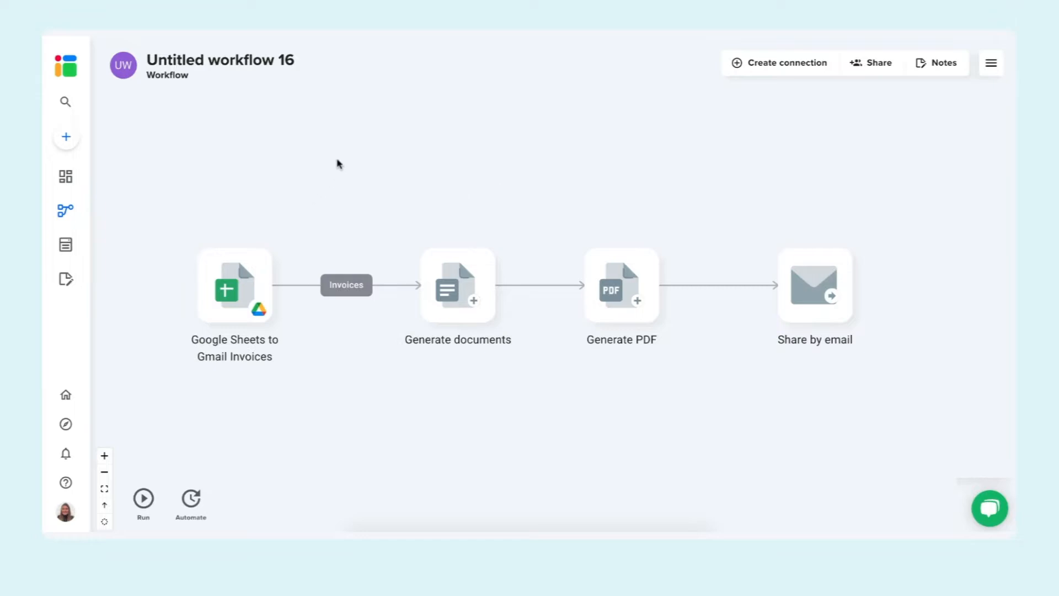
{"action": "mouse_move", "coordinate": [474, 296]}
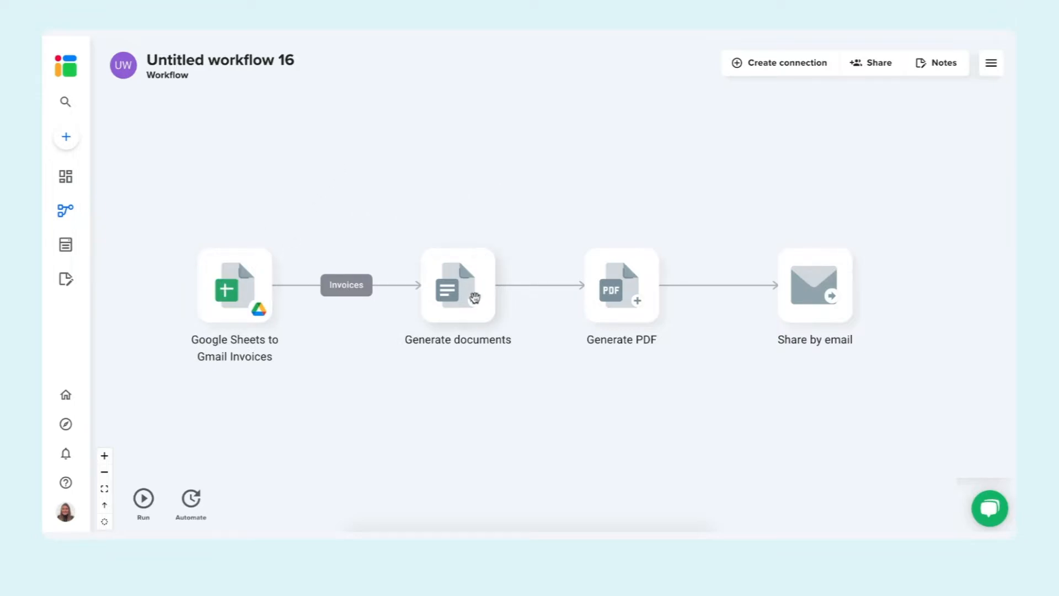
{"action": "mouse_move", "coordinate": [398, 208]}
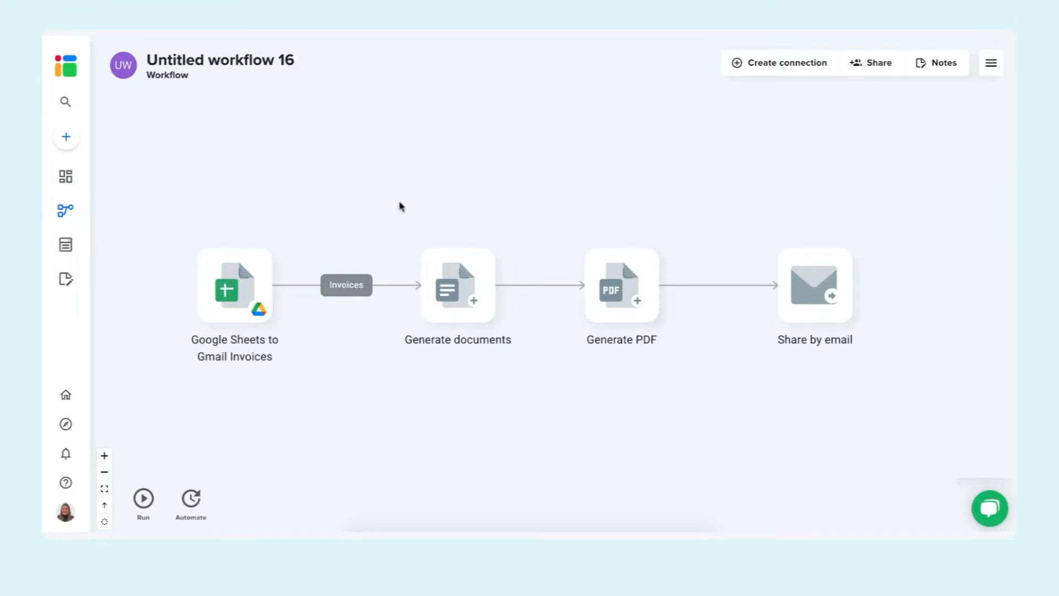
{"action": "mouse_move", "coordinate": [789, 291]}
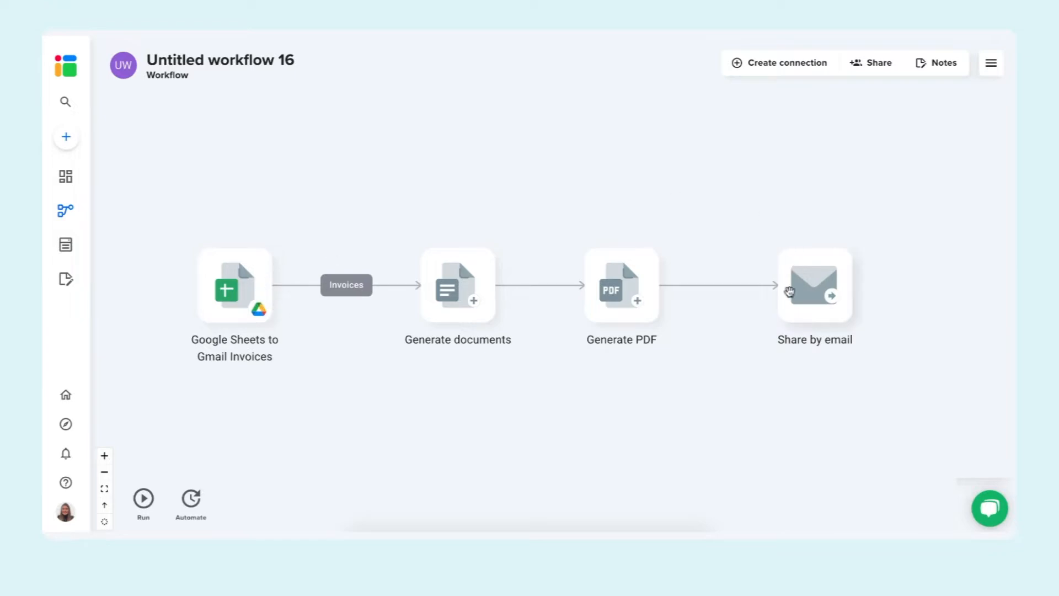
{"action": "mouse_move", "coordinate": [806, 306]}
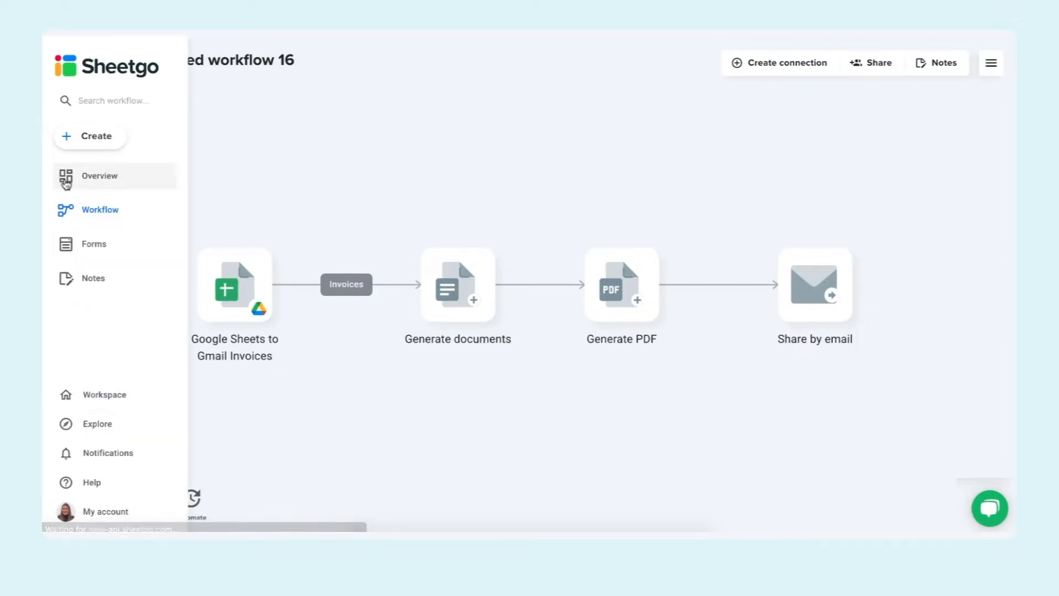
- Rename the workflow to 'Invoice generation' from its Overview page
{"action": "left_click", "coordinate": [98, 175]}
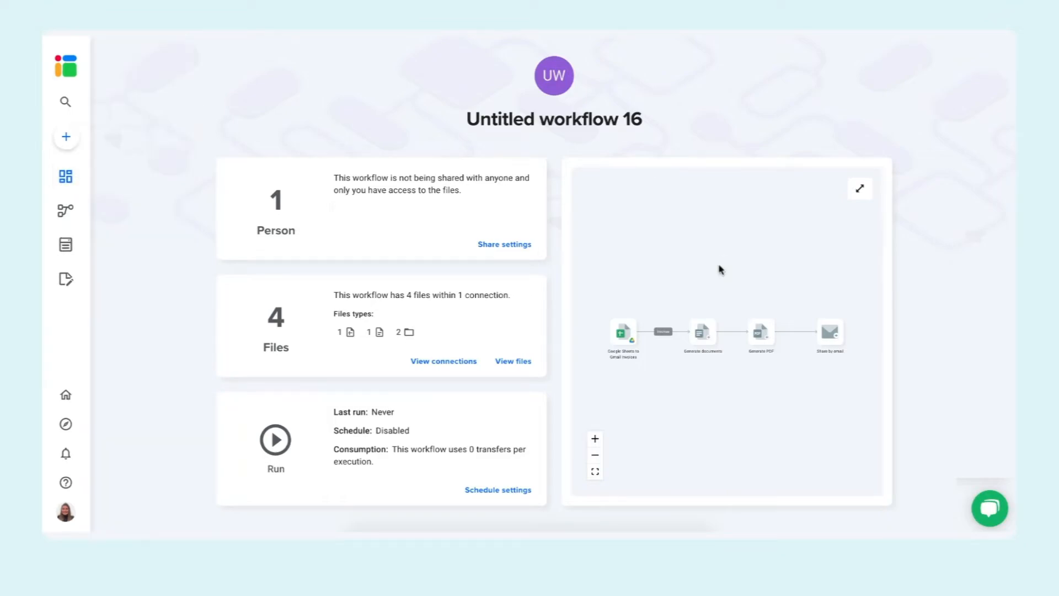
{"action": "mouse_move", "coordinate": [595, 306]}
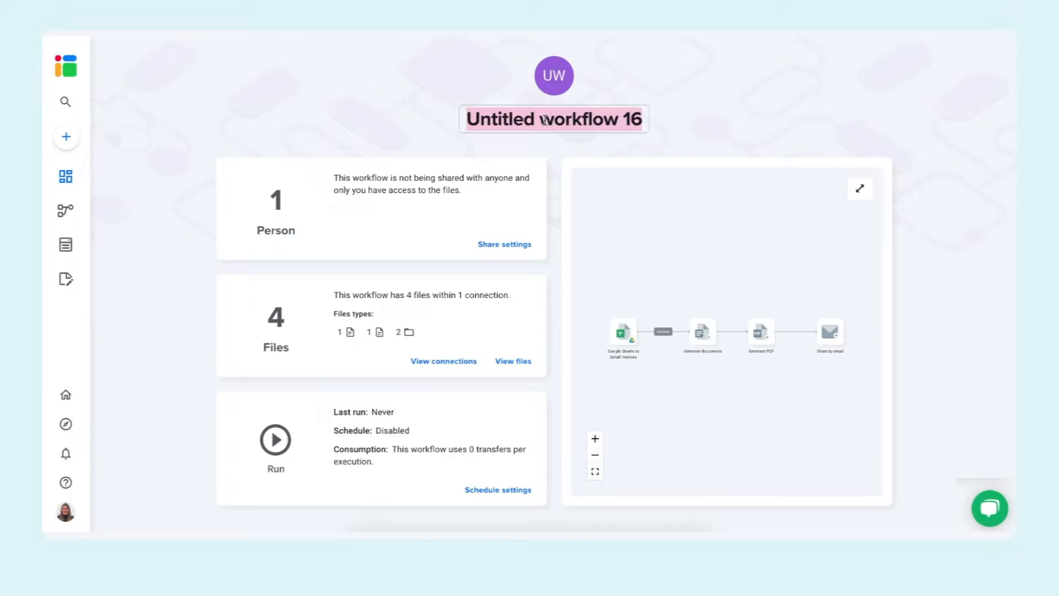
{"action": "type", "text": "Invoice generation"}
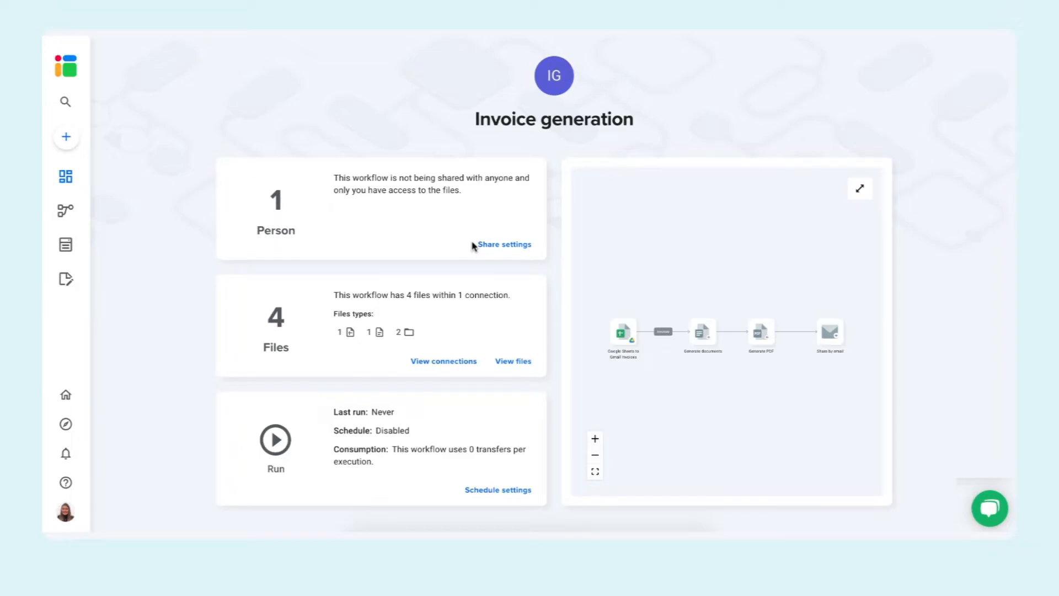
{"action": "mouse_move", "coordinate": [455, 225]}
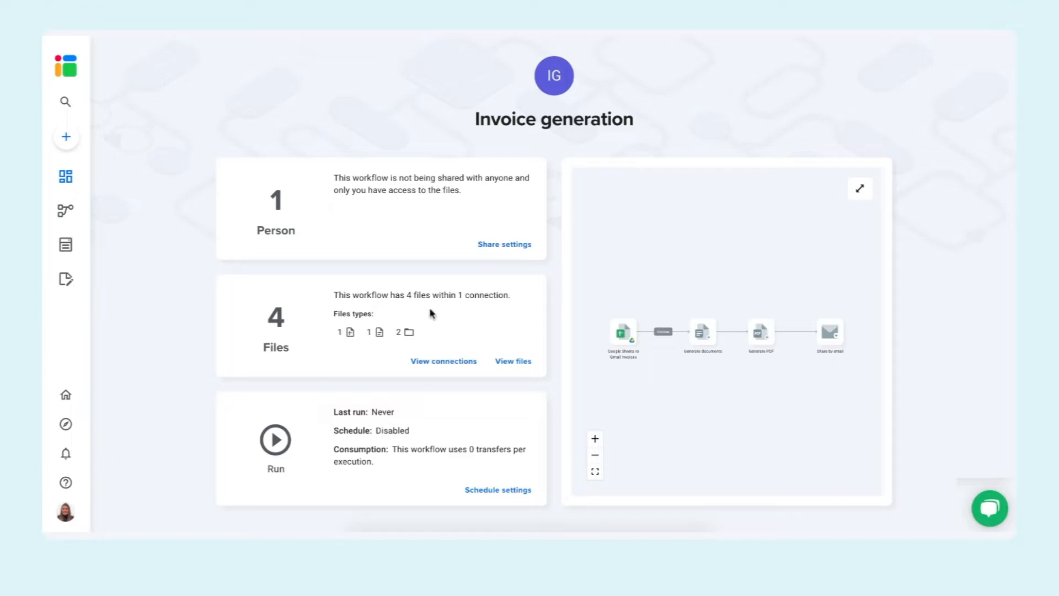
{"action": "mouse_move", "coordinate": [420, 324]}
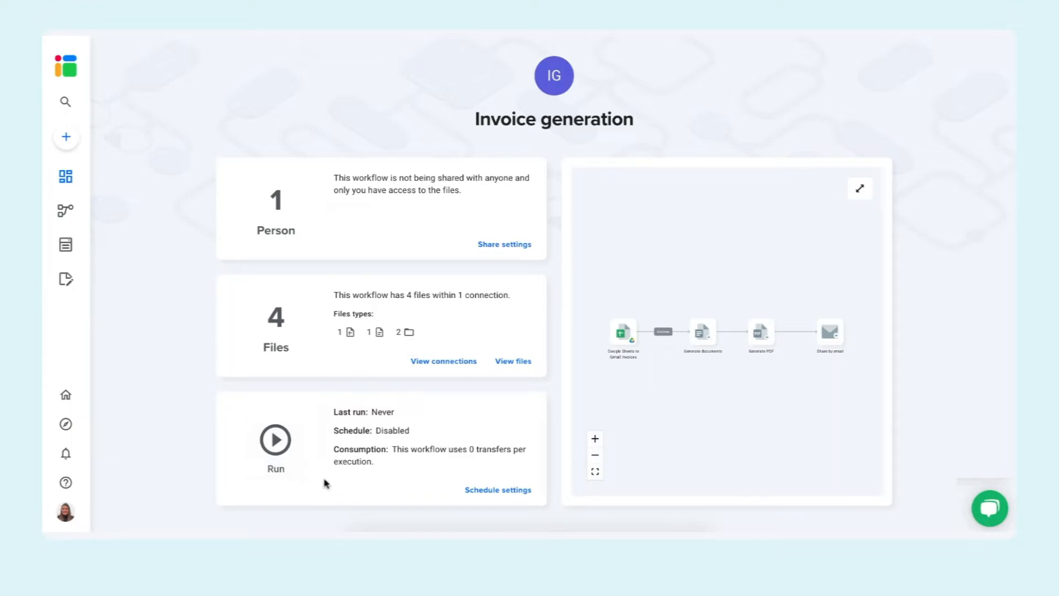
{"action": "mouse_move", "coordinate": [275, 439]}
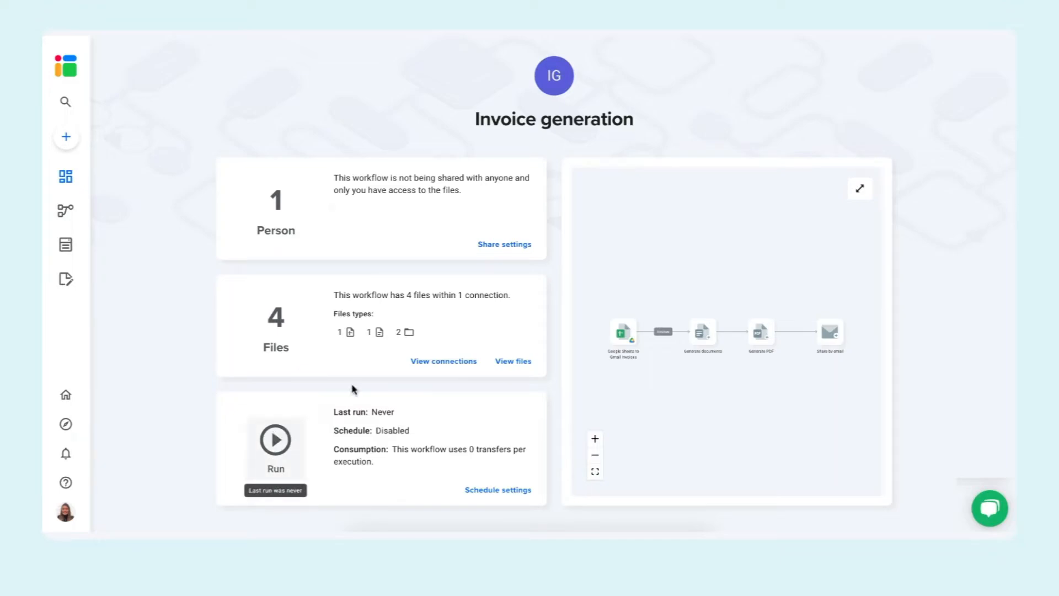
{"action": "mouse_move", "coordinate": [382, 483]}
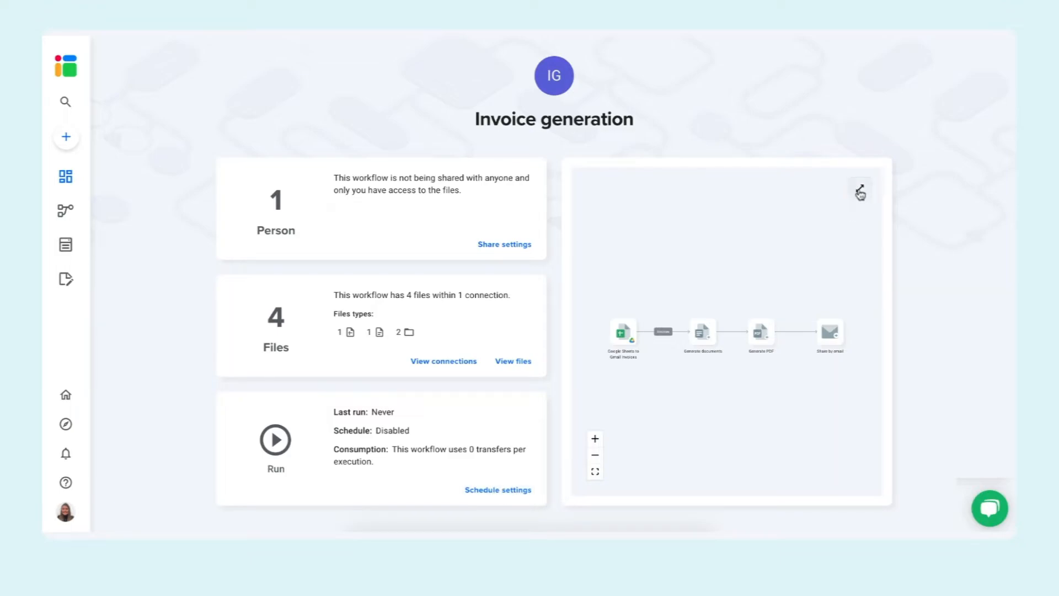
- Open the Google Sheets to Gmail Invoices spreadsheet from its node on the workflow canvas
{"action": "left_click", "coordinate": [861, 191]}
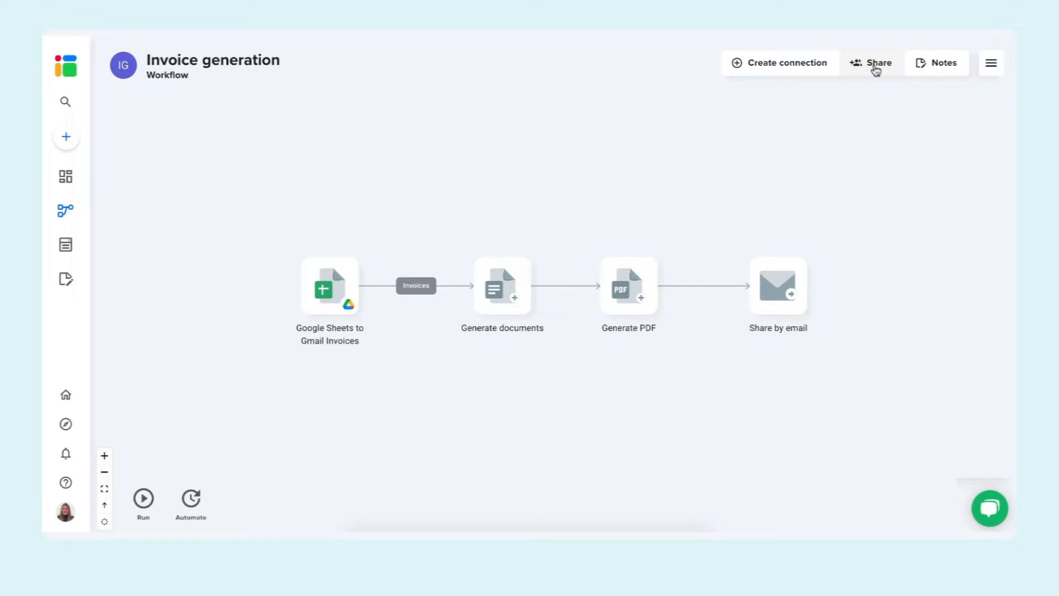
{"action": "mouse_move", "coordinate": [786, 64]}
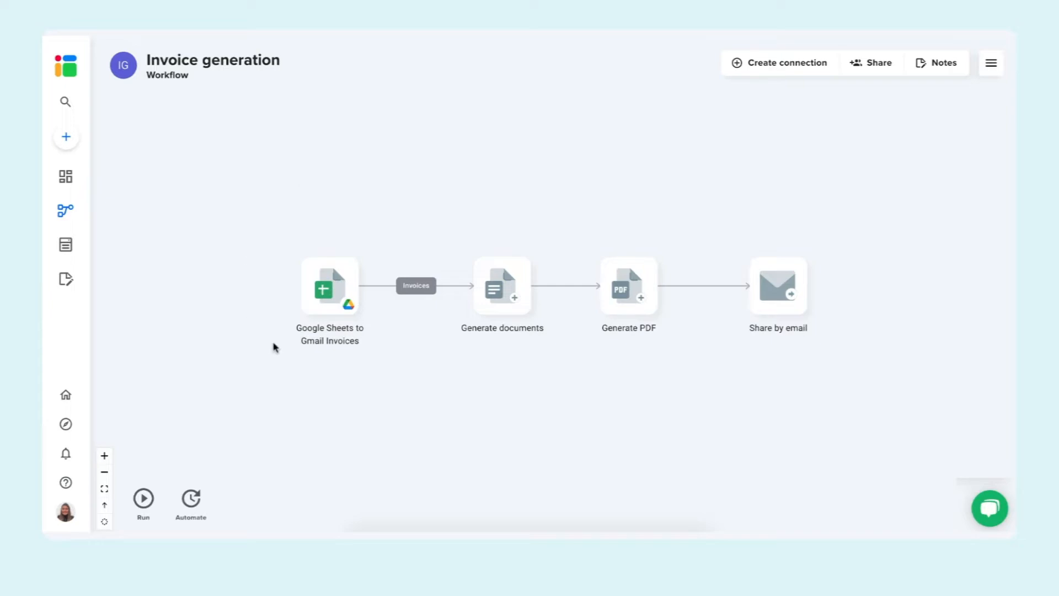
{"action": "mouse_move", "coordinate": [348, 378]}
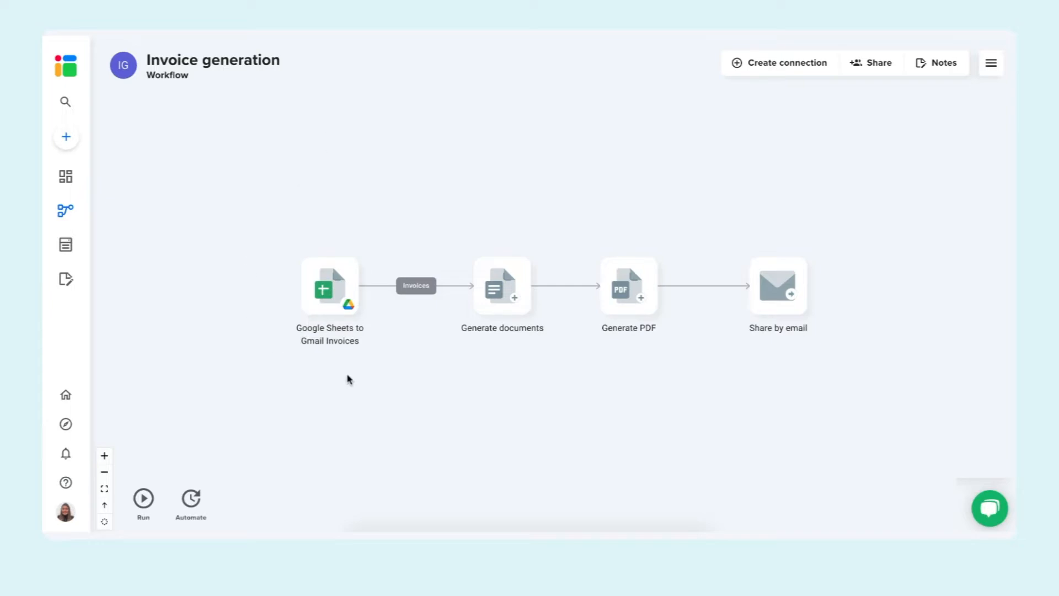
{"action": "mouse_move", "coordinate": [732, 203]}
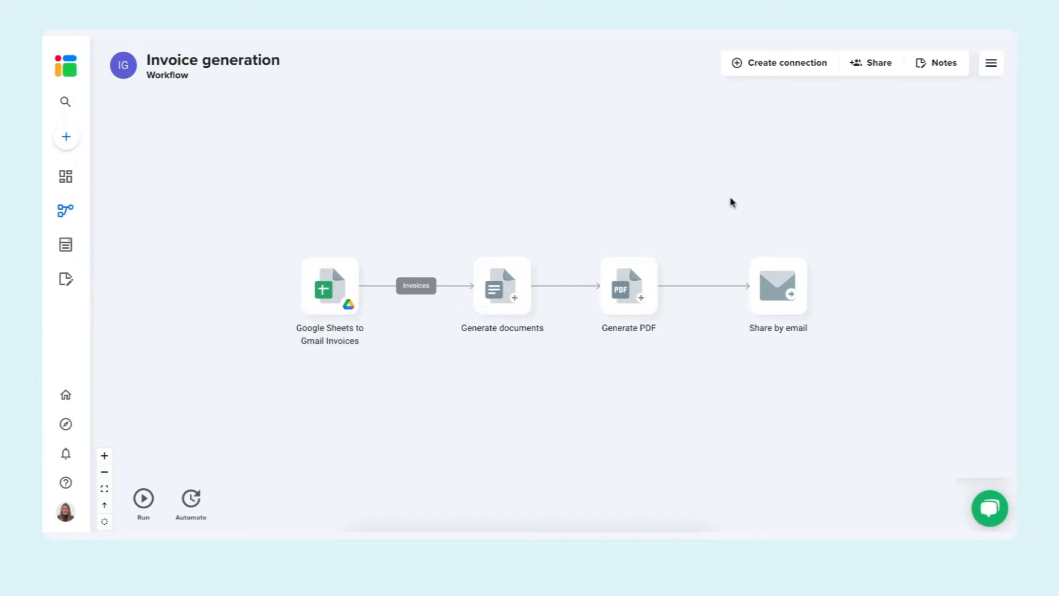
{"action": "mouse_move", "coordinate": [407, 212]}
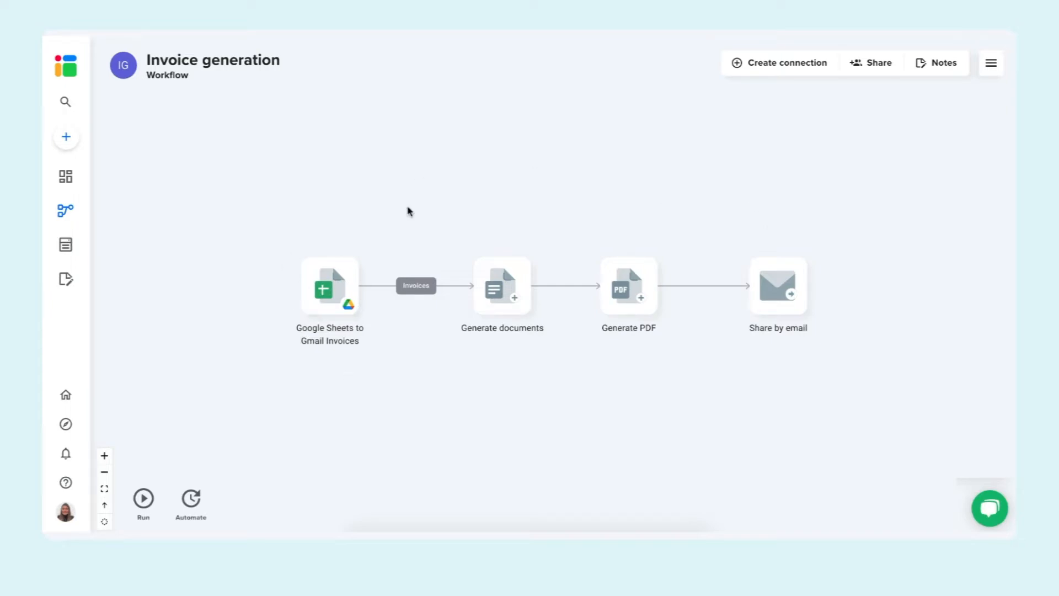
{"action": "mouse_move", "coordinate": [688, 247]}
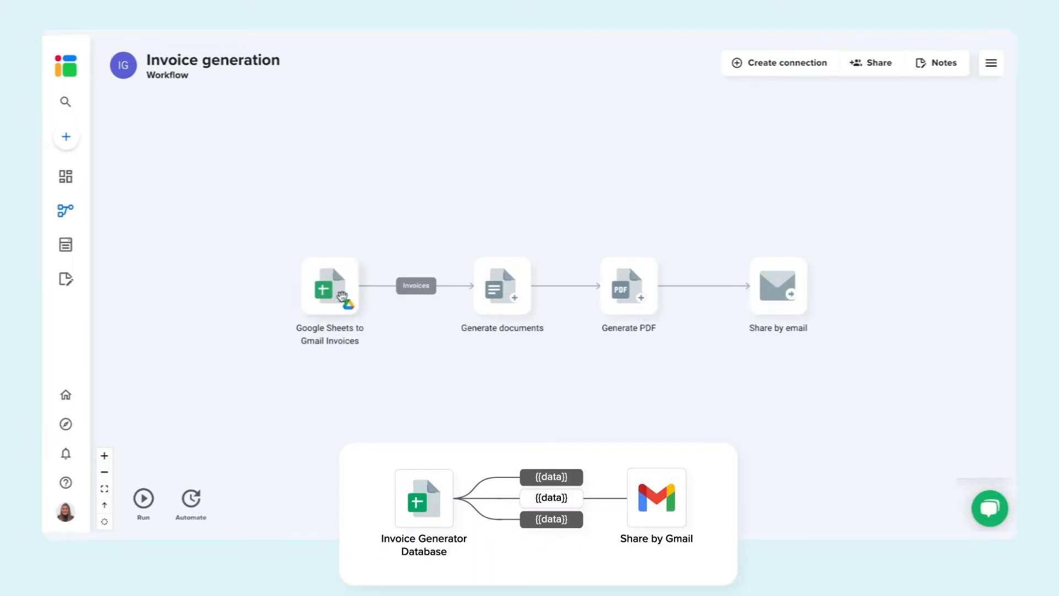
{"action": "left_click", "coordinate": [330, 286]}
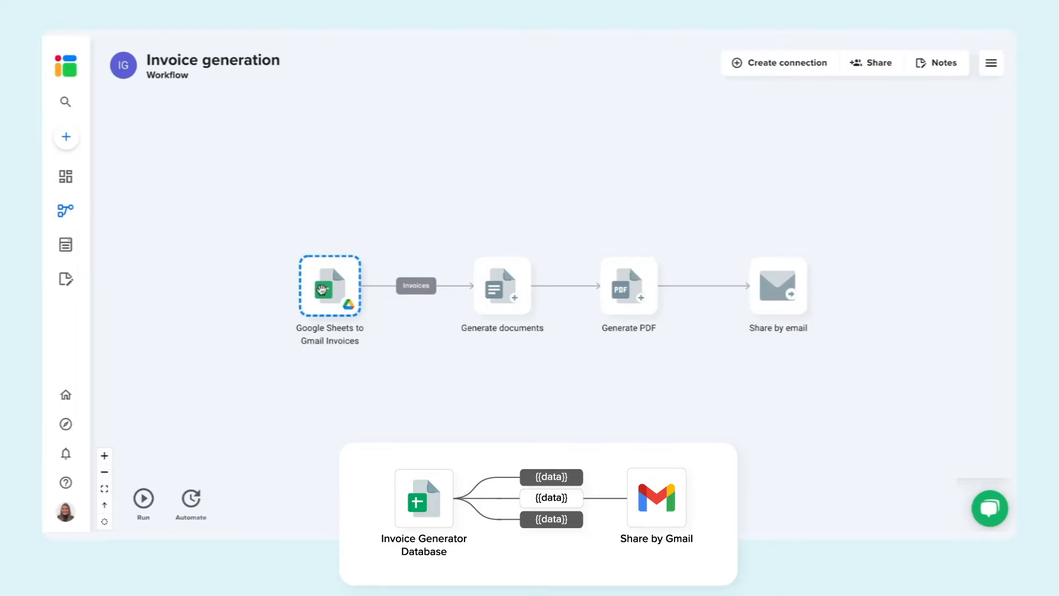
{"action": "double_click", "coordinate": [328, 287]}
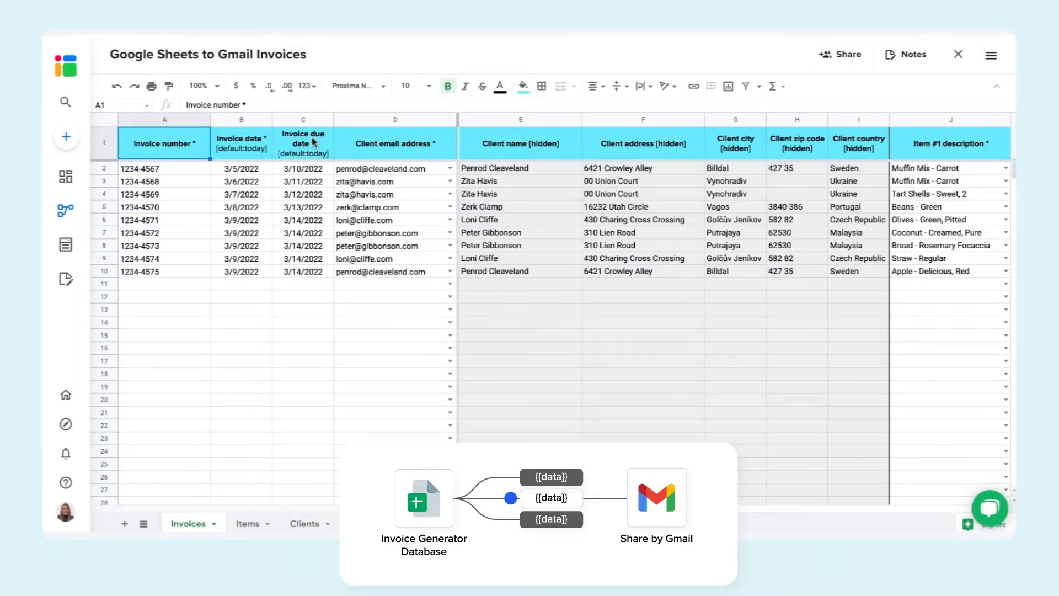
- Insert an 'Invoice status' column to the right of Invoice due date
{"action": "left_click", "coordinate": [304, 119]}
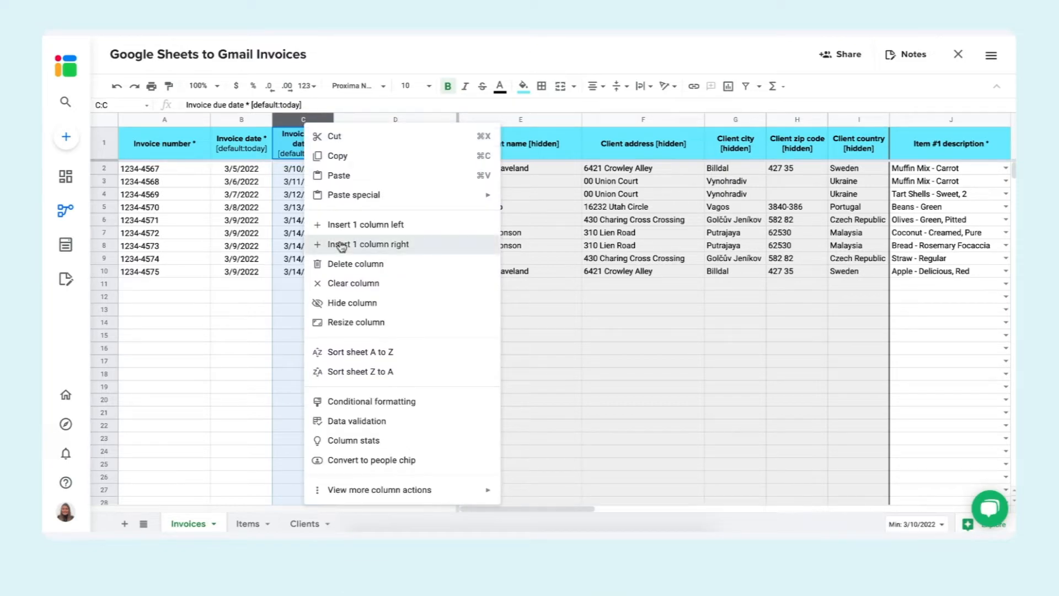
{"action": "left_click", "coordinate": [369, 244]}
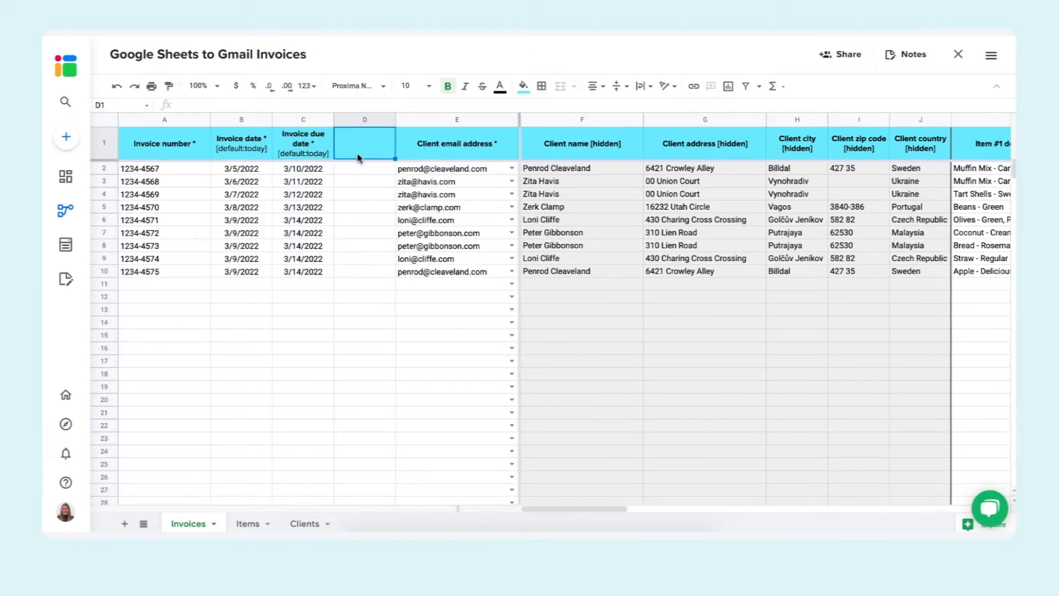
{"action": "type", "text": "Invoice status"}
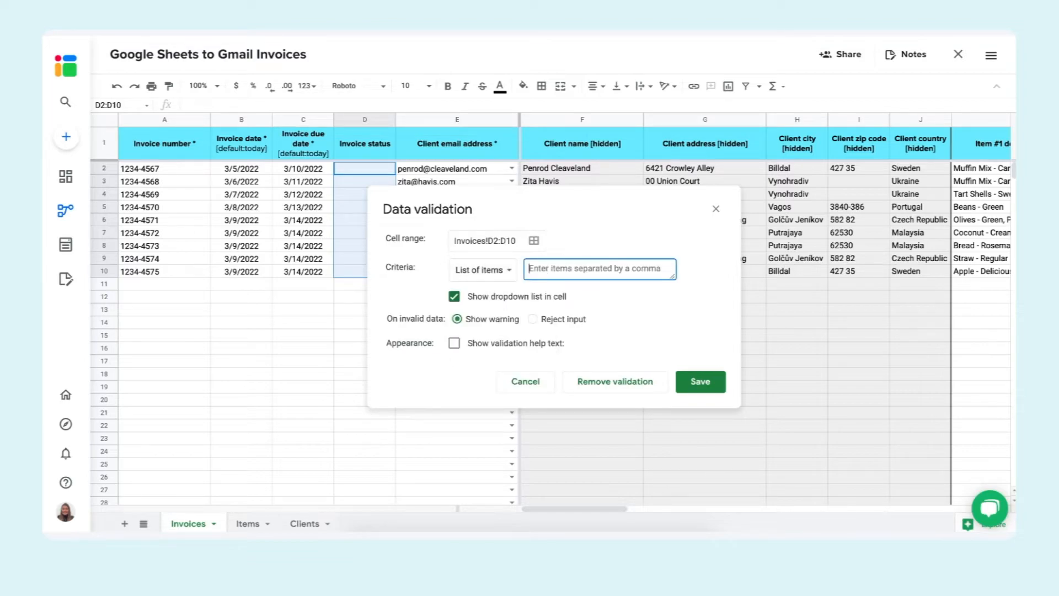
- Restrict the Invoice status cells to a PAID, OVERDUE, OPEN dropdown list and save the rule
{"action": "type", "text": "PAID,"}
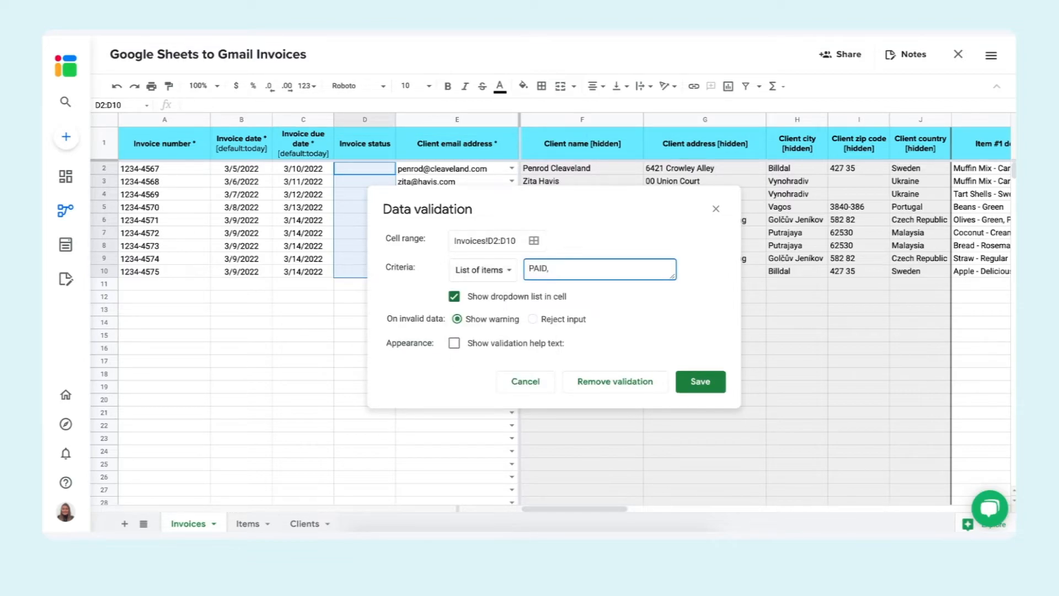
{"action": "type", "text": "OVERDU"}
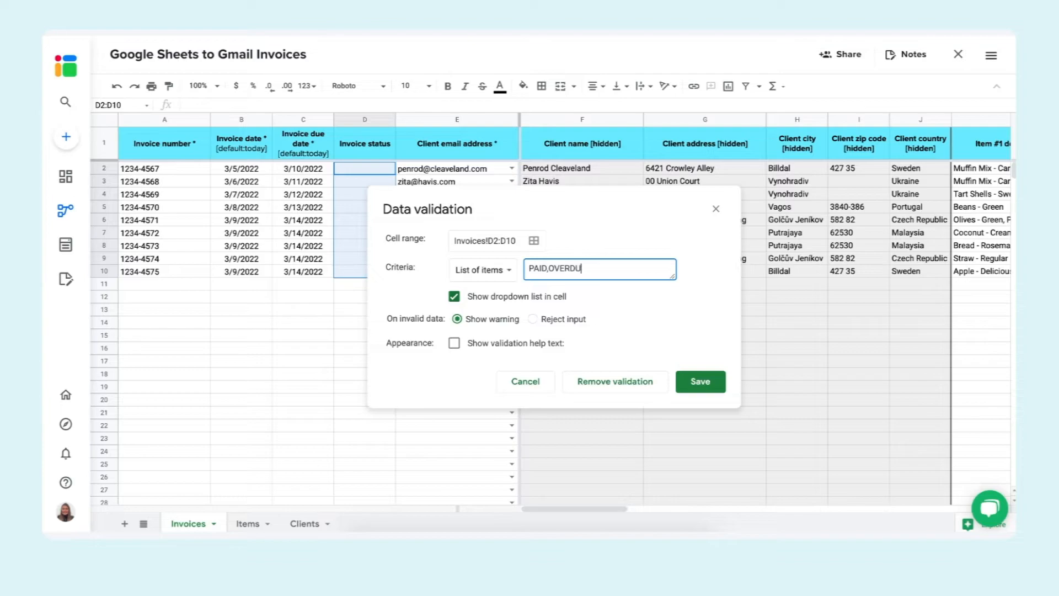
{"action": "type", "text": "E,O"}
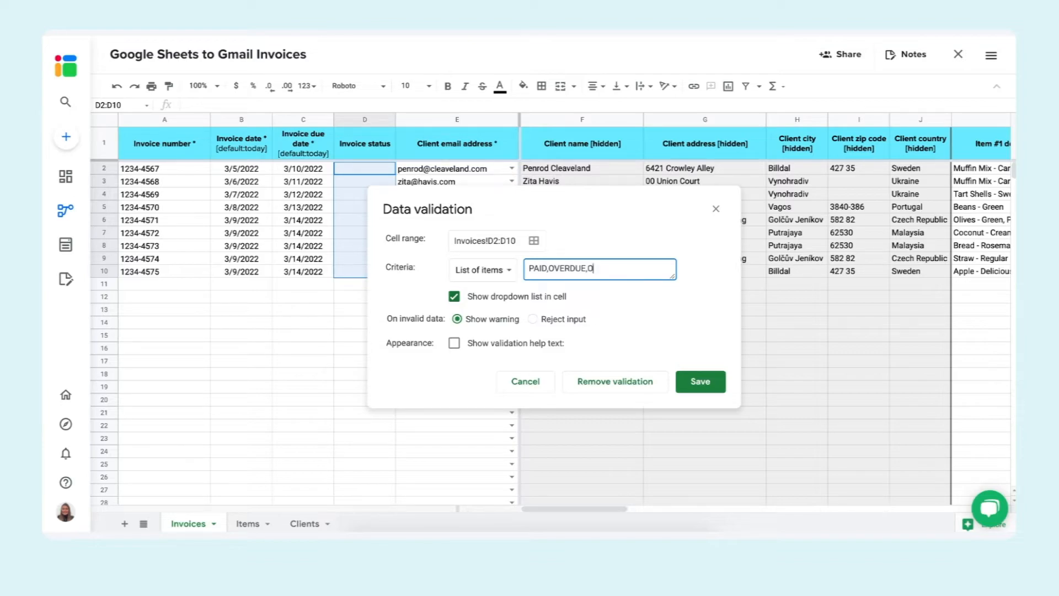
{"action": "left_click", "coordinate": [700, 381]}
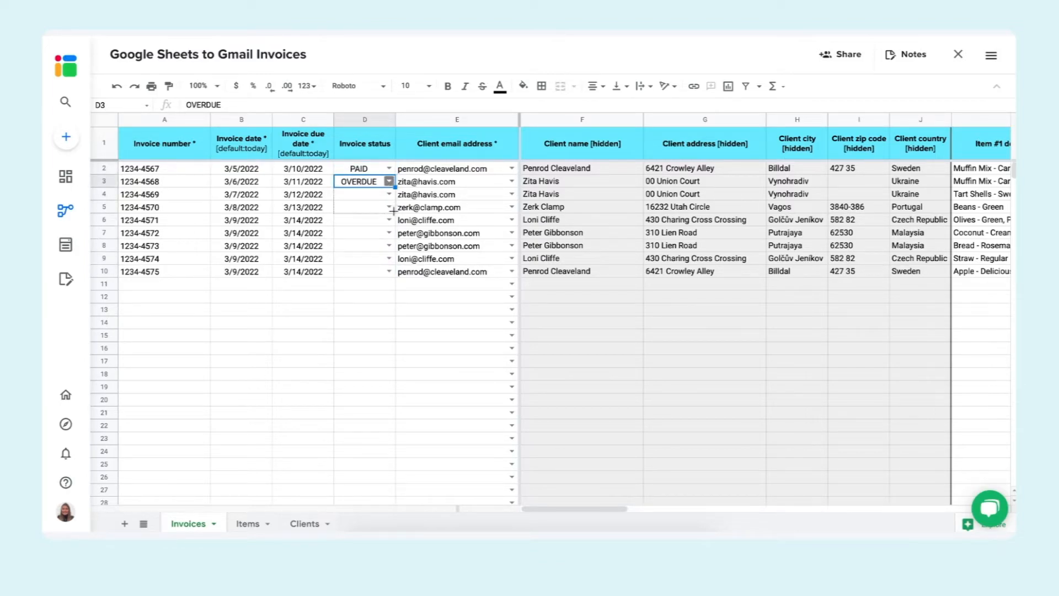
- Set invoice 1234-4571 to OPEN and the three earlier invoices to OVERDUE via the status dropdowns
{"action": "left_click", "coordinate": [389, 220]}
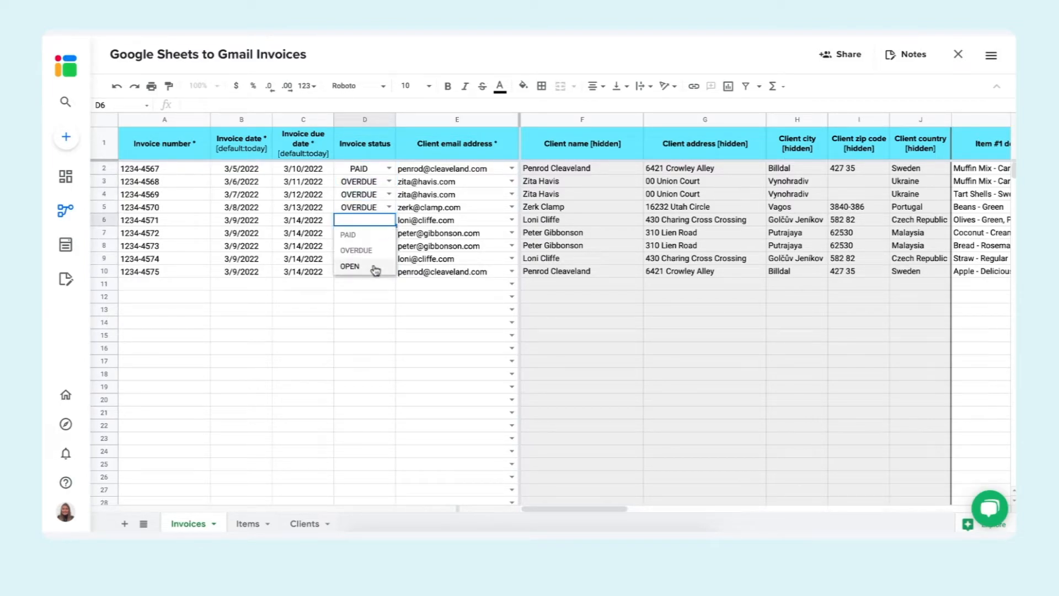
{"action": "left_click", "coordinate": [350, 266]}
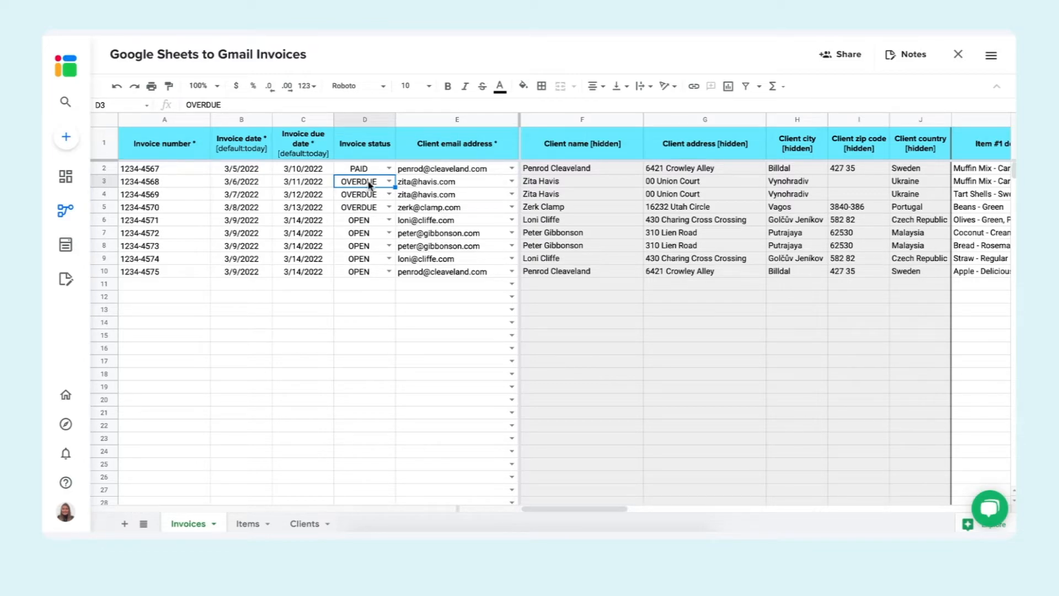
{"action": "left_click_drag", "start_coordinate": [365, 181], "coordinate": [365, 207]}
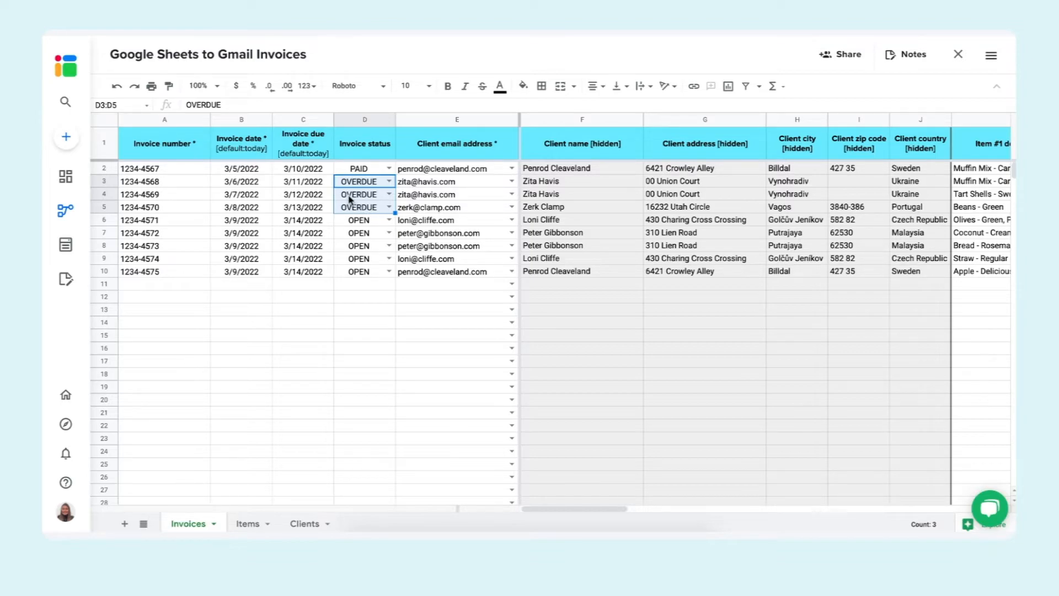
{"action": "mouse_move", "coordinate": [957, 55]}
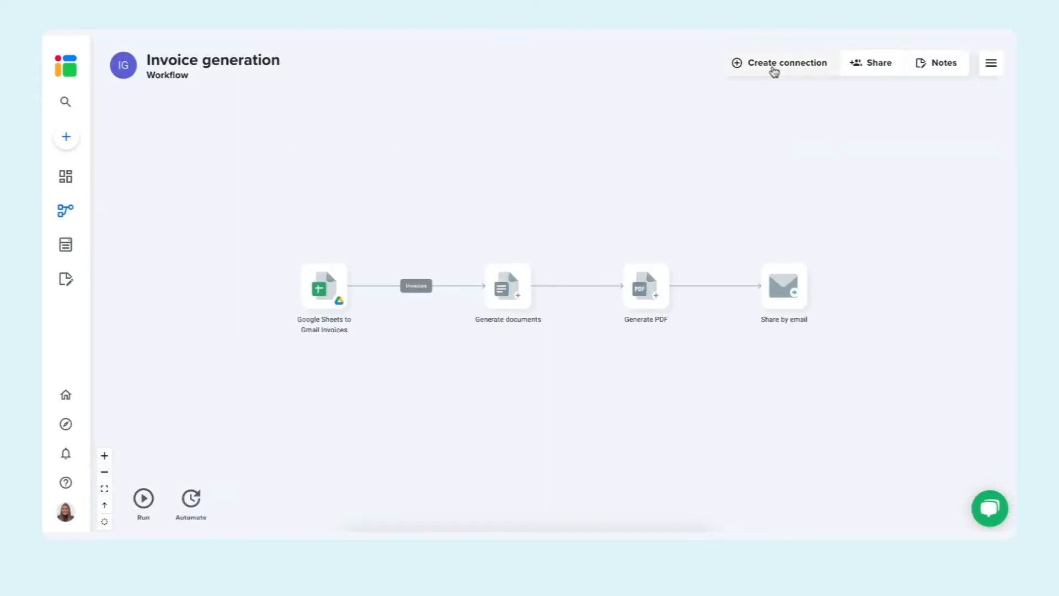
- Create a single-file connection sourcing the Google Sheets to Gmail Invoices spreadsheet
{"action": "left_click", "coordinate": [778, 62]}
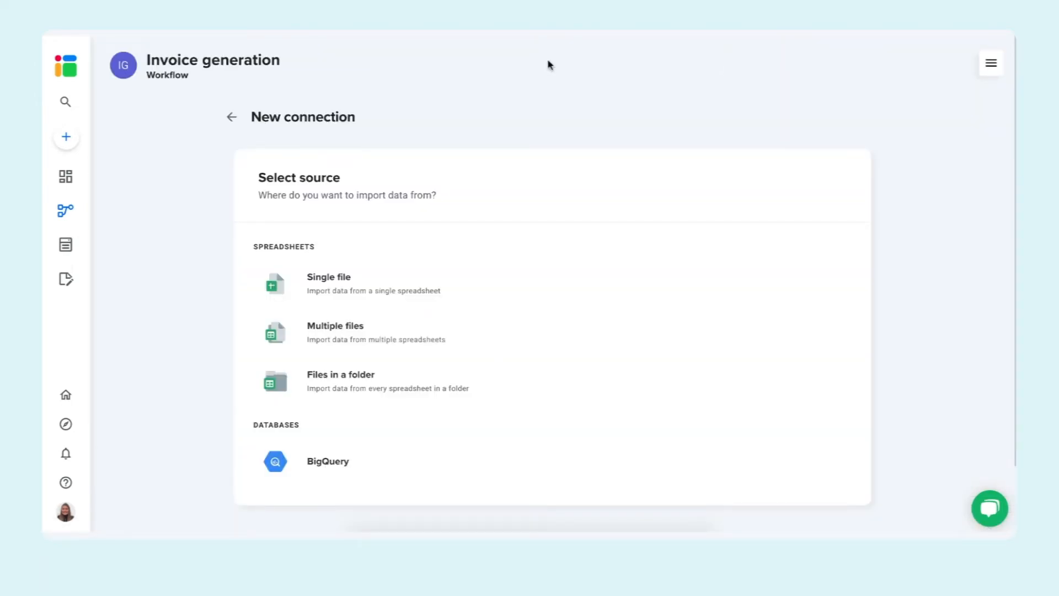
{"action": "mouse_move", "coordinate": [387, 283]}
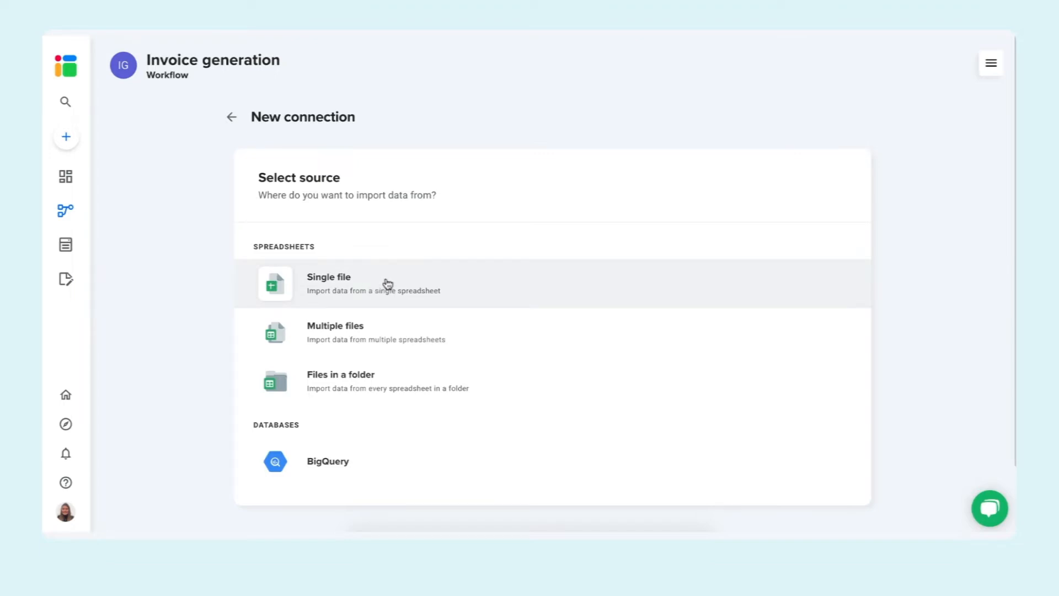
{"action": "left_click", "coordinate": [329, 283]}
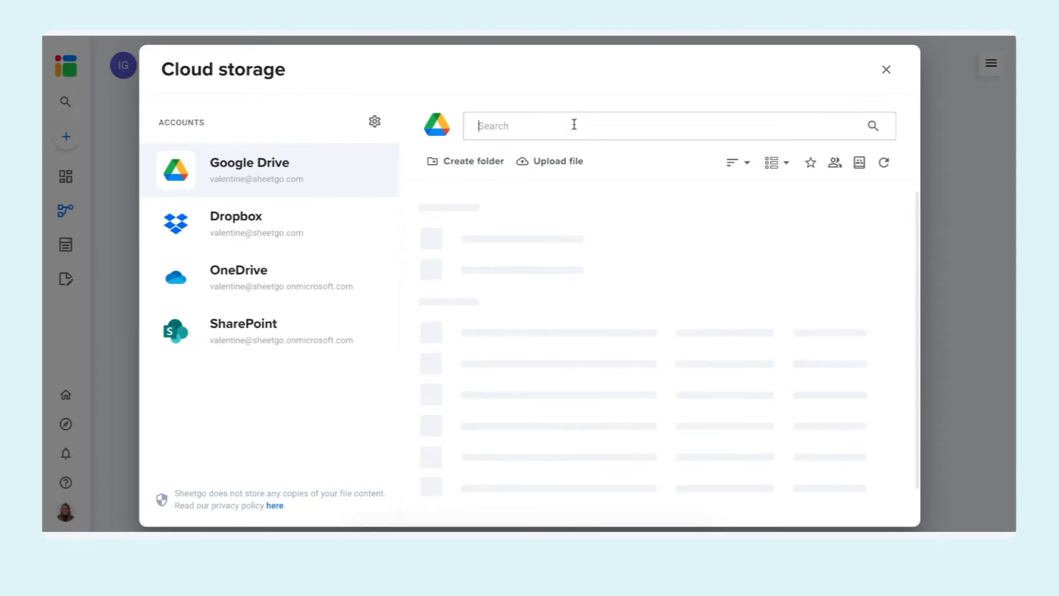
{"action": "type", "text": "google sheets to gmail"}
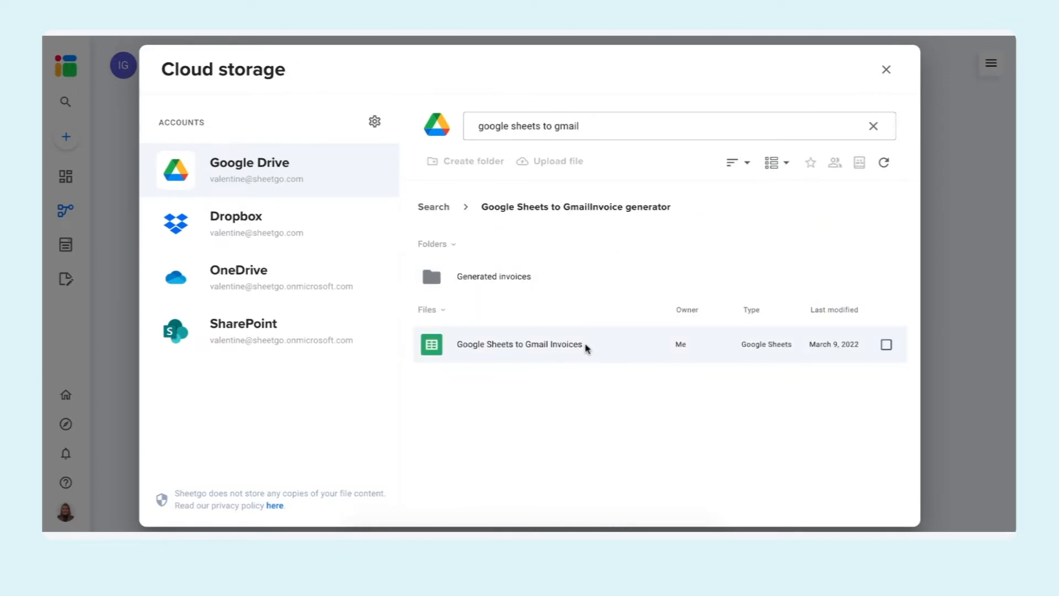
{"action": "left_click", "coordinate": [518, 344]}
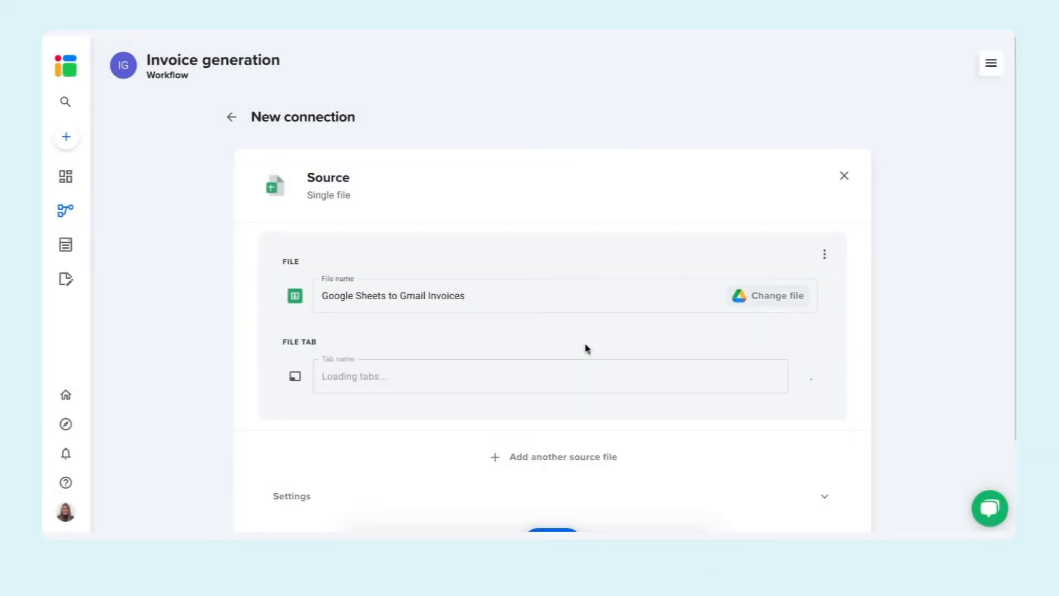
- Name the new connection 'Overdue invoices'
{"action": "type", "text": "Over"}
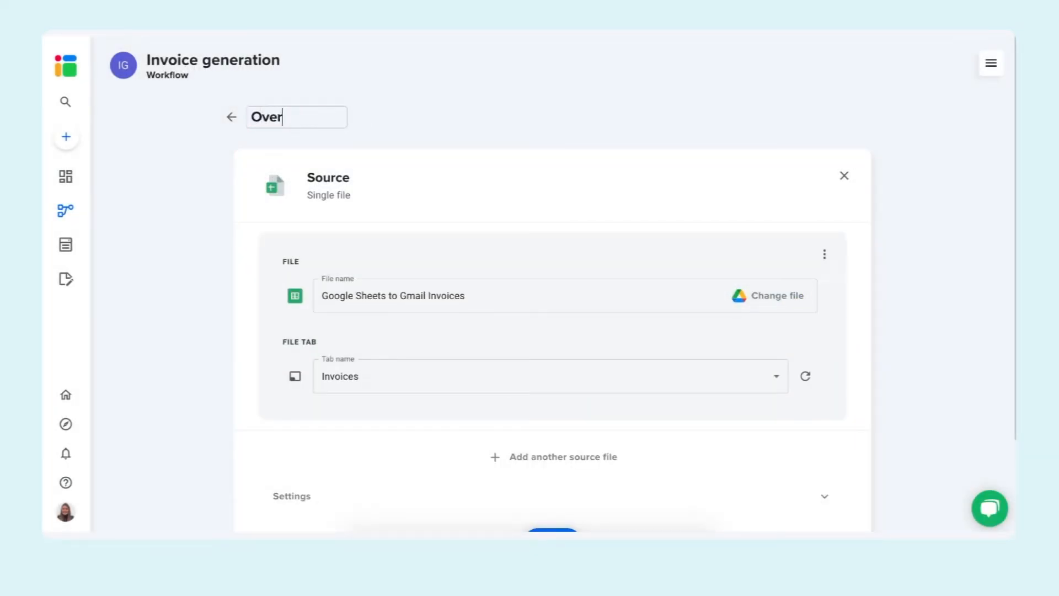
{"action": "type", "text": "due invoices"}
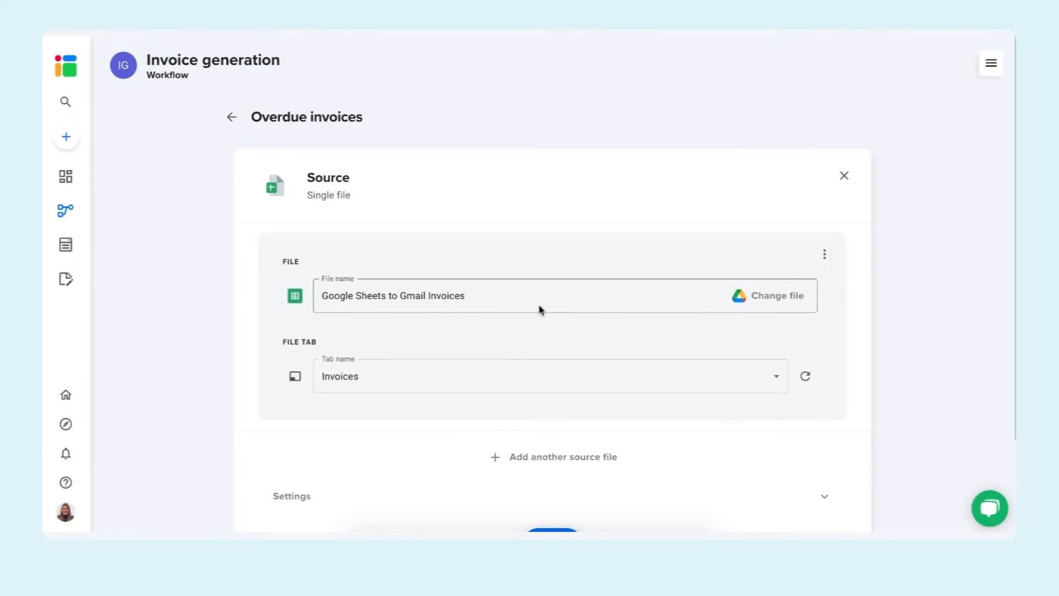
{"action": "scroll", "scroll_direction": "down", "scroll_amount": 3}
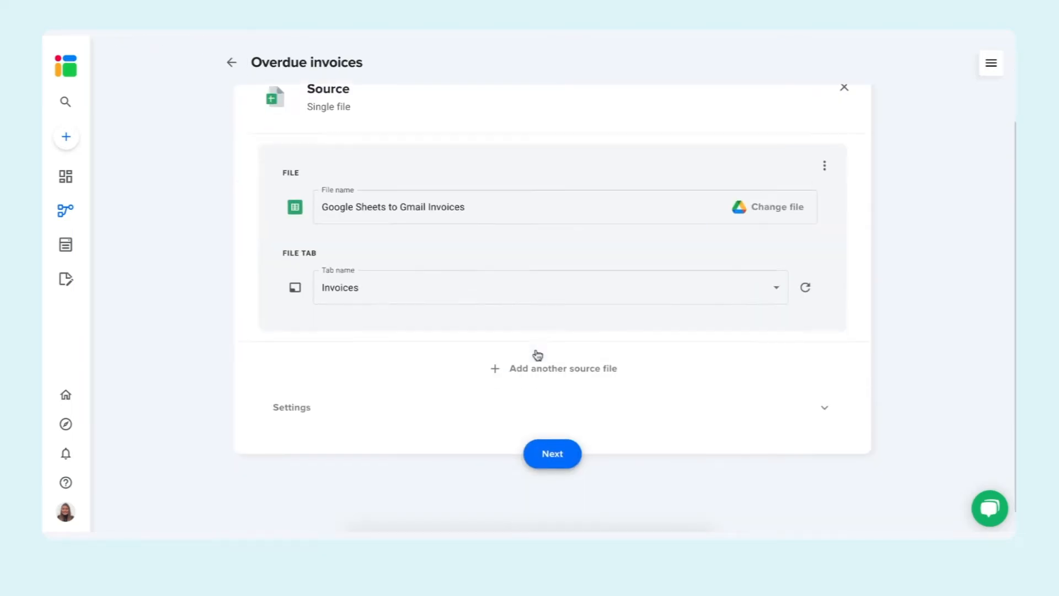
- Add a condition filter: Column D Invoice status, Text contains OVERDUE, then continue to the next step
{"action": "left_click", "coordinate": [551, 454]}
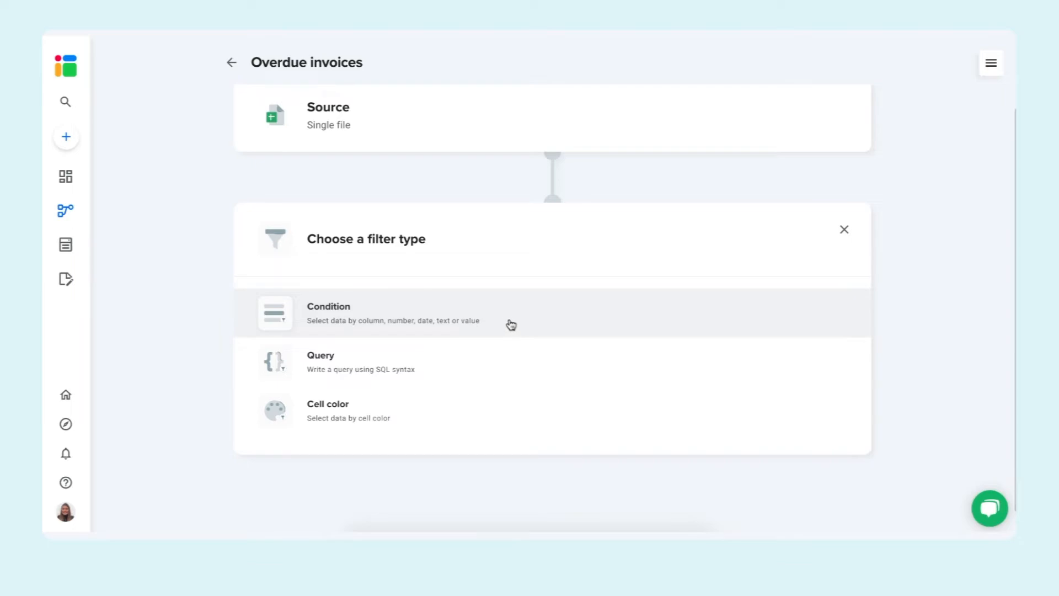
{"action": "mouse_move", "coordinate": [515, 320]}
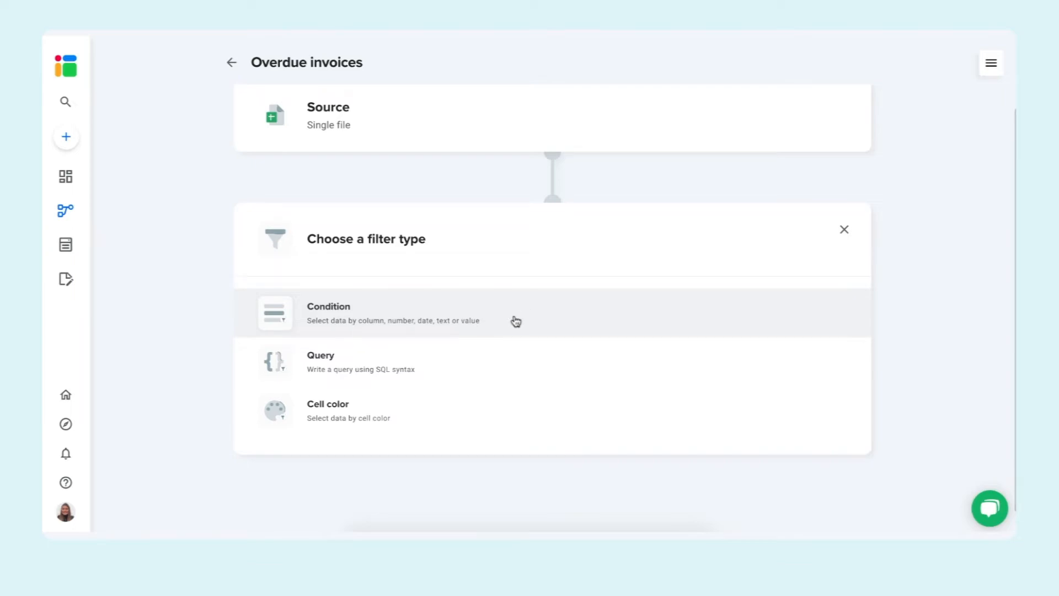
{"action": "mouse_move", "coordinate": [520, 325]}
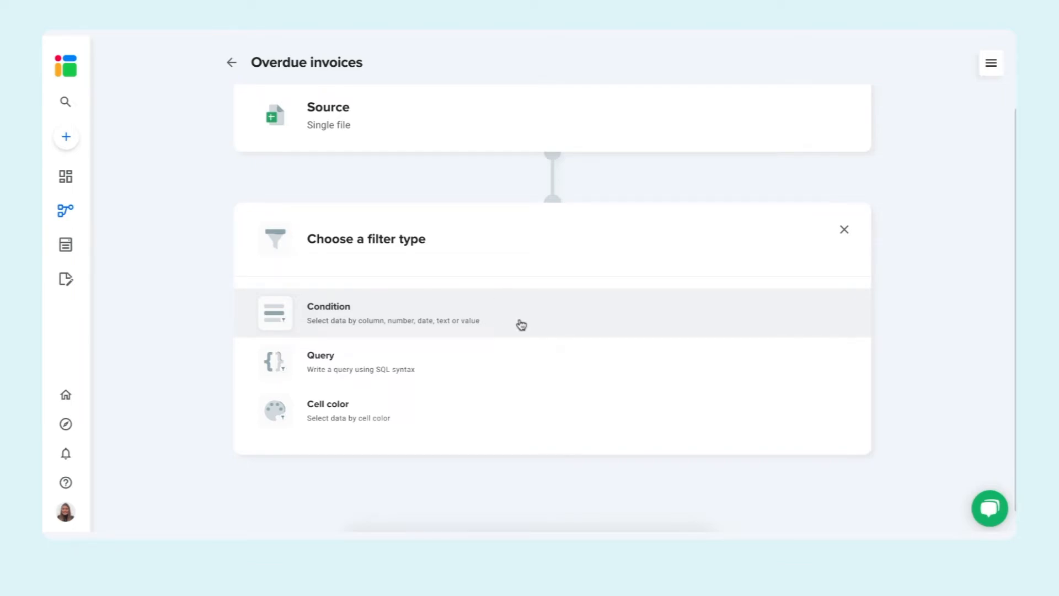
{"action": "left_click", "coordinate": [329, 312]}
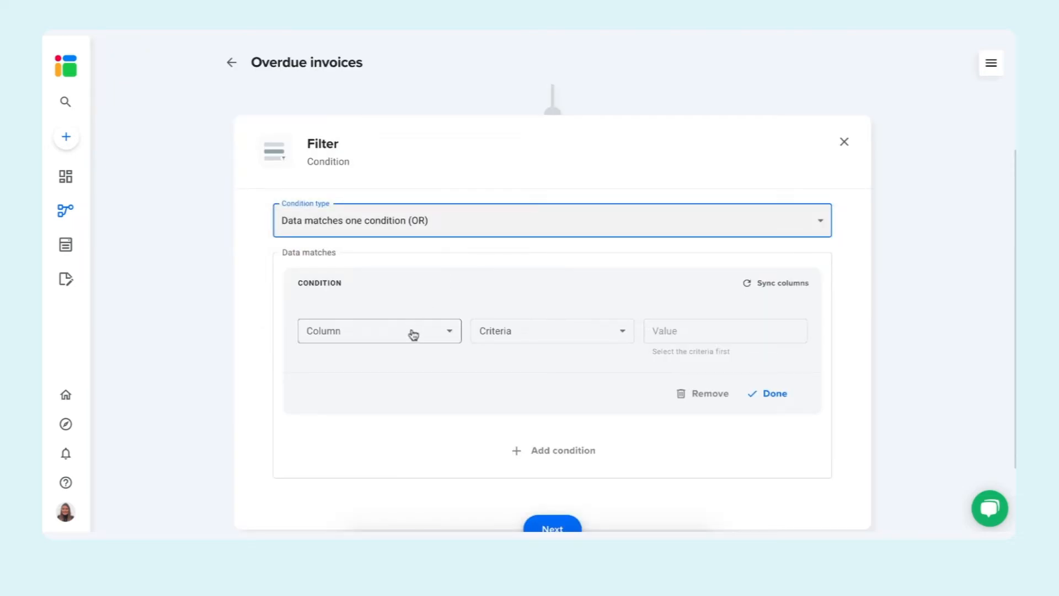
{"action": "left_click", "coordinate": [378, 330]}
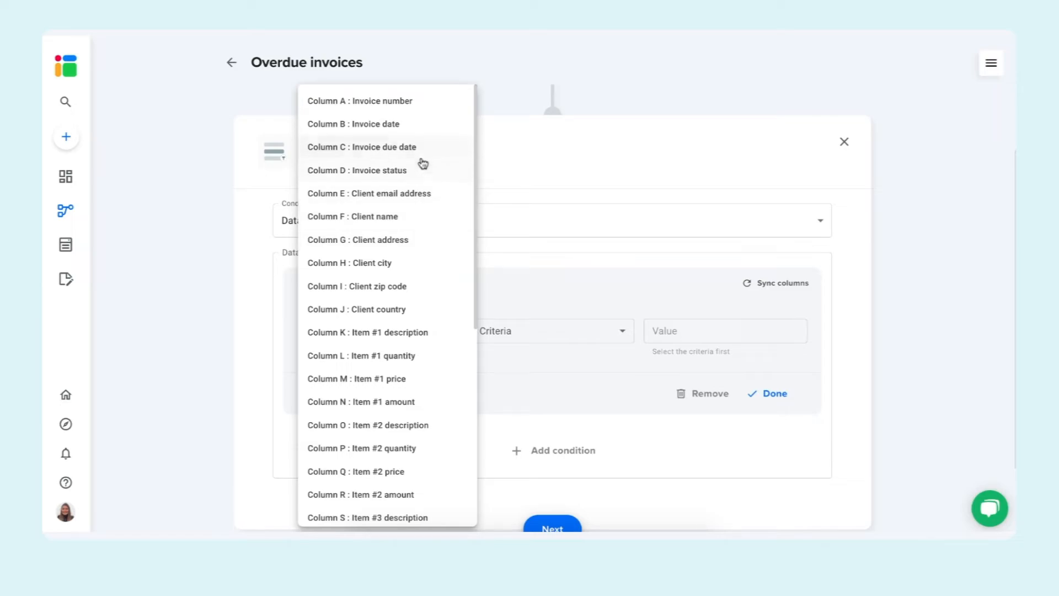
{"action": "left_click", "coordinate": [356, 170]}
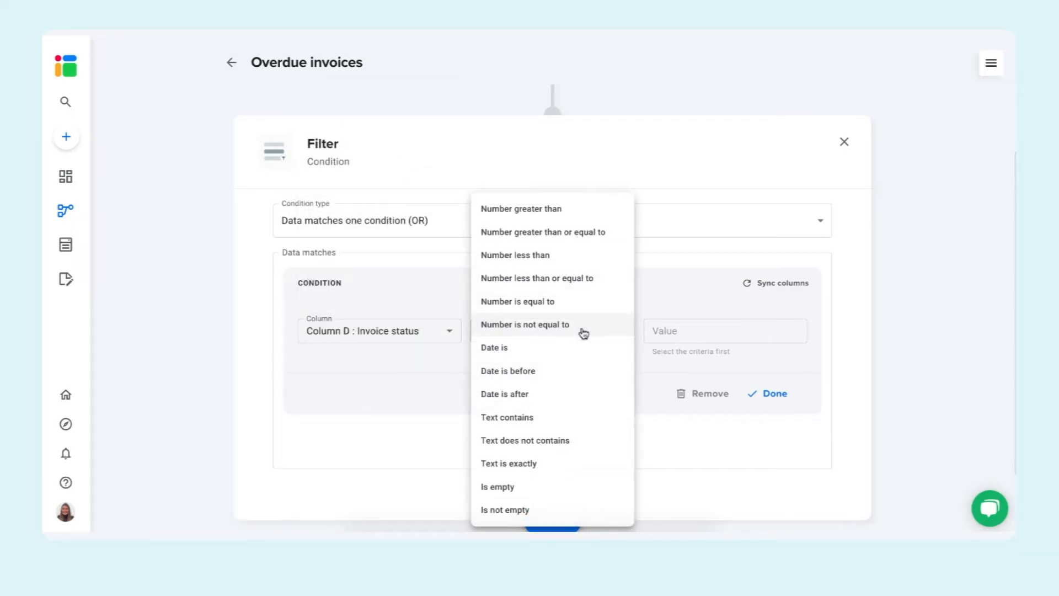
{"action": "left_click", "coordinate": [506, 417]}
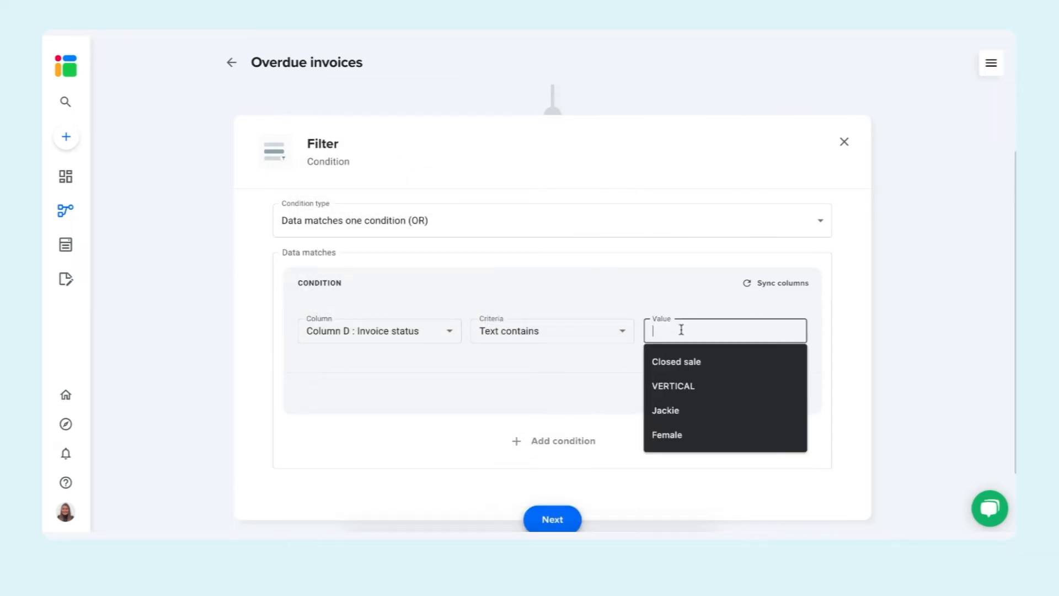
{"action": "type", "text": "OVERDUE"}
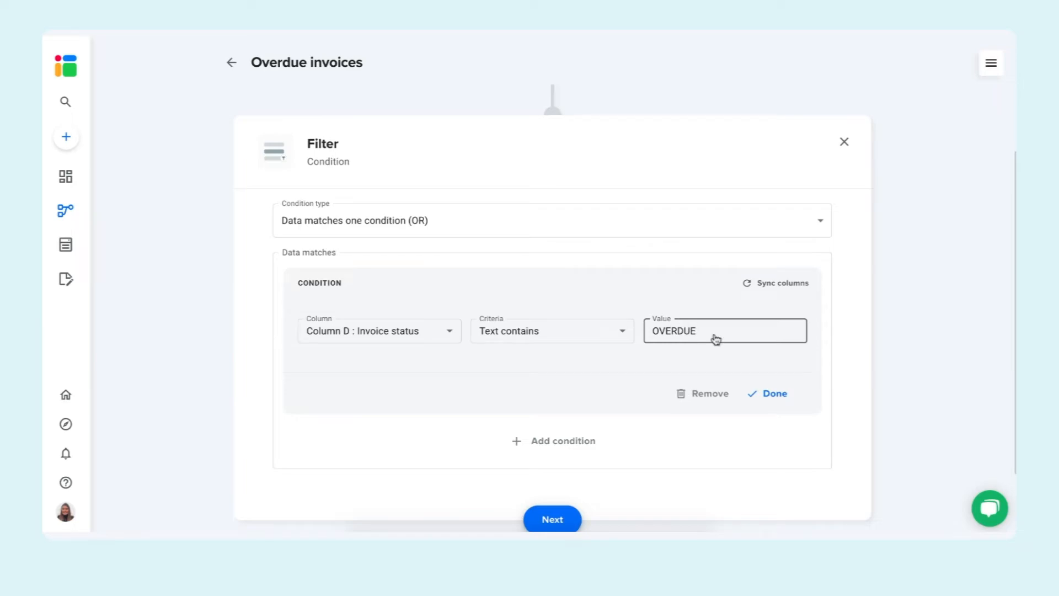
{"action": "left_click", "coordinate": [774, 393]}
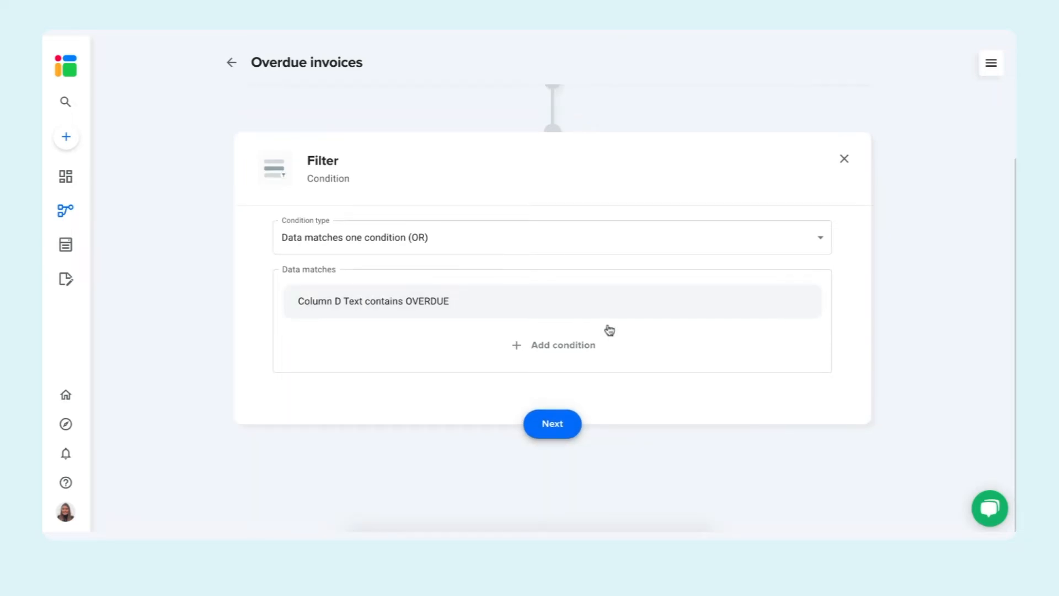
{"action": "left_click", "coordinate": [552, 424]}
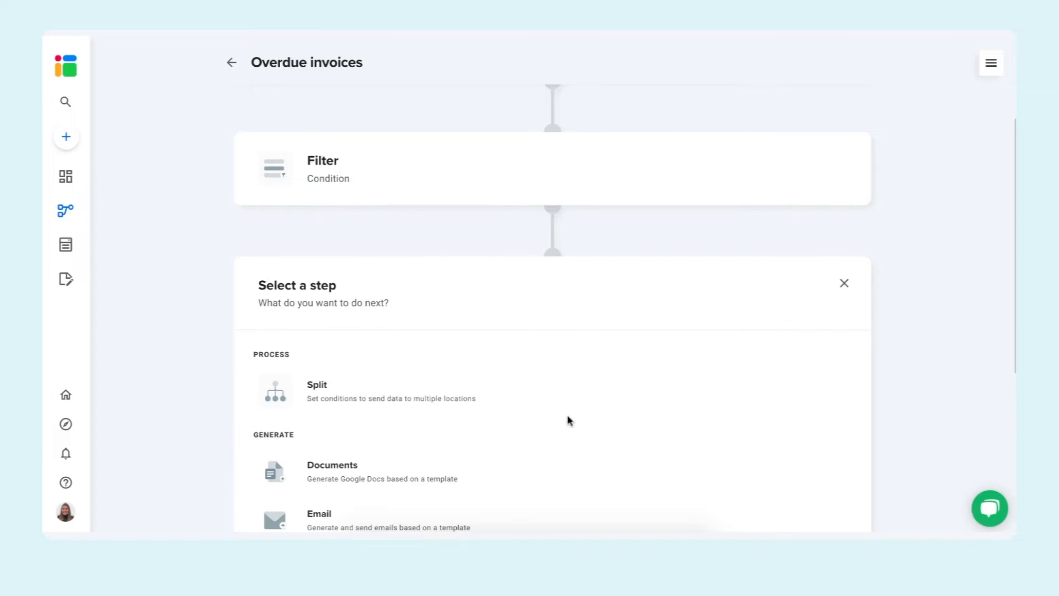
- Add an Email step with recipients taken from Column E: Client email address
{"action": "scroll", "scroll_direction": "down", "scroll_amount": 3}
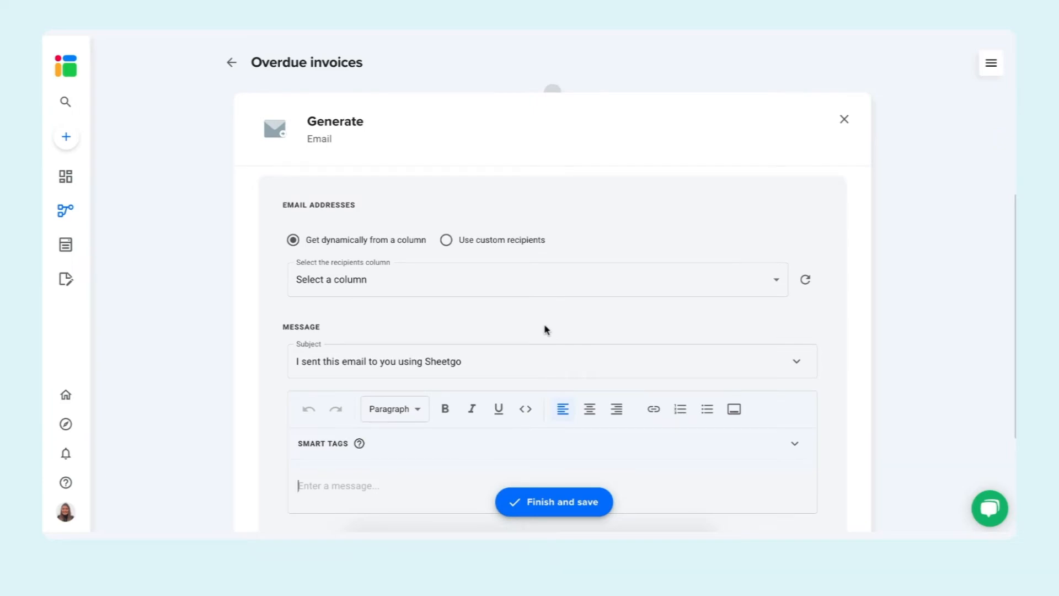
{"action": "mouse_move", "coordinate": [501, 317]}
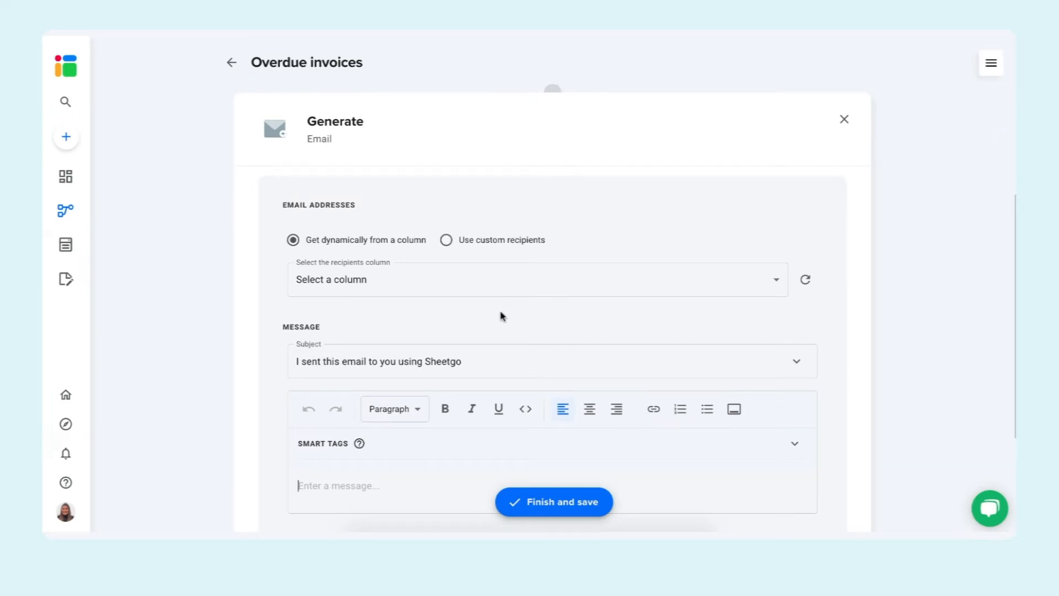
{"action": "mouse_move", "coordinate": [377, 248]}
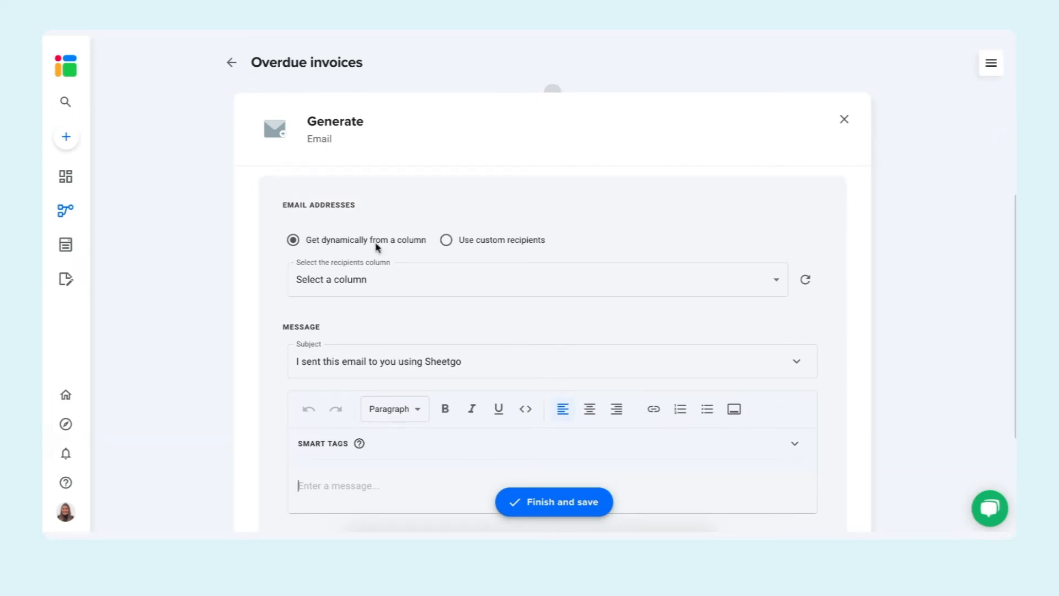
{"action": "left_click", "coordinate": [534, 279]}
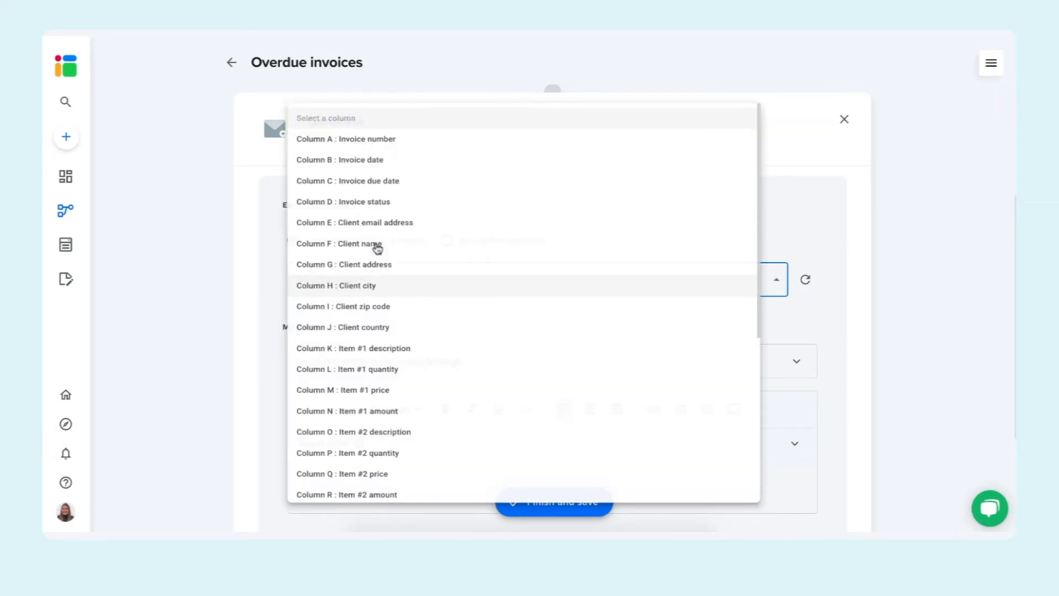
{"action": "left_click", "coordinate": [354, 222]}
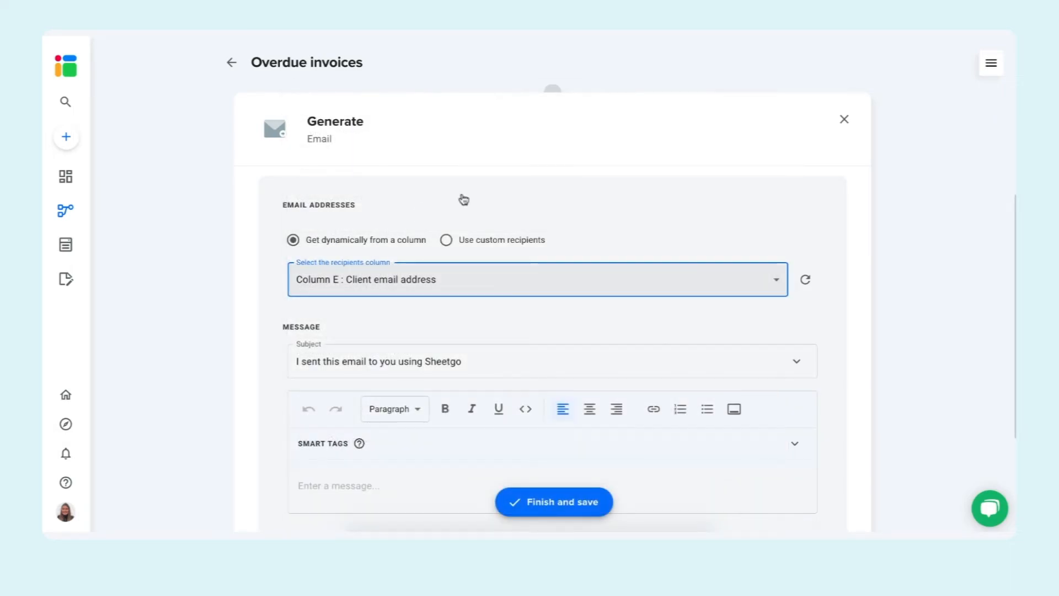
{"action": "mouse_move", "coordinate": [488, 323]}
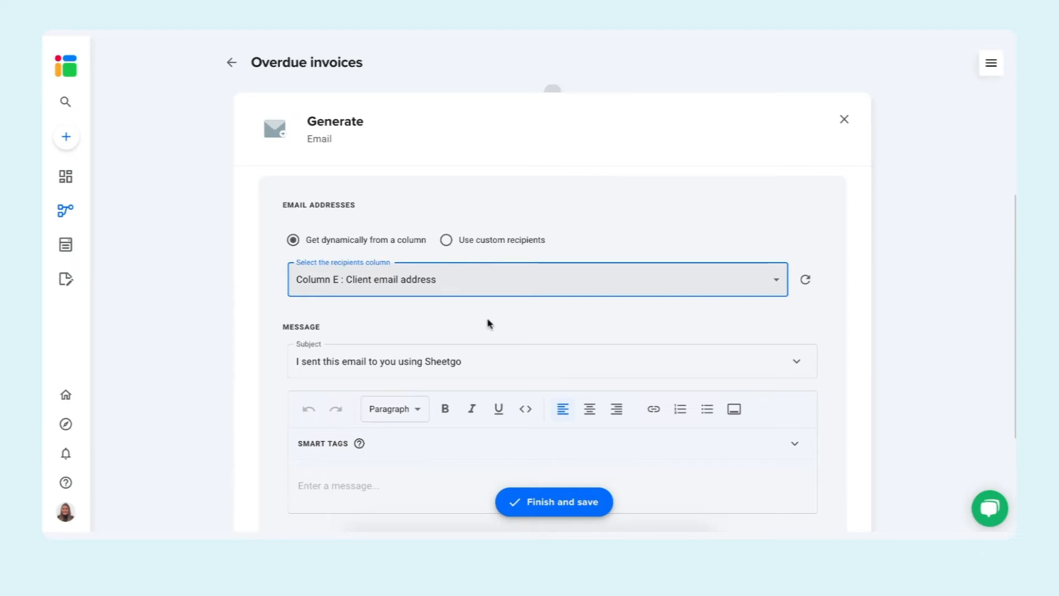
{"action": "triple_click", "coordinate": [378, 309]}
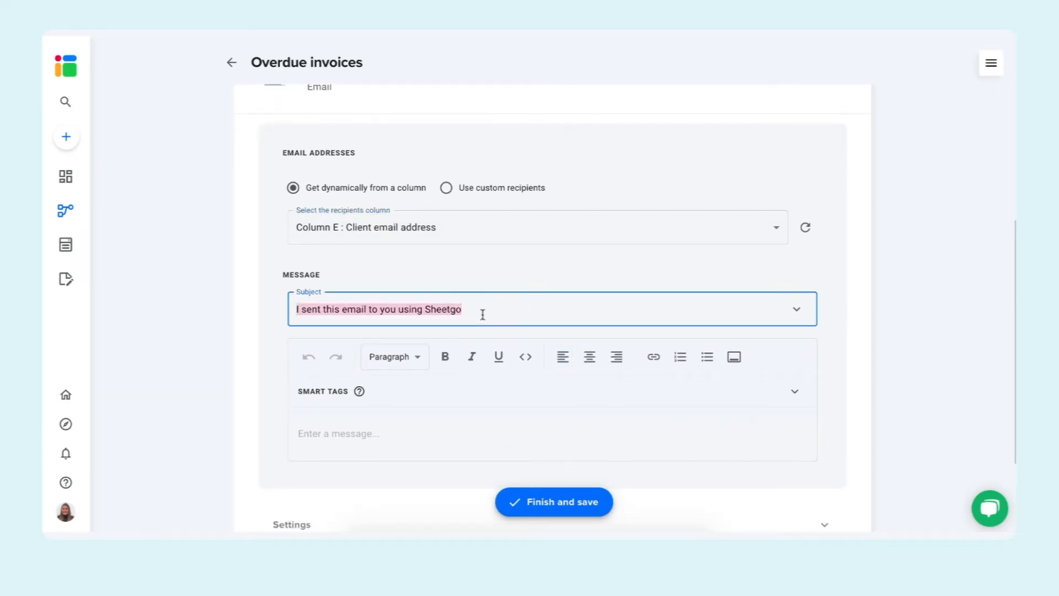
- Set the subject to {{Invoice status}} Please remember to process {{Invoice number}} using smart tags
{"action": "left_click", "coordinate": [797, 309]}
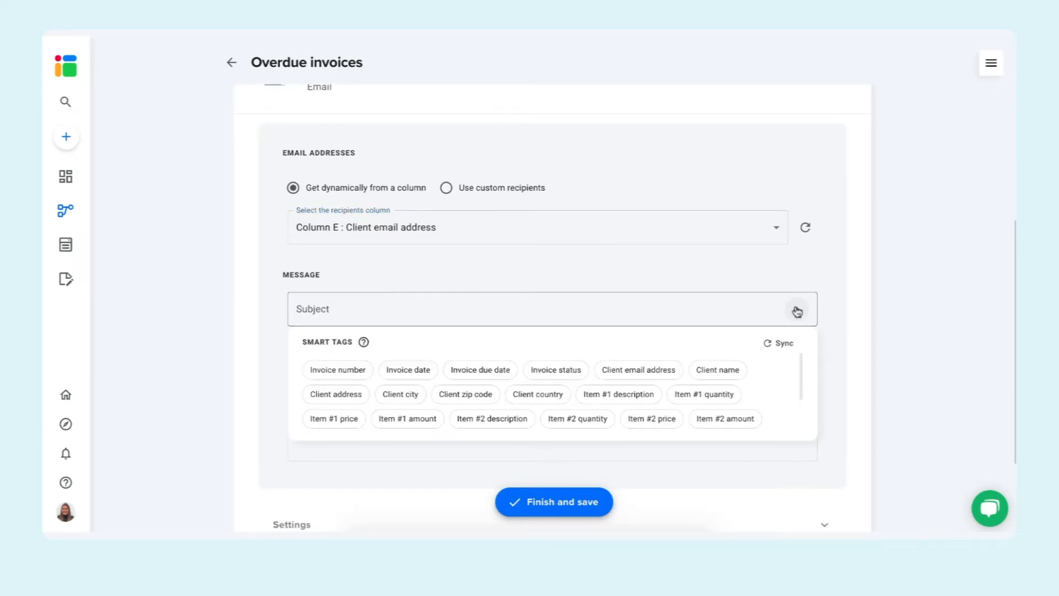
{"action": "left_click", "coordinate": [795, 308]}
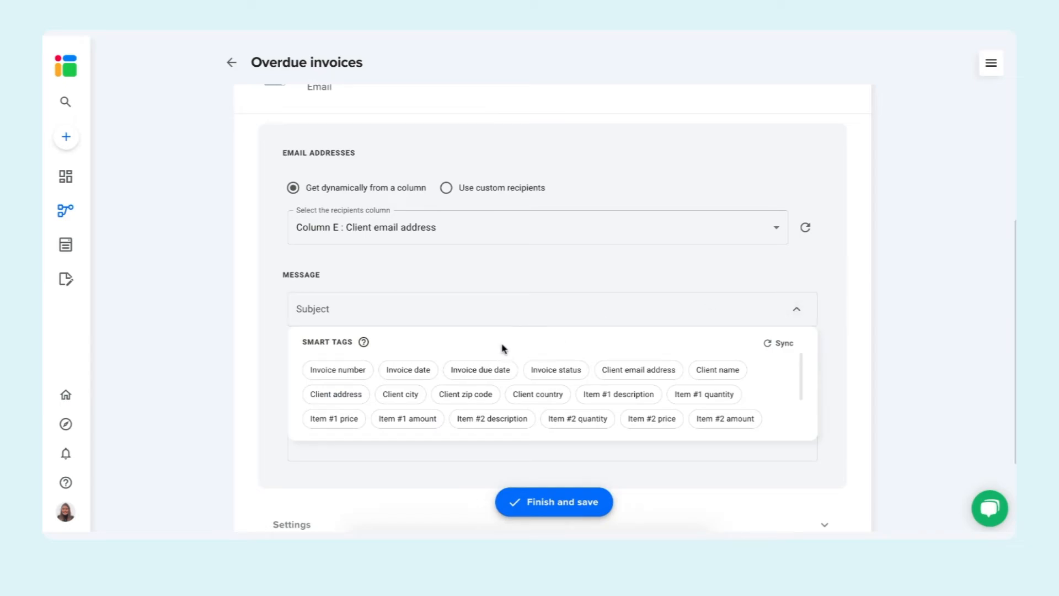
{"action": "left_click", "coordinate": [555, 370]}
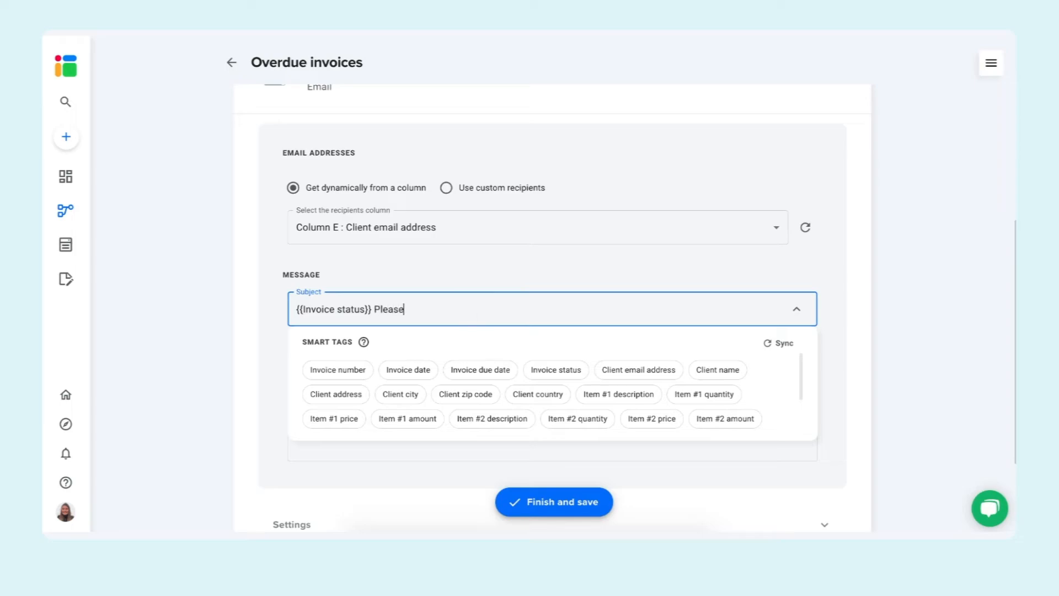
{"action": "type", "text": "remember t"}
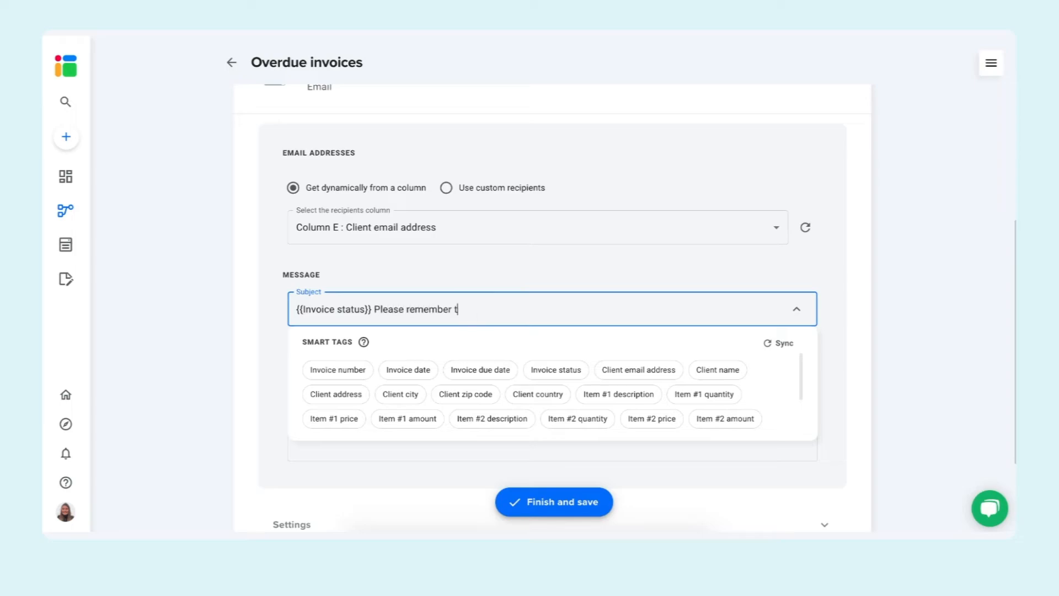
{"action": "type", "text": "o process"}
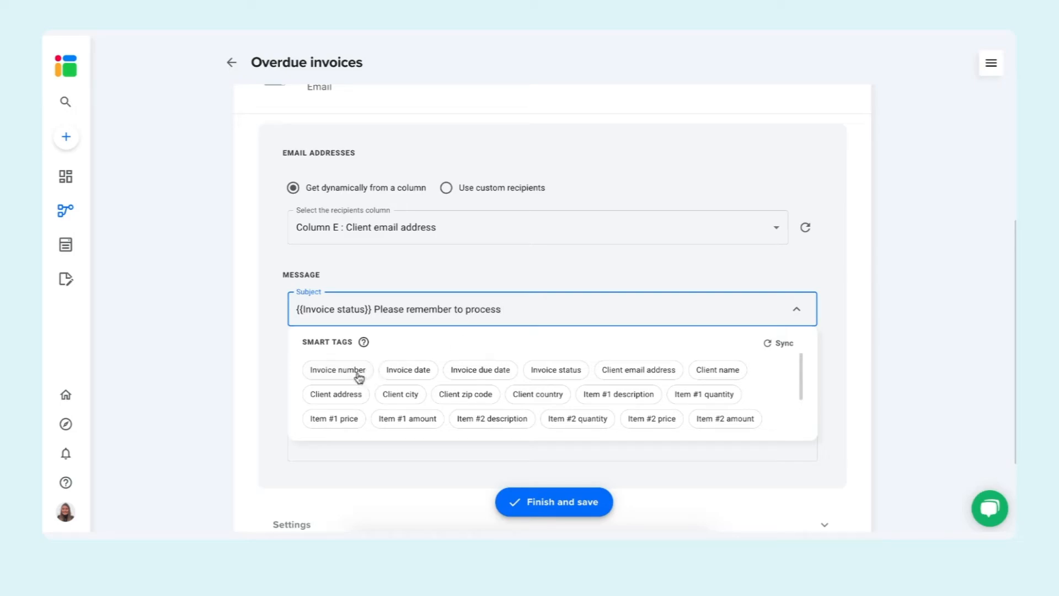
{"action": "left_click", "coordinate": [336, 370]}
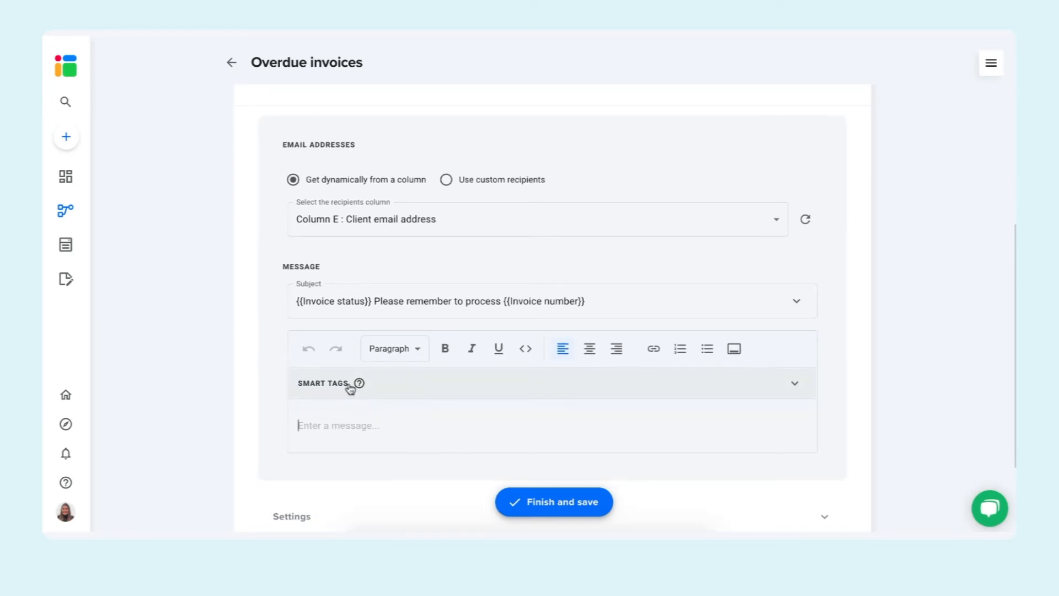
- Write the body greeting {{Client name}} and stating the invoice with due date {{Invoice due date}} is being flagged
{"action": "type", "text": "Hi"}
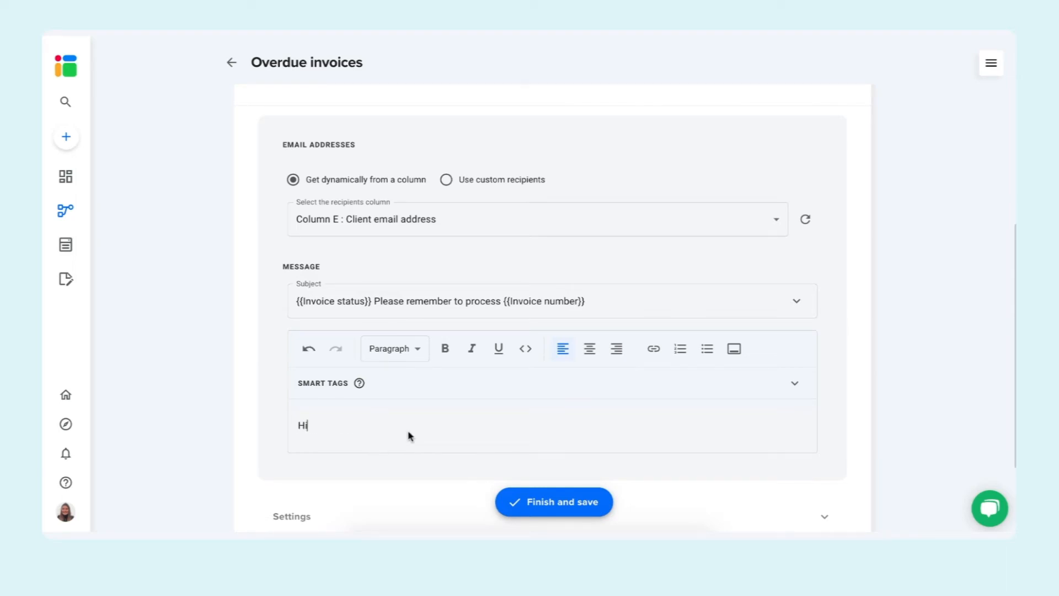
{"action": "left_click", "coordinate": [794, 383]}
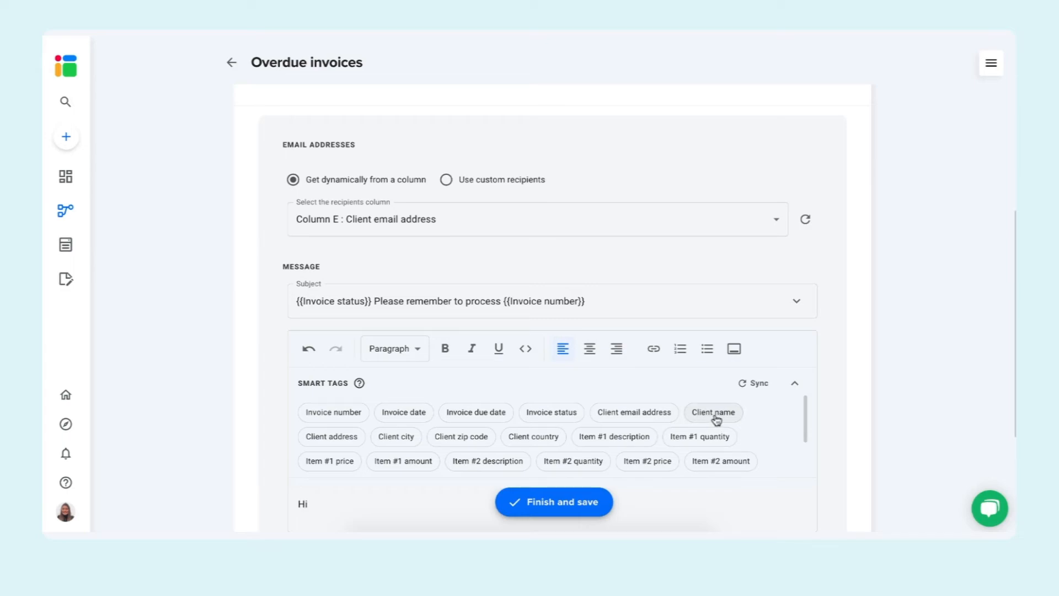
{"action": "left_click", "coordinate": [713, 412]}
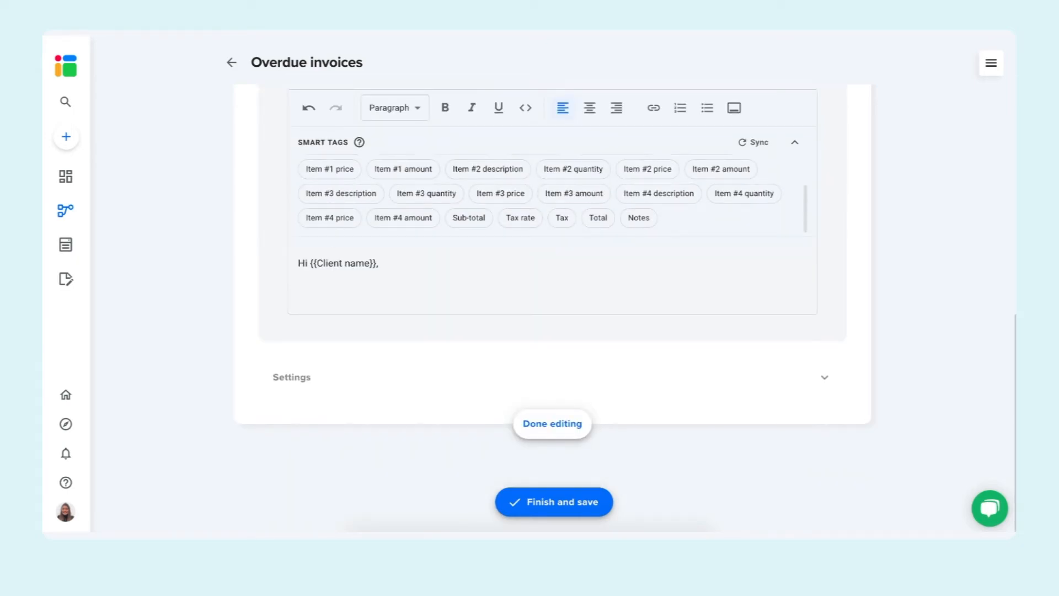
{"action": "type", "text": "I am sending"}
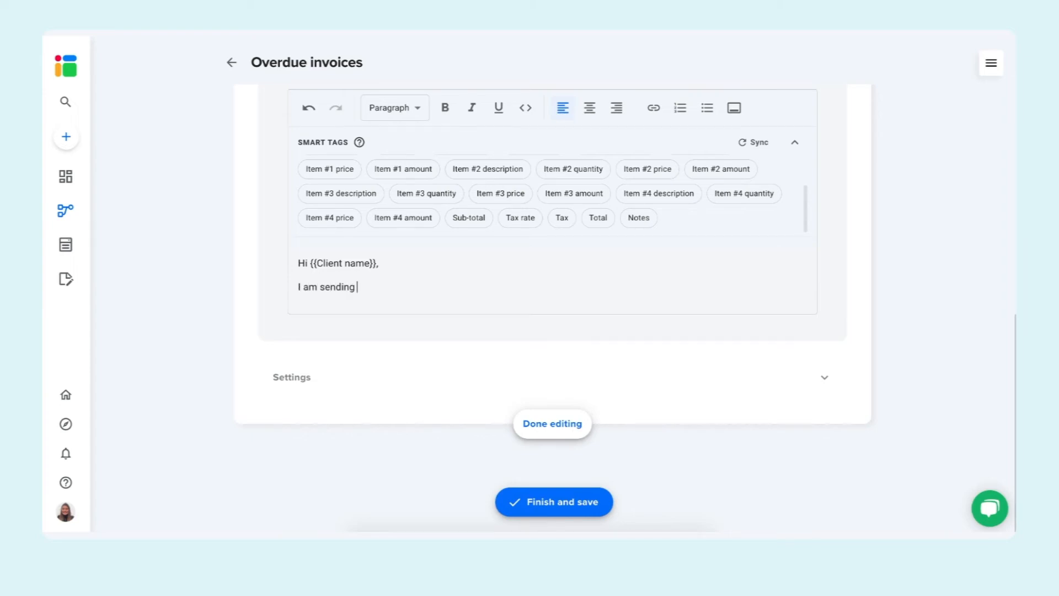
{"action": "type", "text": "you this email beca"}
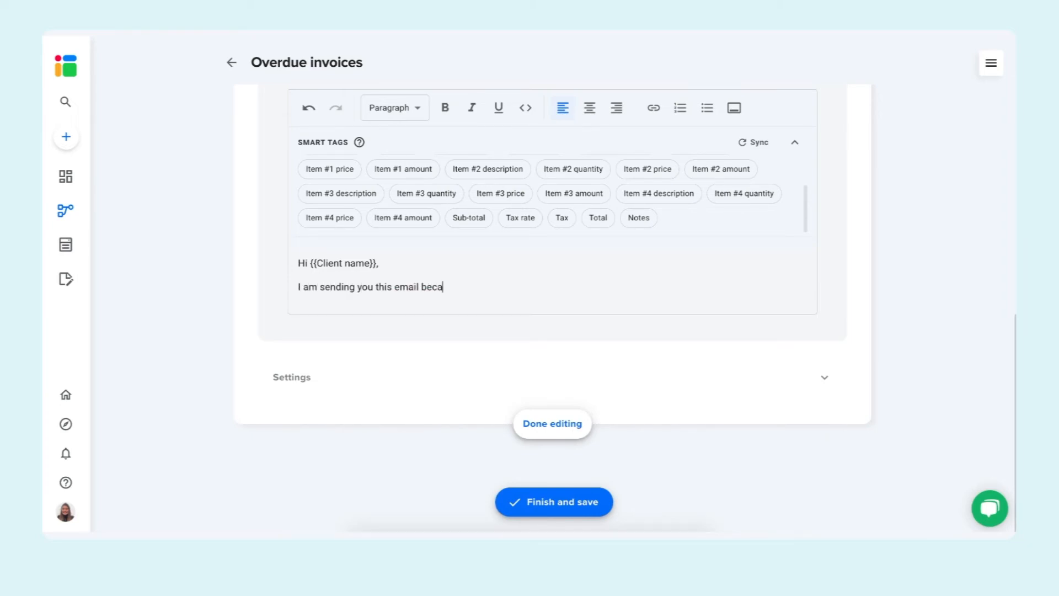
{"action": "type", "text": "use {{Invoice number"}
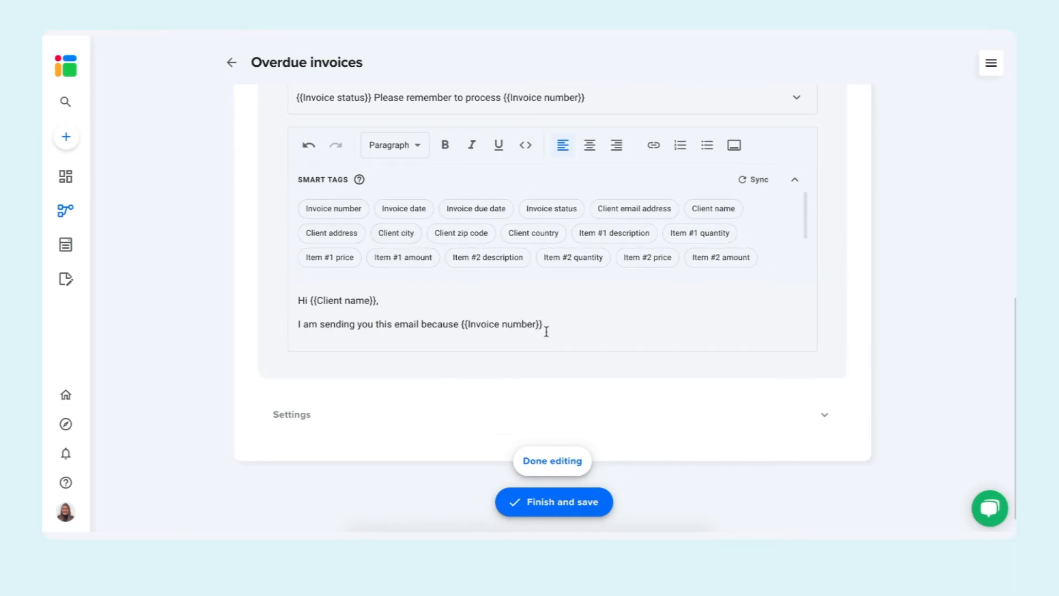
{"action": "type", "text": "with d"}
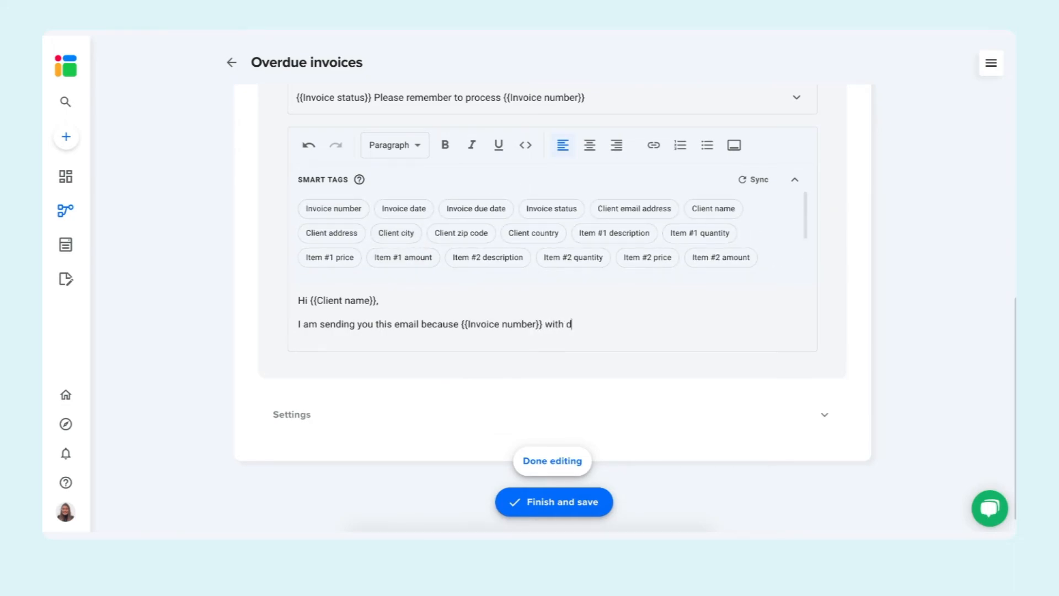
{"action": "type", "text": "ue date"}
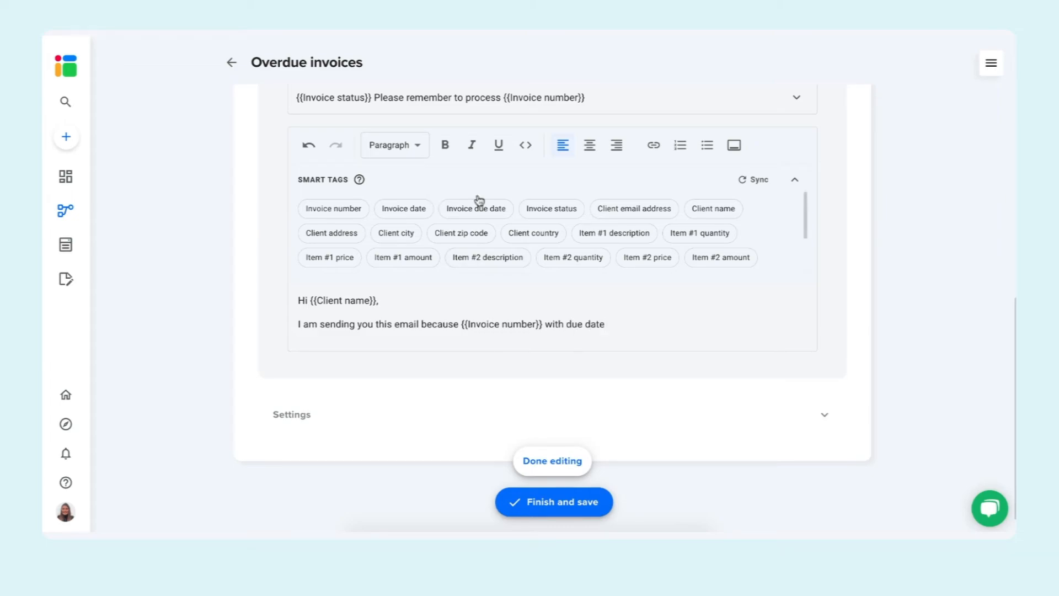
{"action": "left_click", "coordinate": [475, 209]}
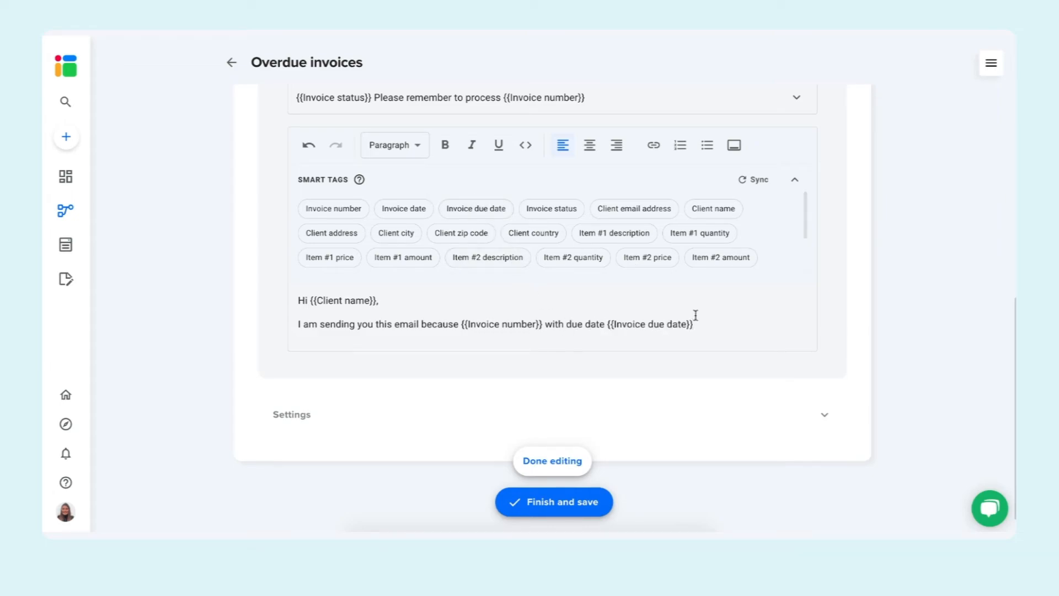
- Finish the body with 'has not been paid yet', 'Thank you very much' and a Sheetgo sign-off, then end editing
{"action": "type", "text": "has not"}
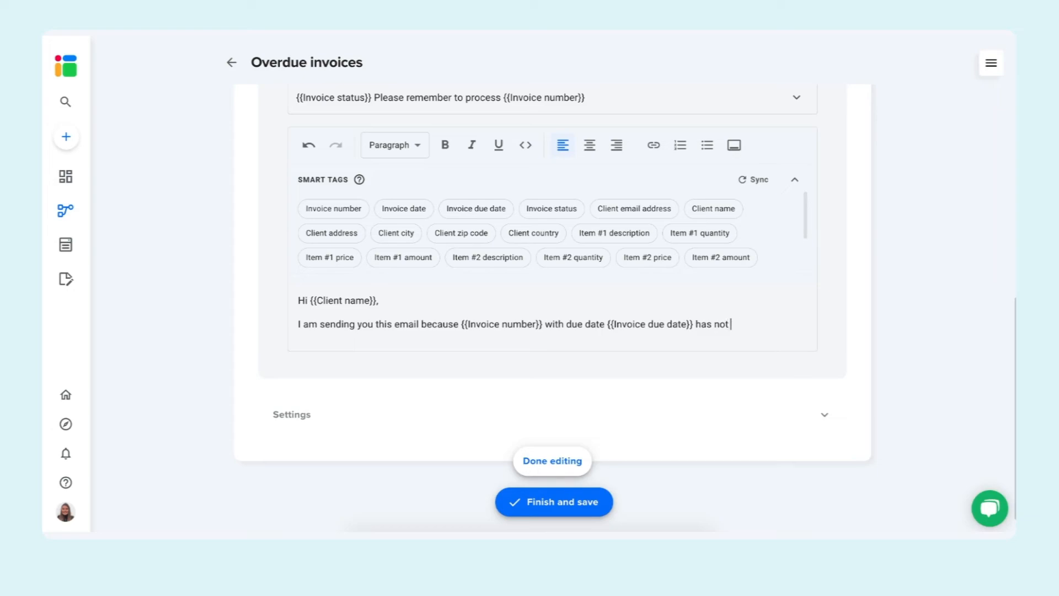
{"action": "type", "text": "been paid yet"}
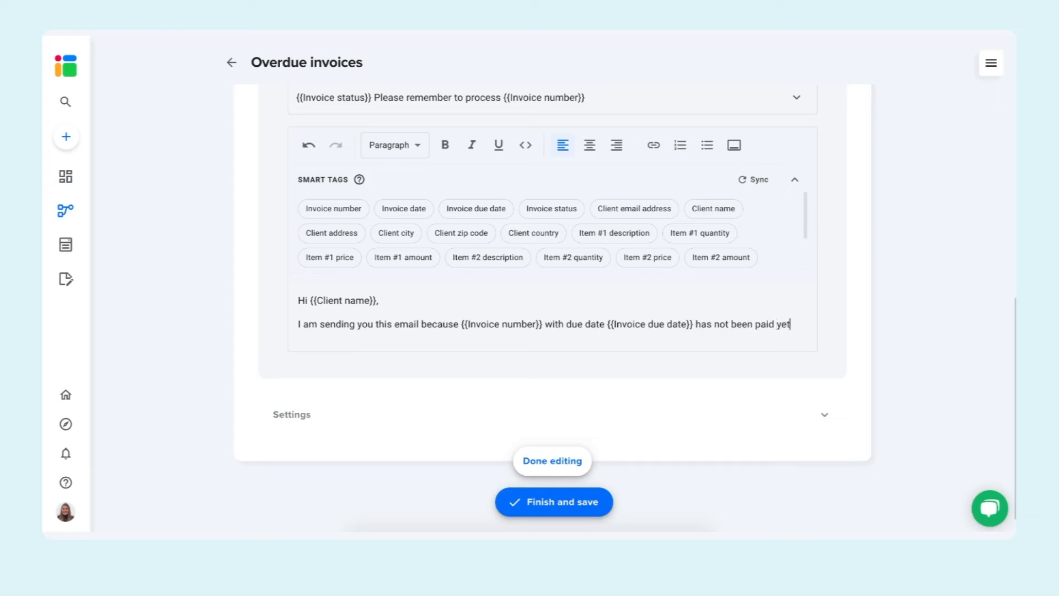
{"action": "type", "text": "Thank you very much"}
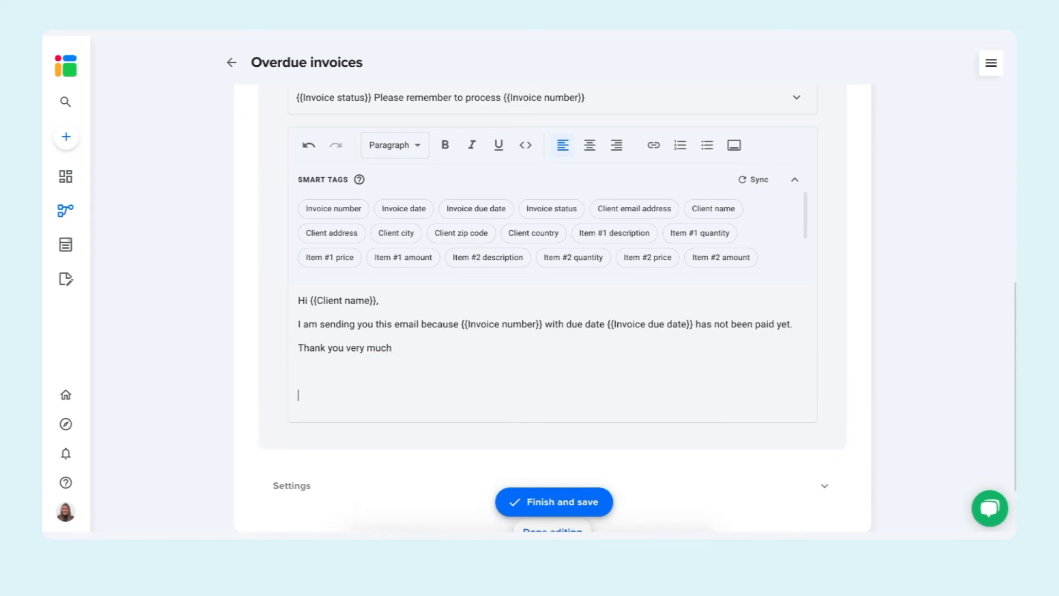
{"action": "type", "text": "Sheetgo"}
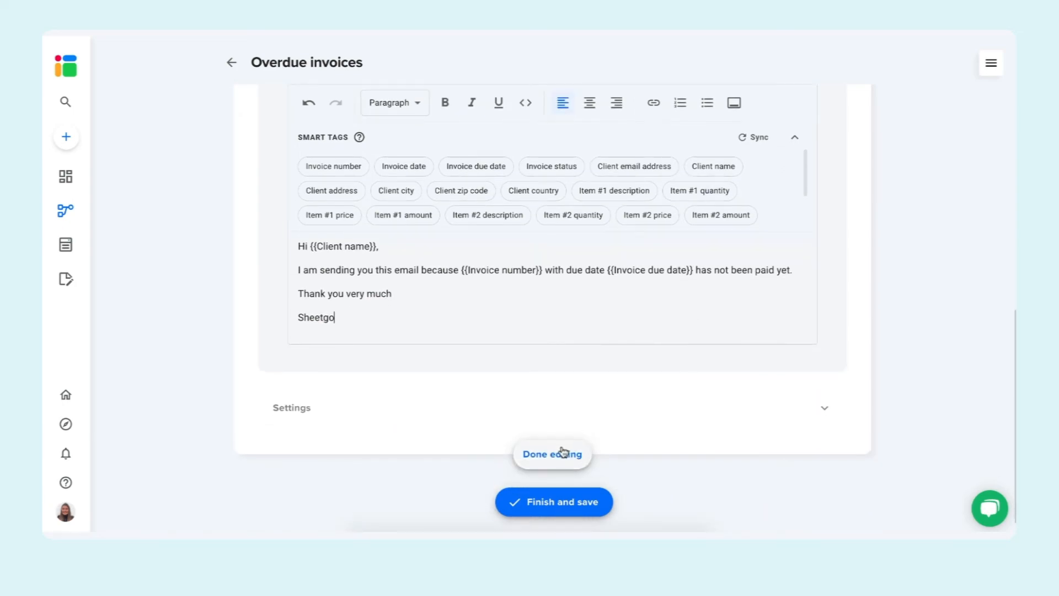
{"action": "left_click", "coordinate": [551, 453]}
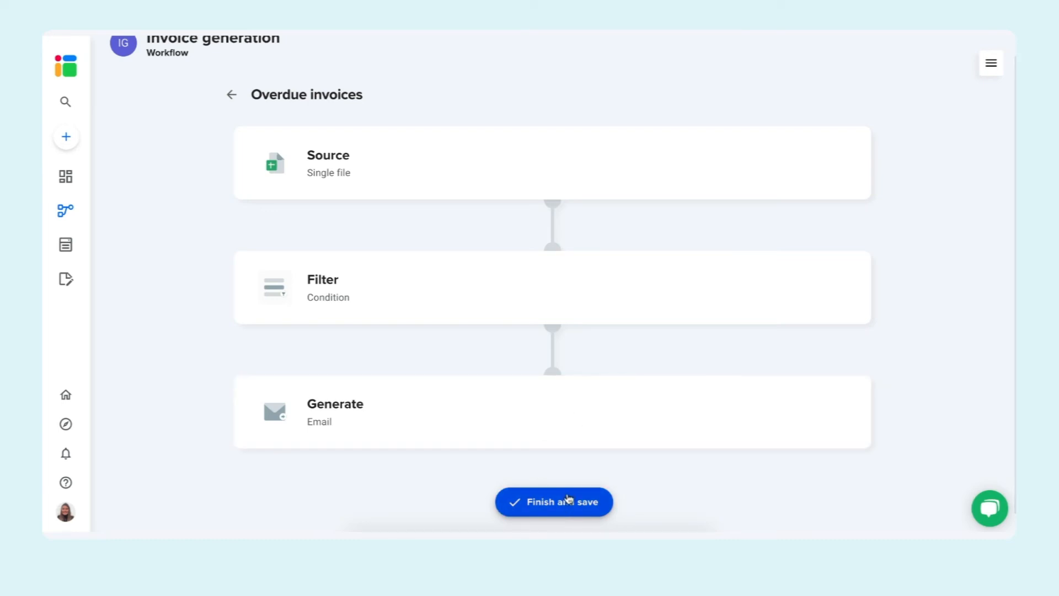
- Finish and save the Overdue invoices branch, returning to the workflow canvas
{"action": "left_click", "coordinate": [553, 501]}
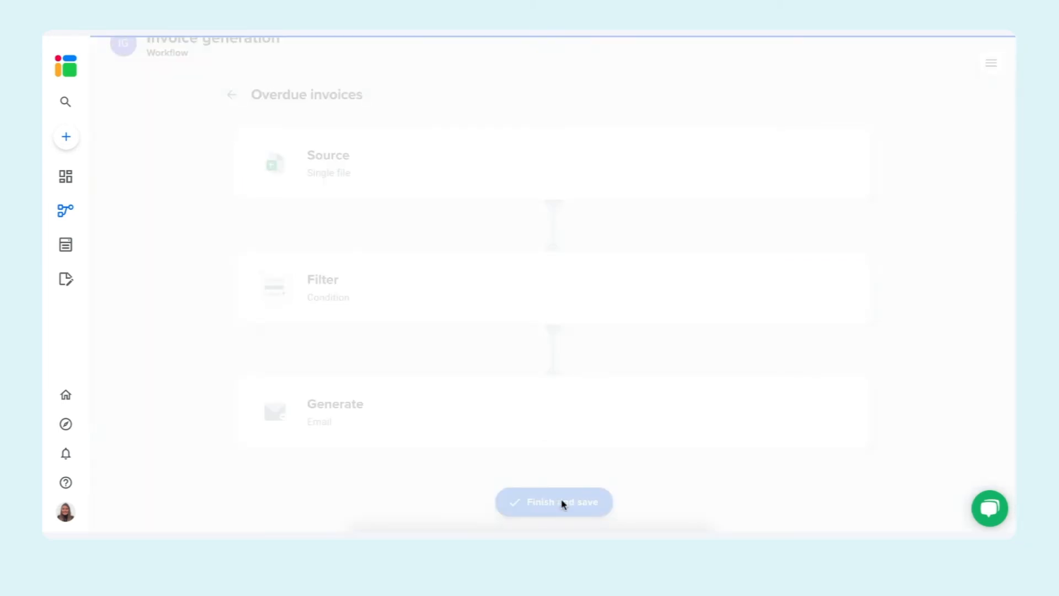
{"action": "left_click", "coordinate": [553, 501]}
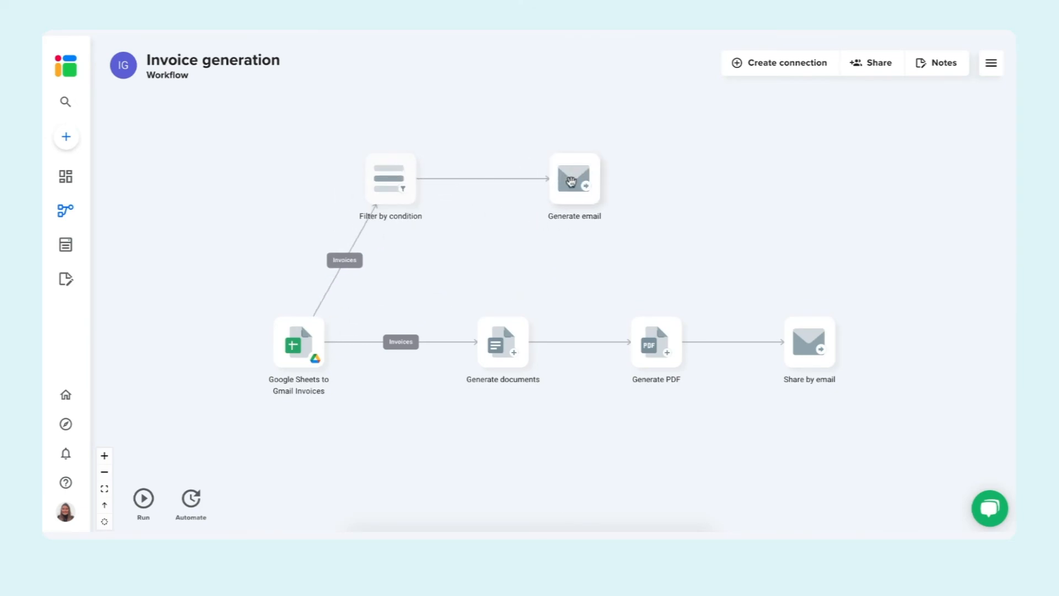
{"action": "mouse_move", "coordinate": [693, 473]}
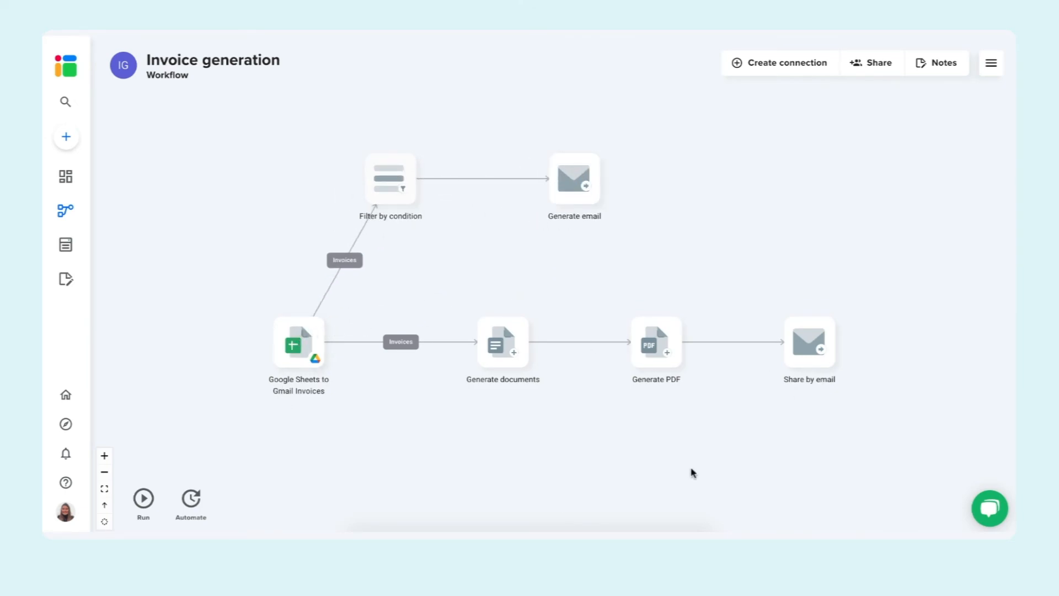
{"action": "mouse_move", "coordinate": [503, 347]}
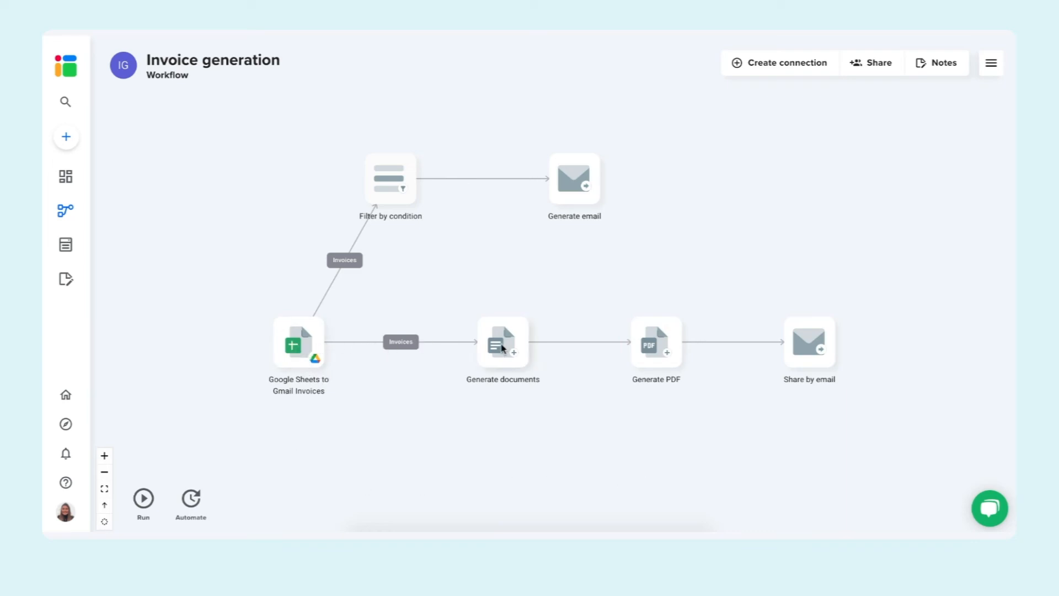
{"action": "mouse_move", "coordinate": [648, 349]}
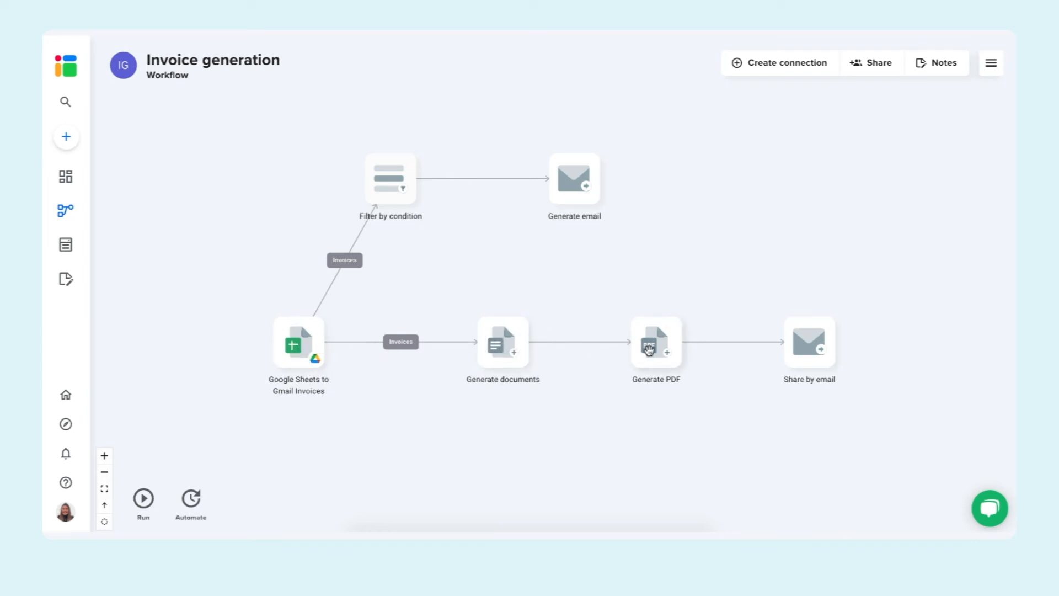
{"action": "mouse_move", "coordinate": [808, 342]}
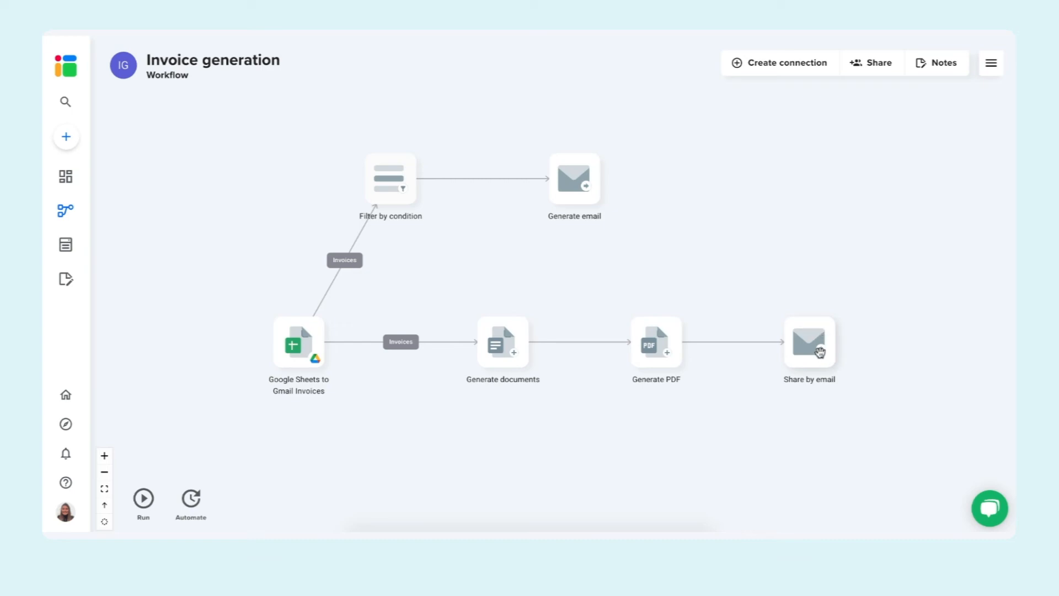
{"action": "mouse_move", "coordinate": [305, 324]}
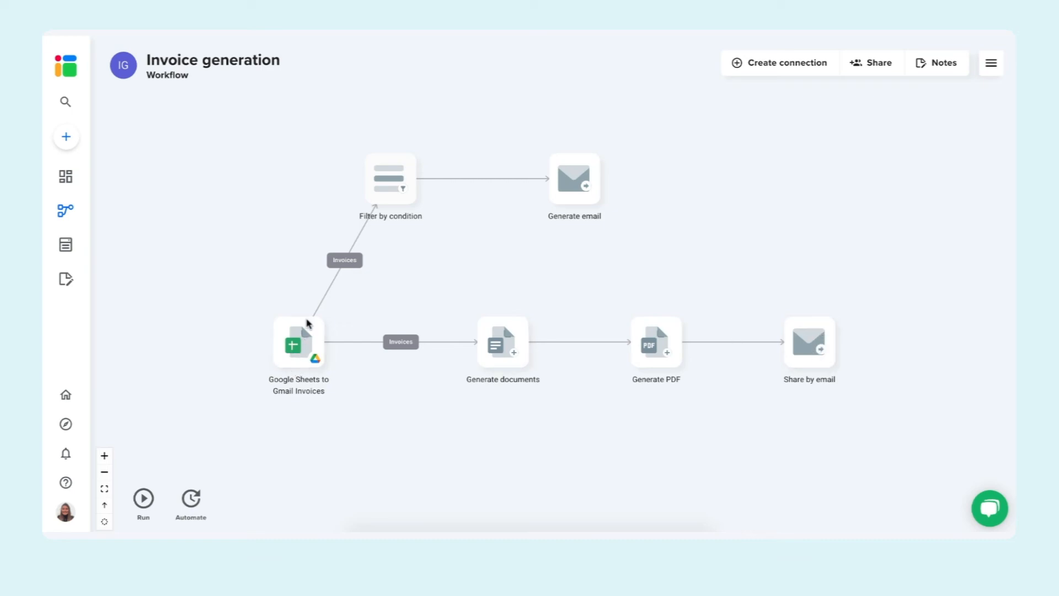
{"action": "mouse_move", "coordinate": [386, 187]}
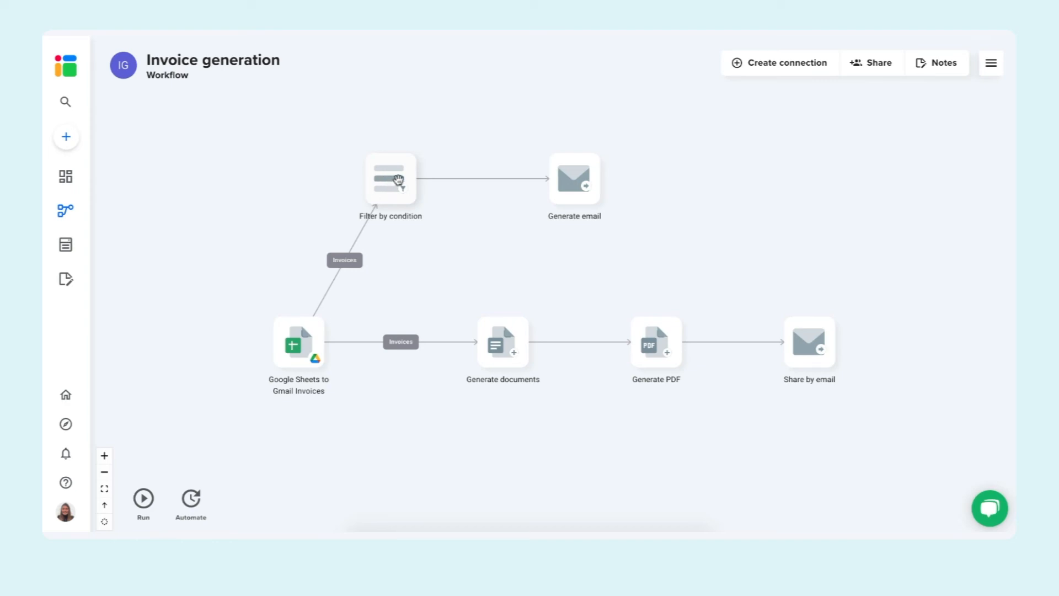
{"action": "mouse_move", "coordinate": [592, 201]}
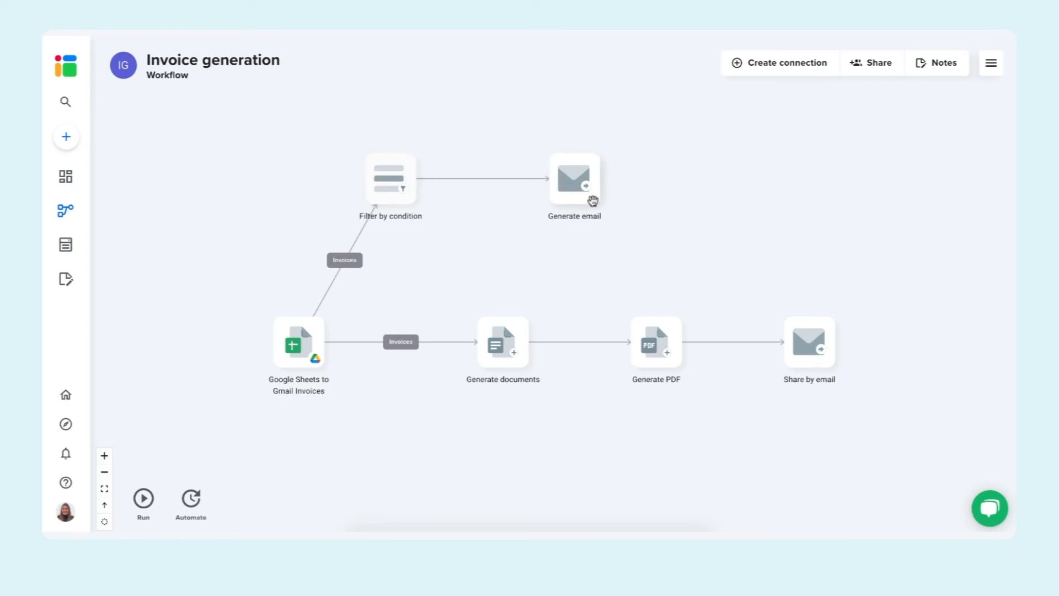
{"action": "mouse_move", "coordinate": [684, 221]}
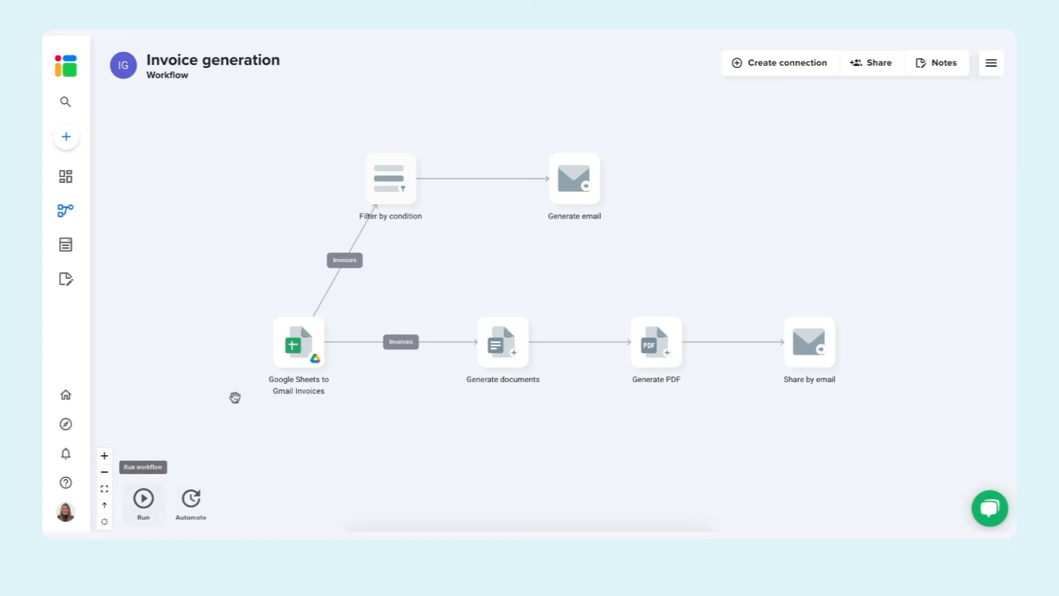
{"action": "mouse_move", "coordinate": [239, 344]}
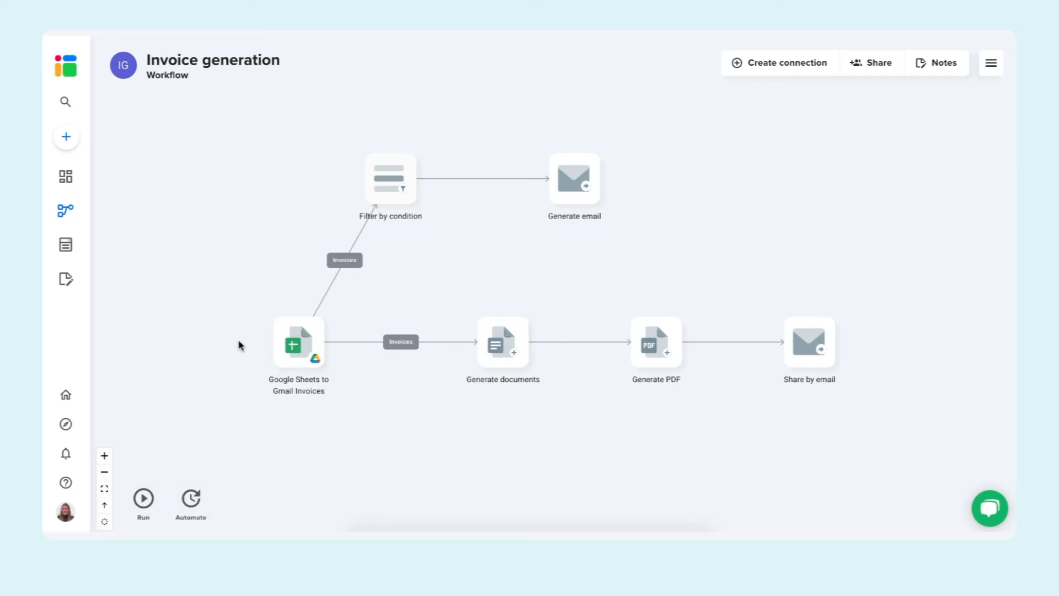
{"action": "mouse_move", "coordinate": [338, 390]}
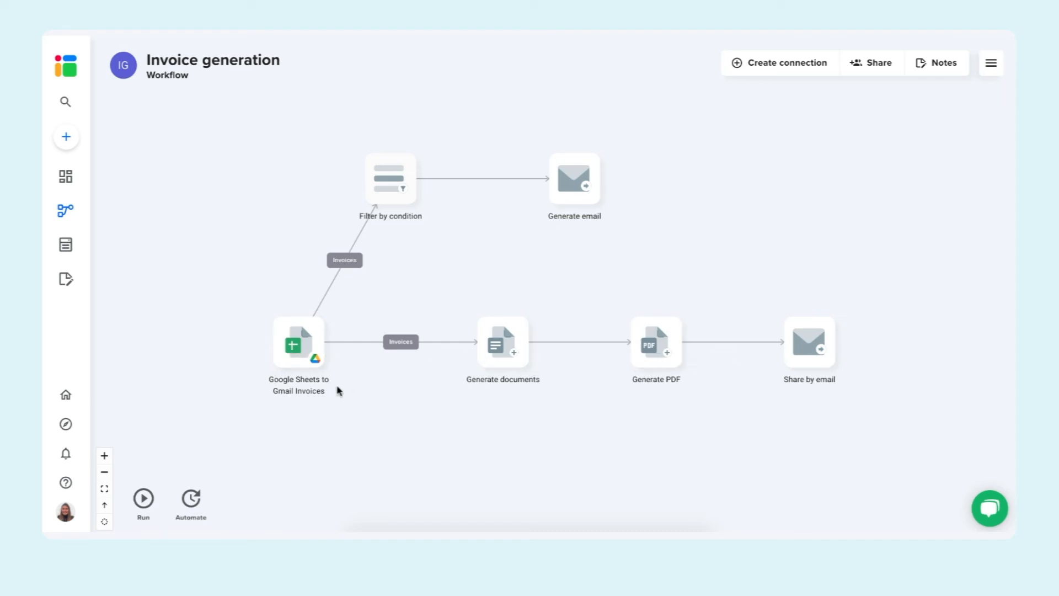
{"action": "mouse_move", "coordinate": [191, 499]}
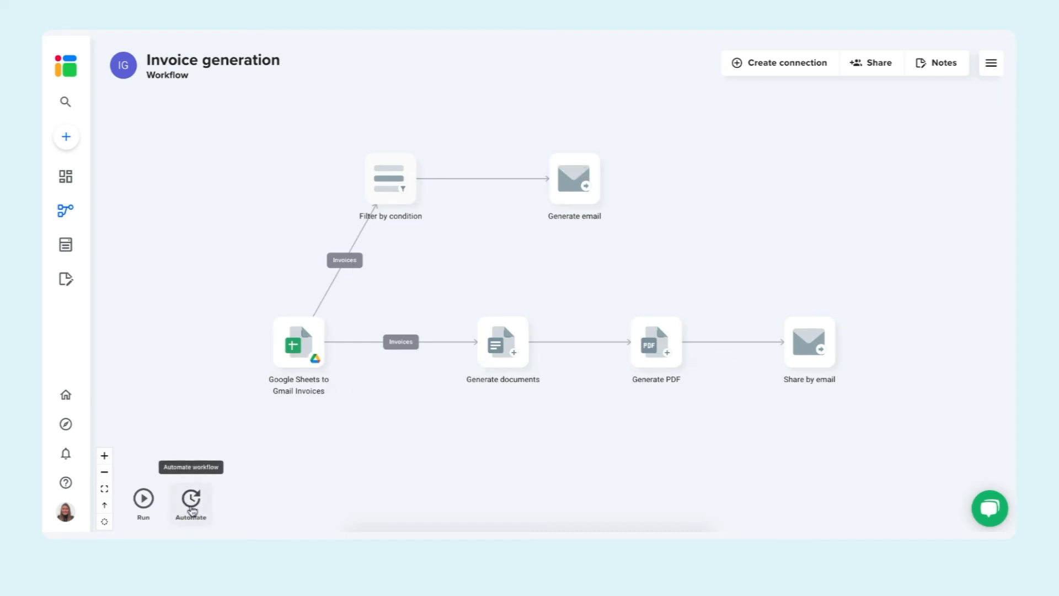
{"action": "left_click", "coordinate": [191, 497]}
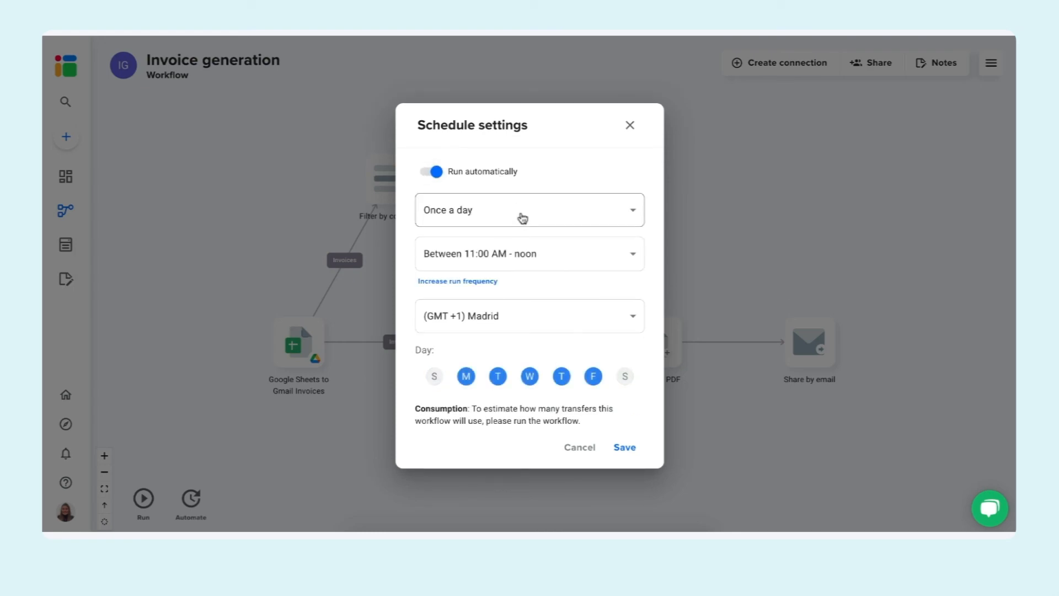
- Schedule the workflow to run every hour Monday–Friday 06:00–18:00 and save the schedule
{"action": "left_click", "coordinate": [528, 209]}
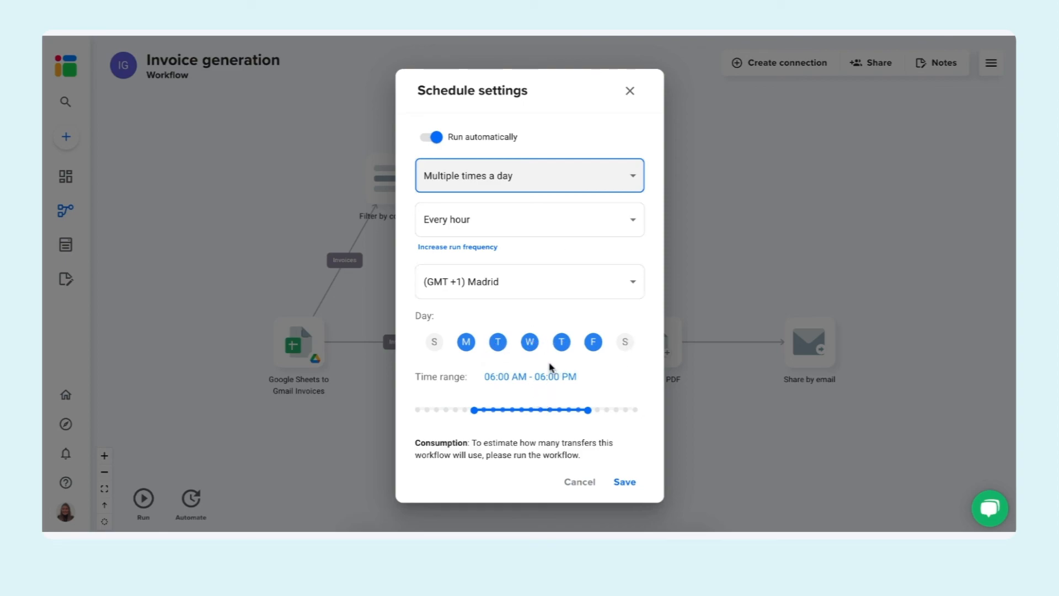
{"action": "left_click", "coordinate": [624, 482]}
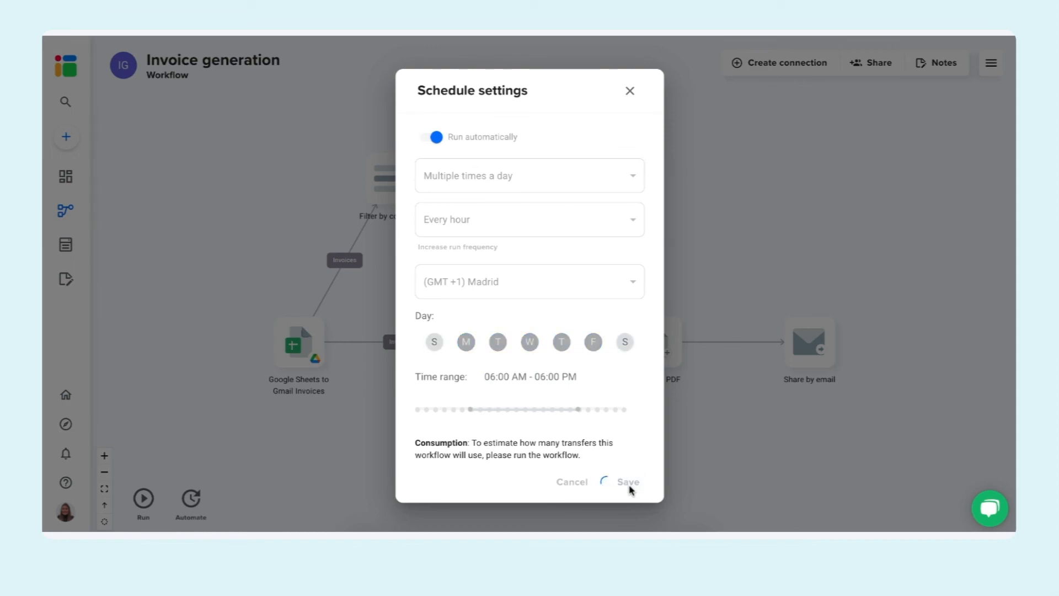
{"action": "left_click", "coordinate": [628, 482]}
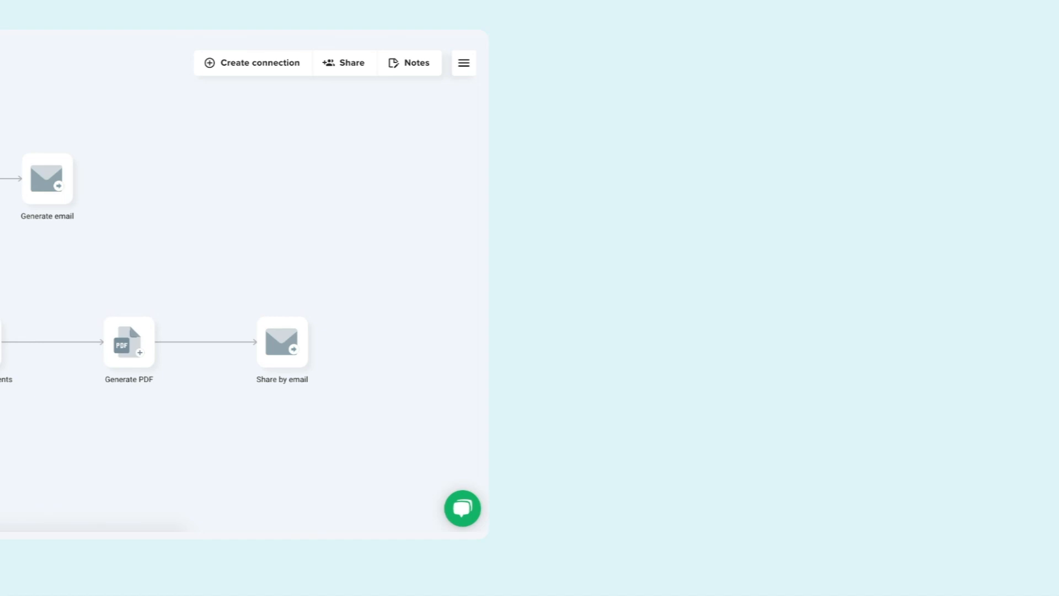
{"action": "mouse_move", "coordinate": [83, 248]}
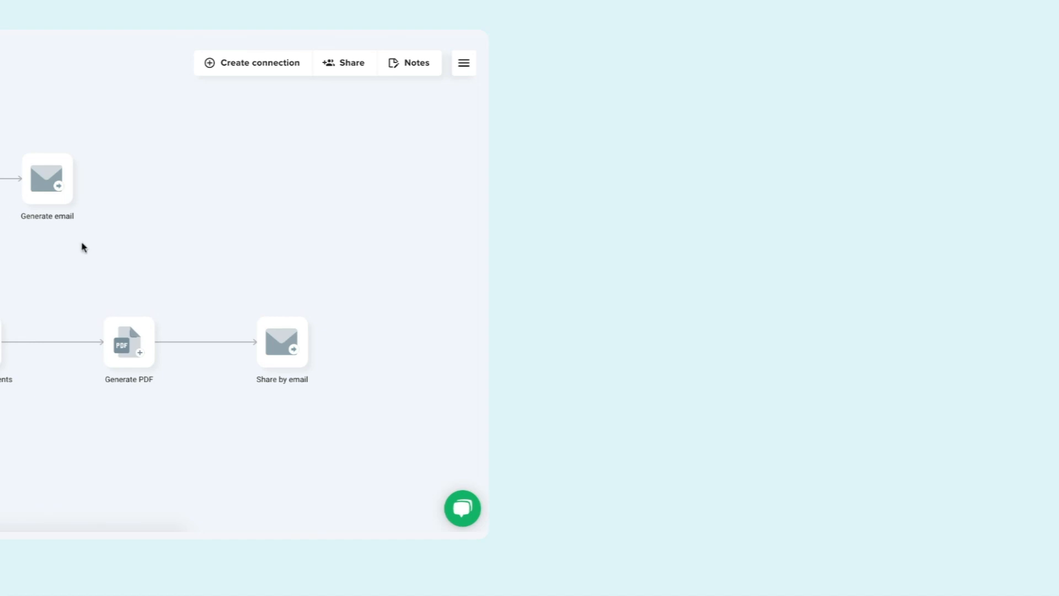